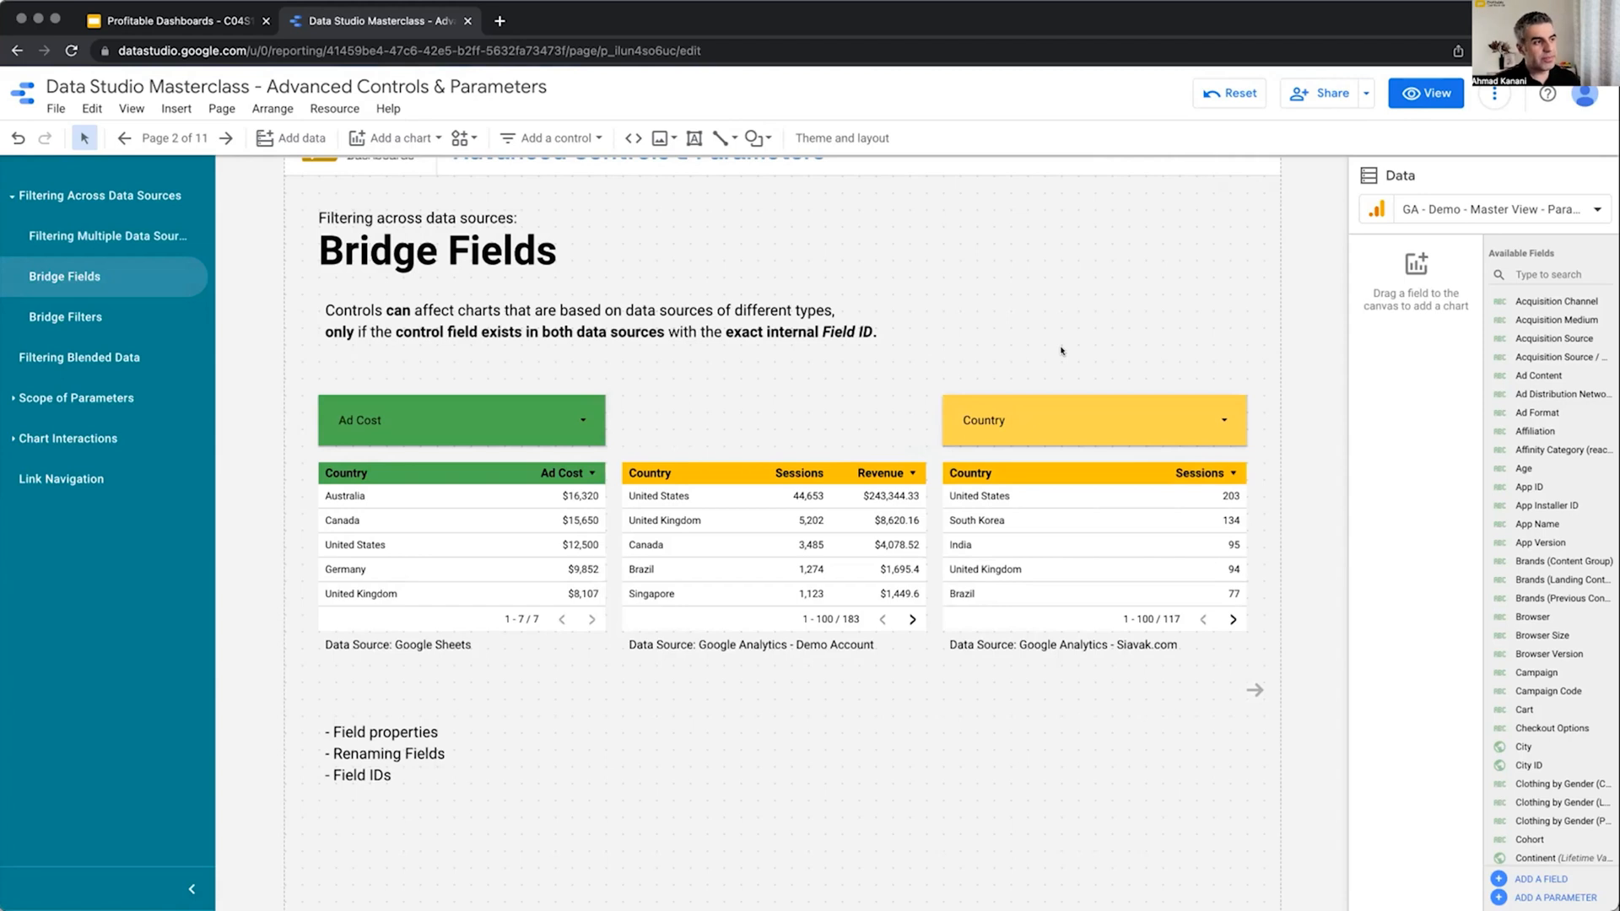
pyautogui.moveTo(1164, 741)
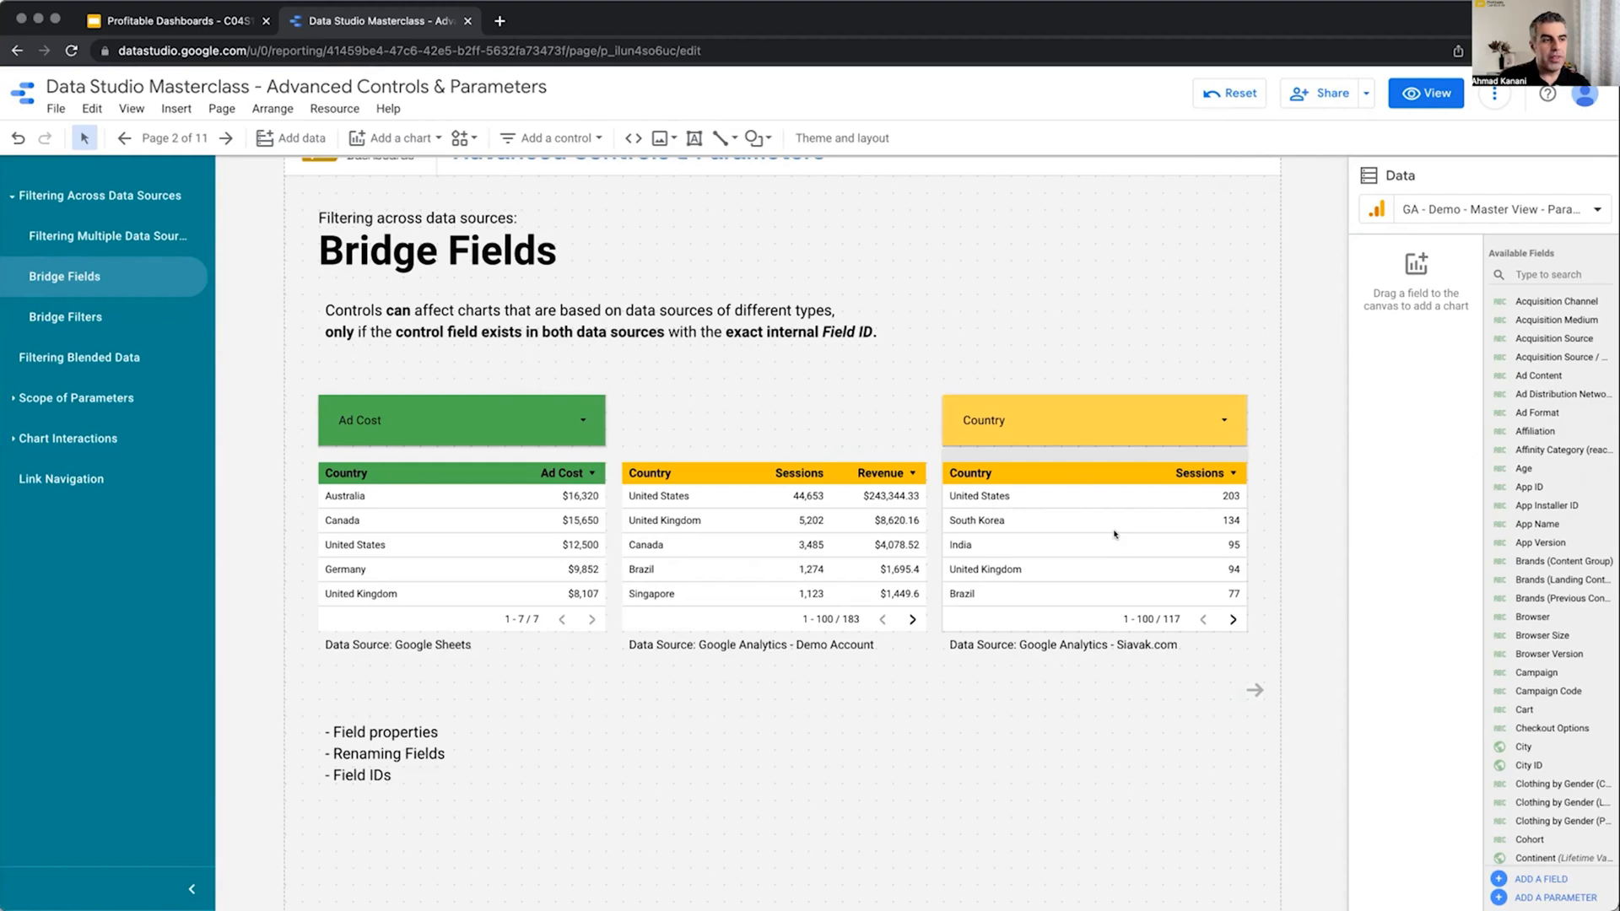
# Step: Select the Siavak.com Sessions-by-Country table to show its Country dimension settings
pyautogui.click(1114, 535)
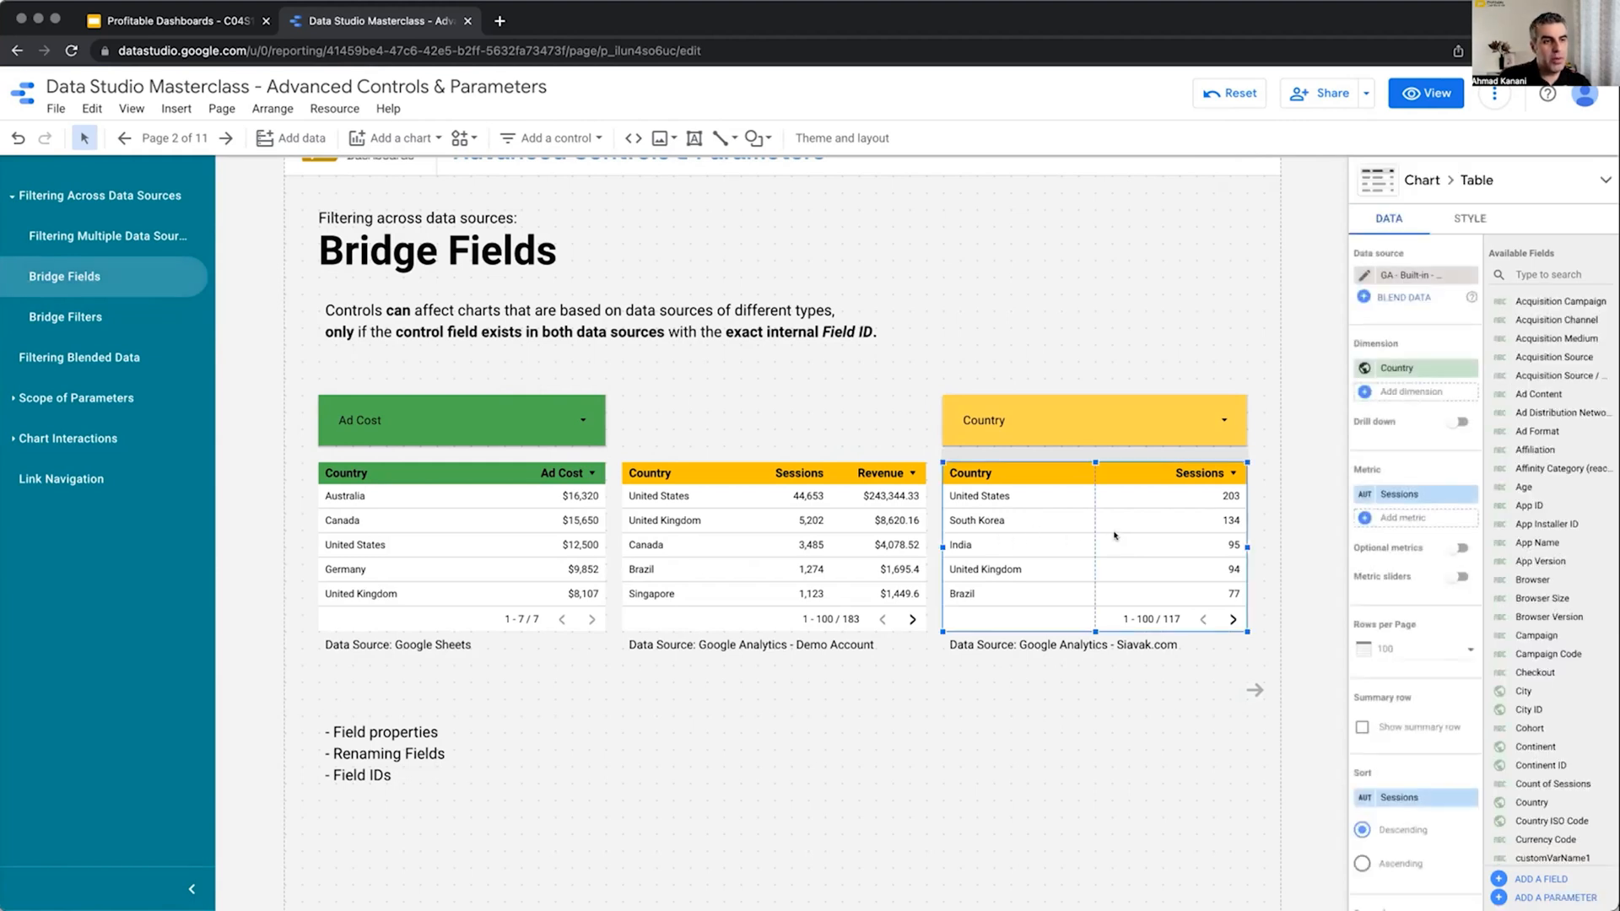
pyautogui.moveTo(1277, 549)
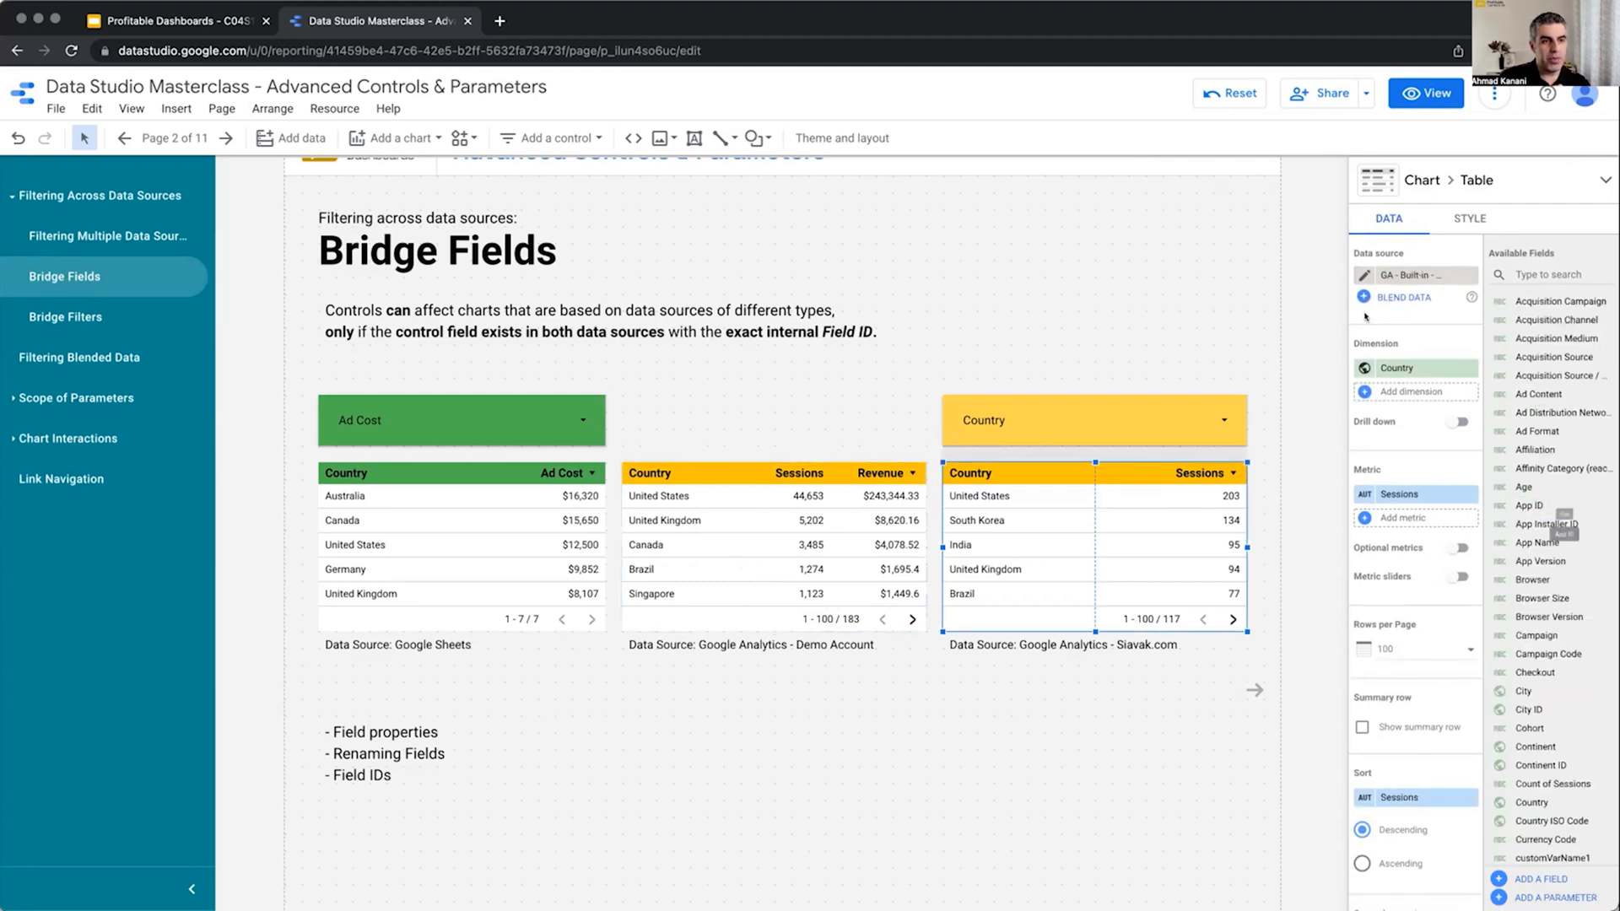
pyautogui.moveTo(1361, 275)
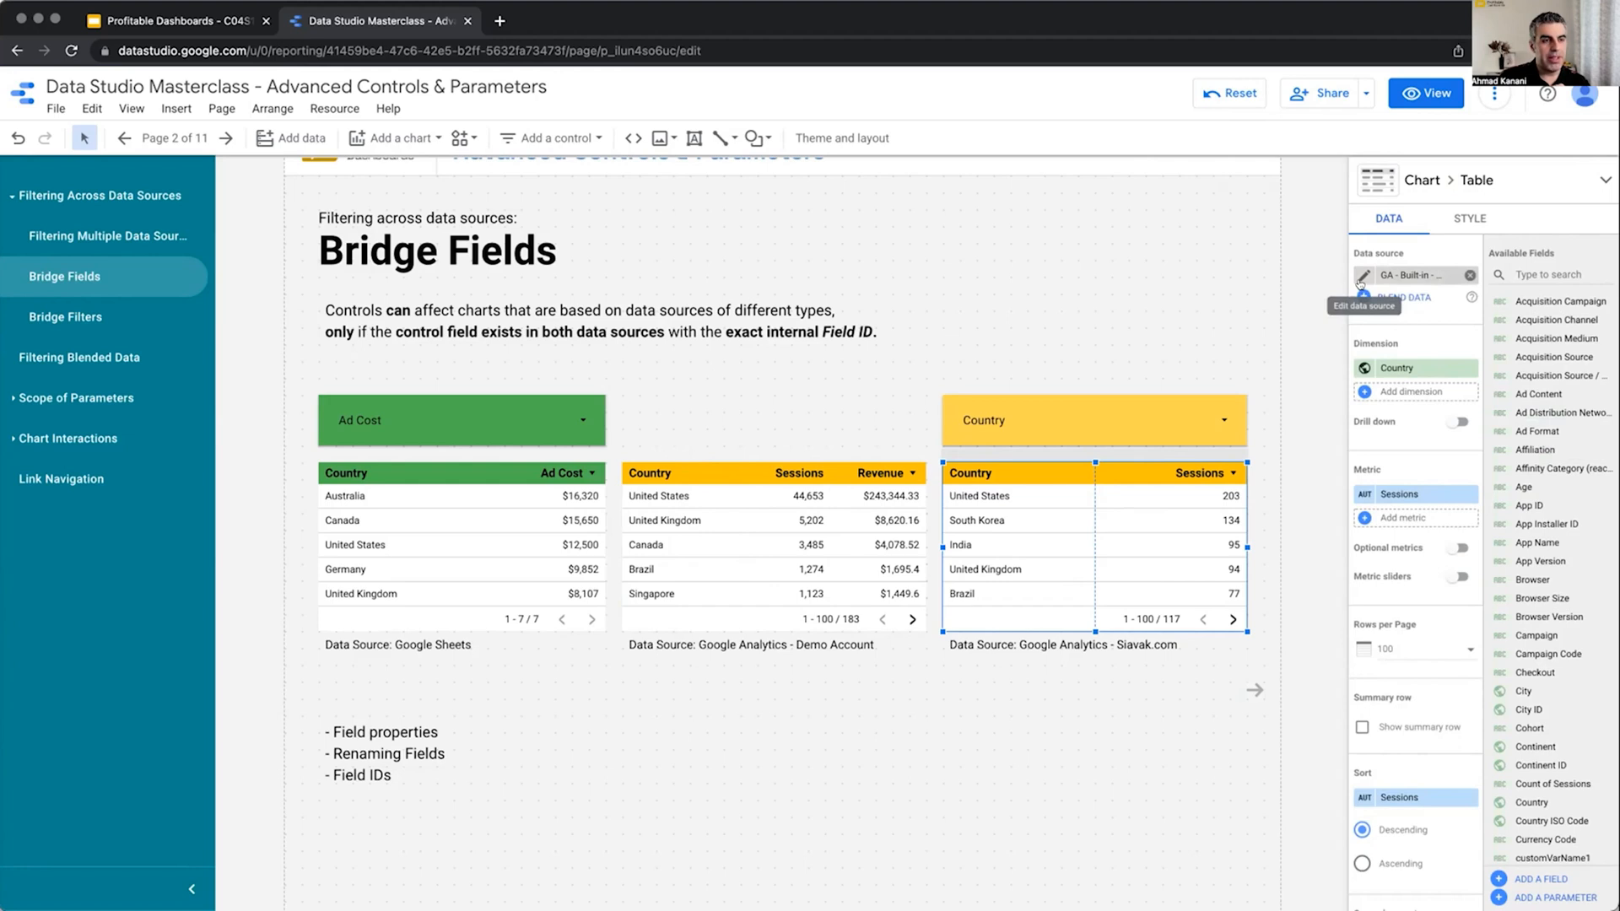
# Step: Open the Siavak.com field list and describe Acquisition Campaign as 'Something'
pyautogui.click(1364, 275)
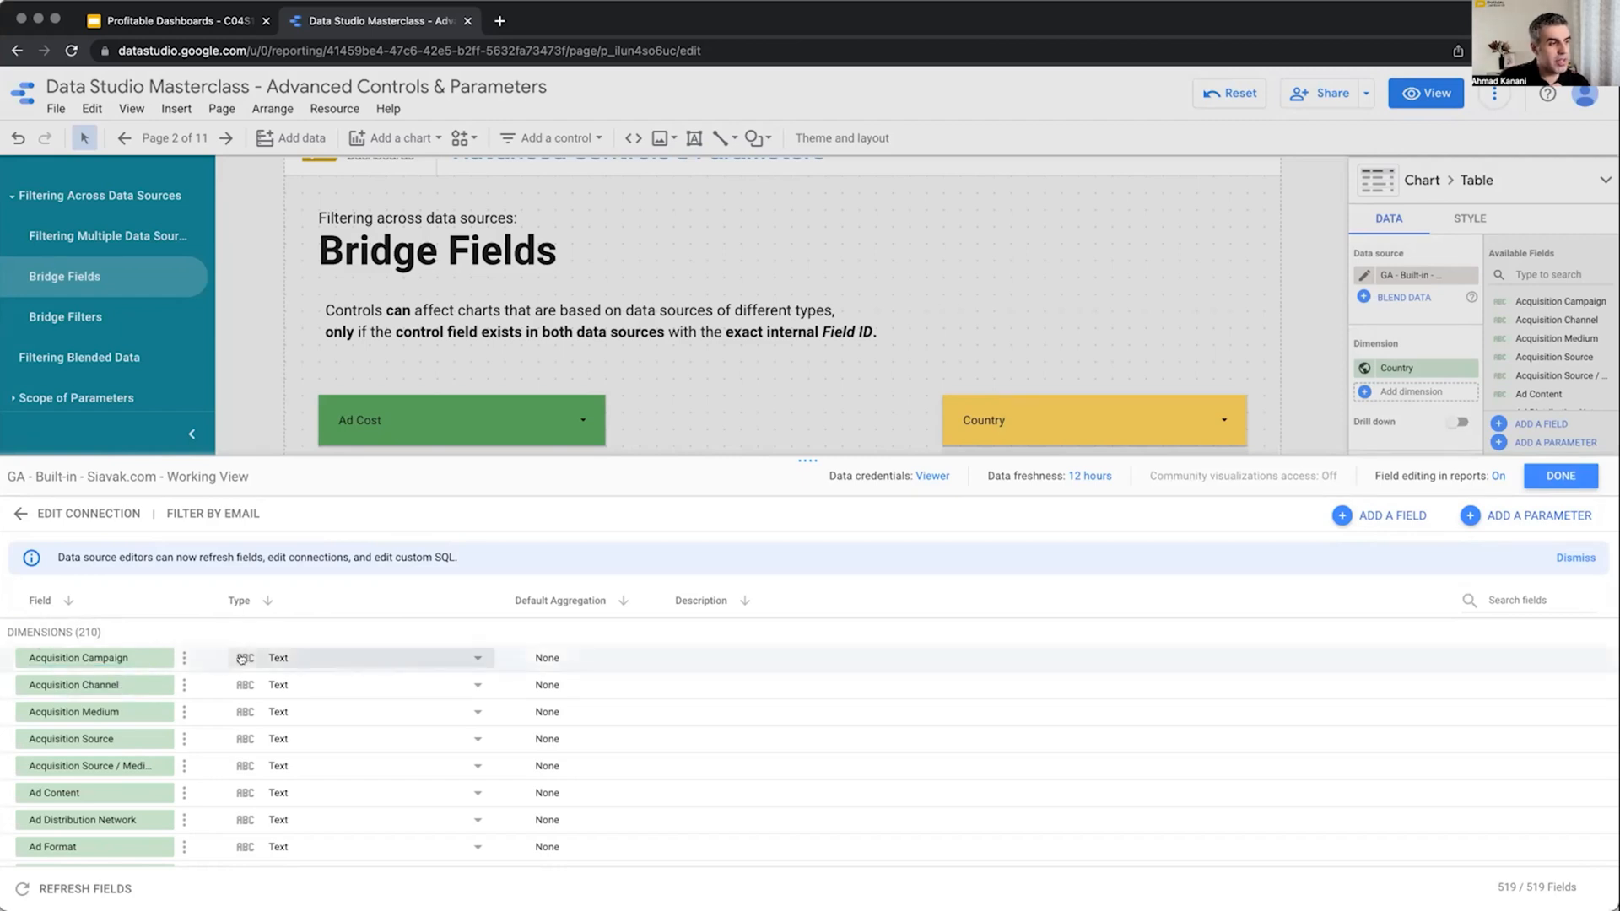
pyautogui.click(760, 653)
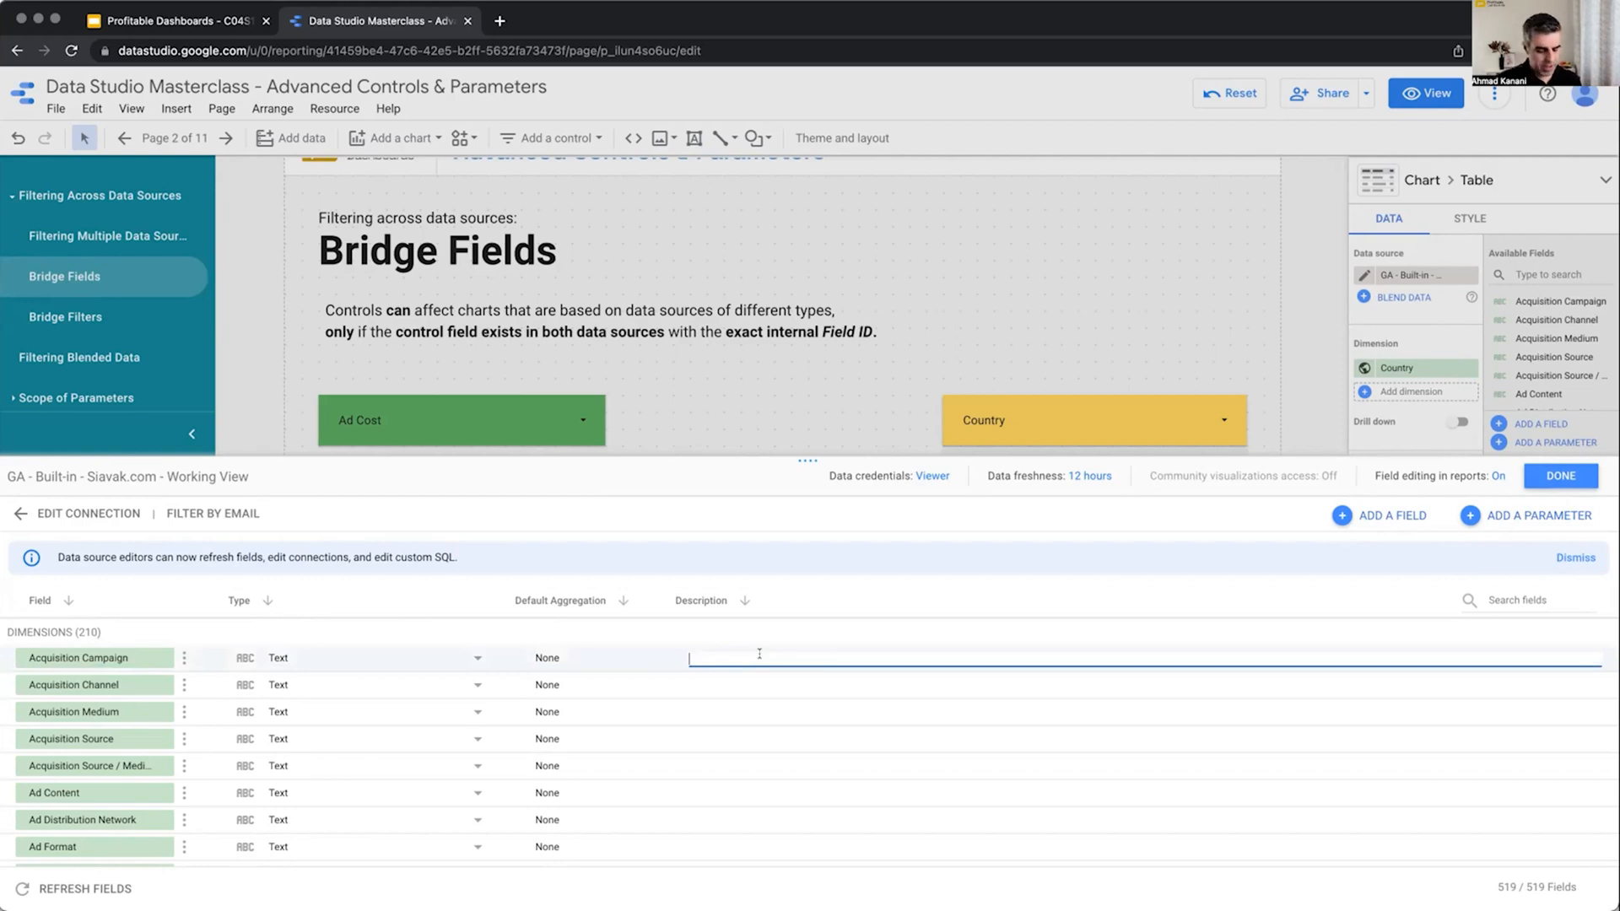
pyautogui.write('Something')
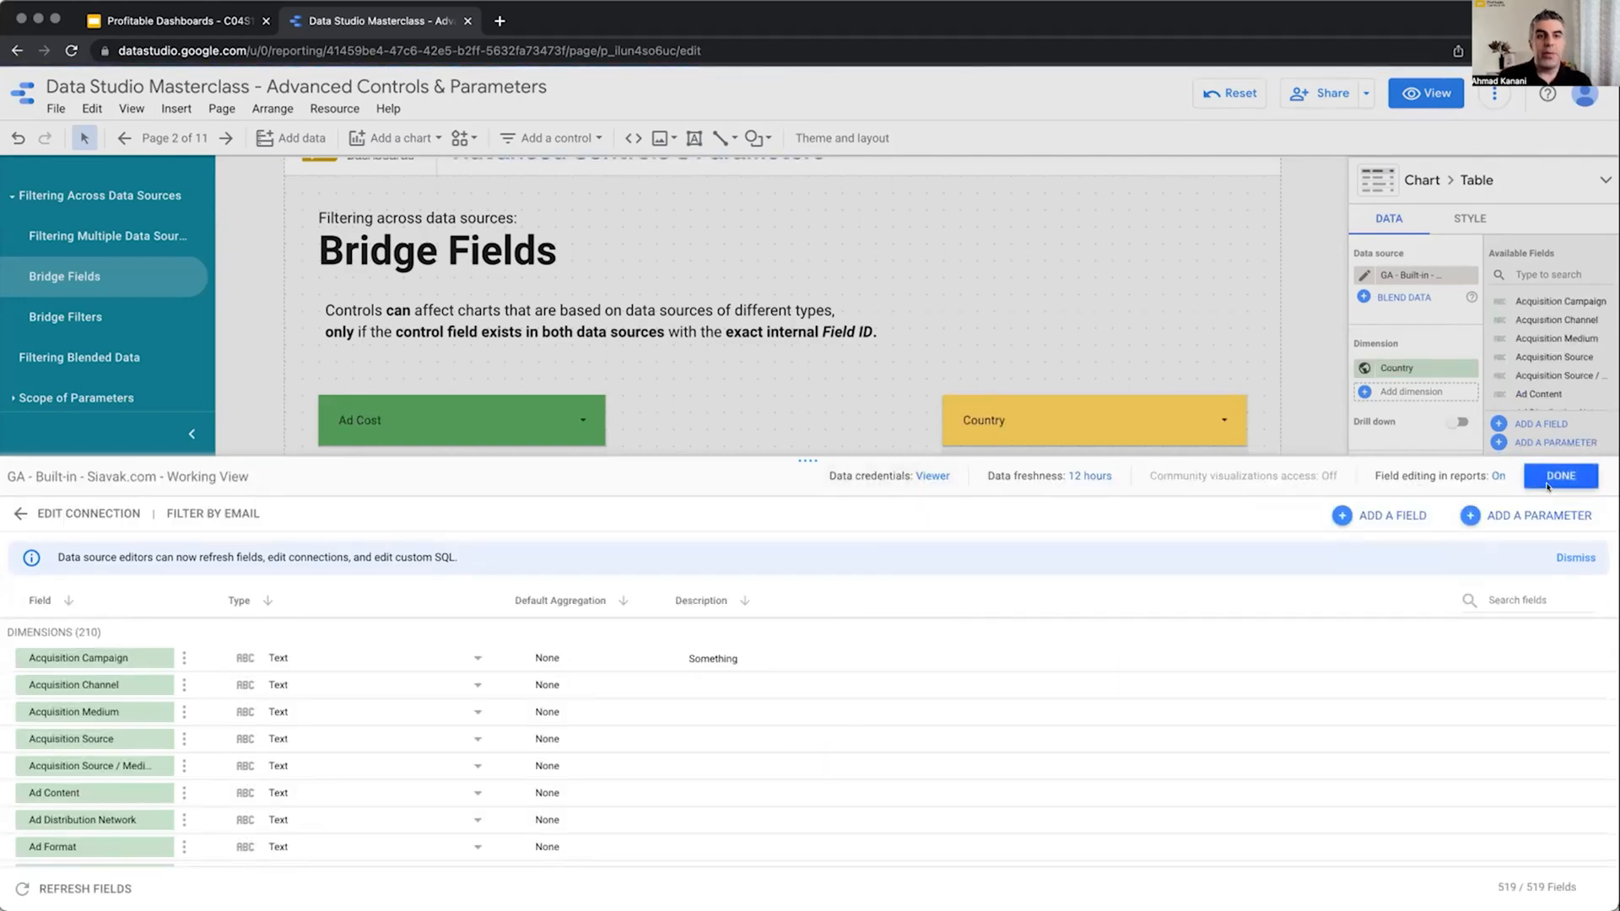
# Step: Search fields for 'cou' and rename Country to 'Our Country Field'
pyautogui.write('c')
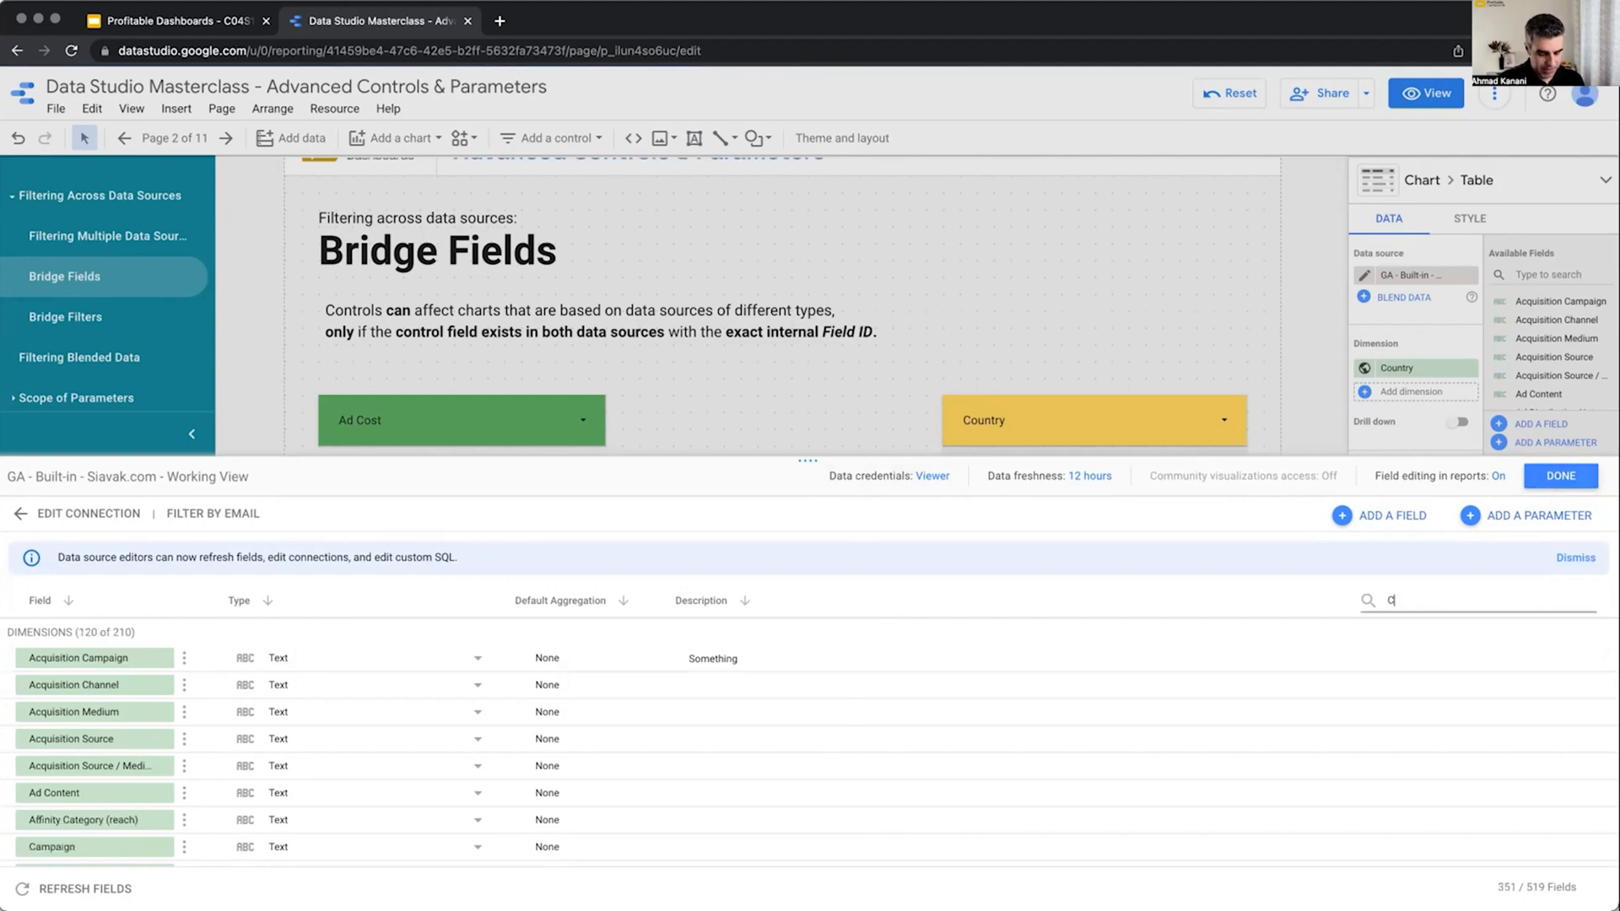
pyautogui.write('ou')
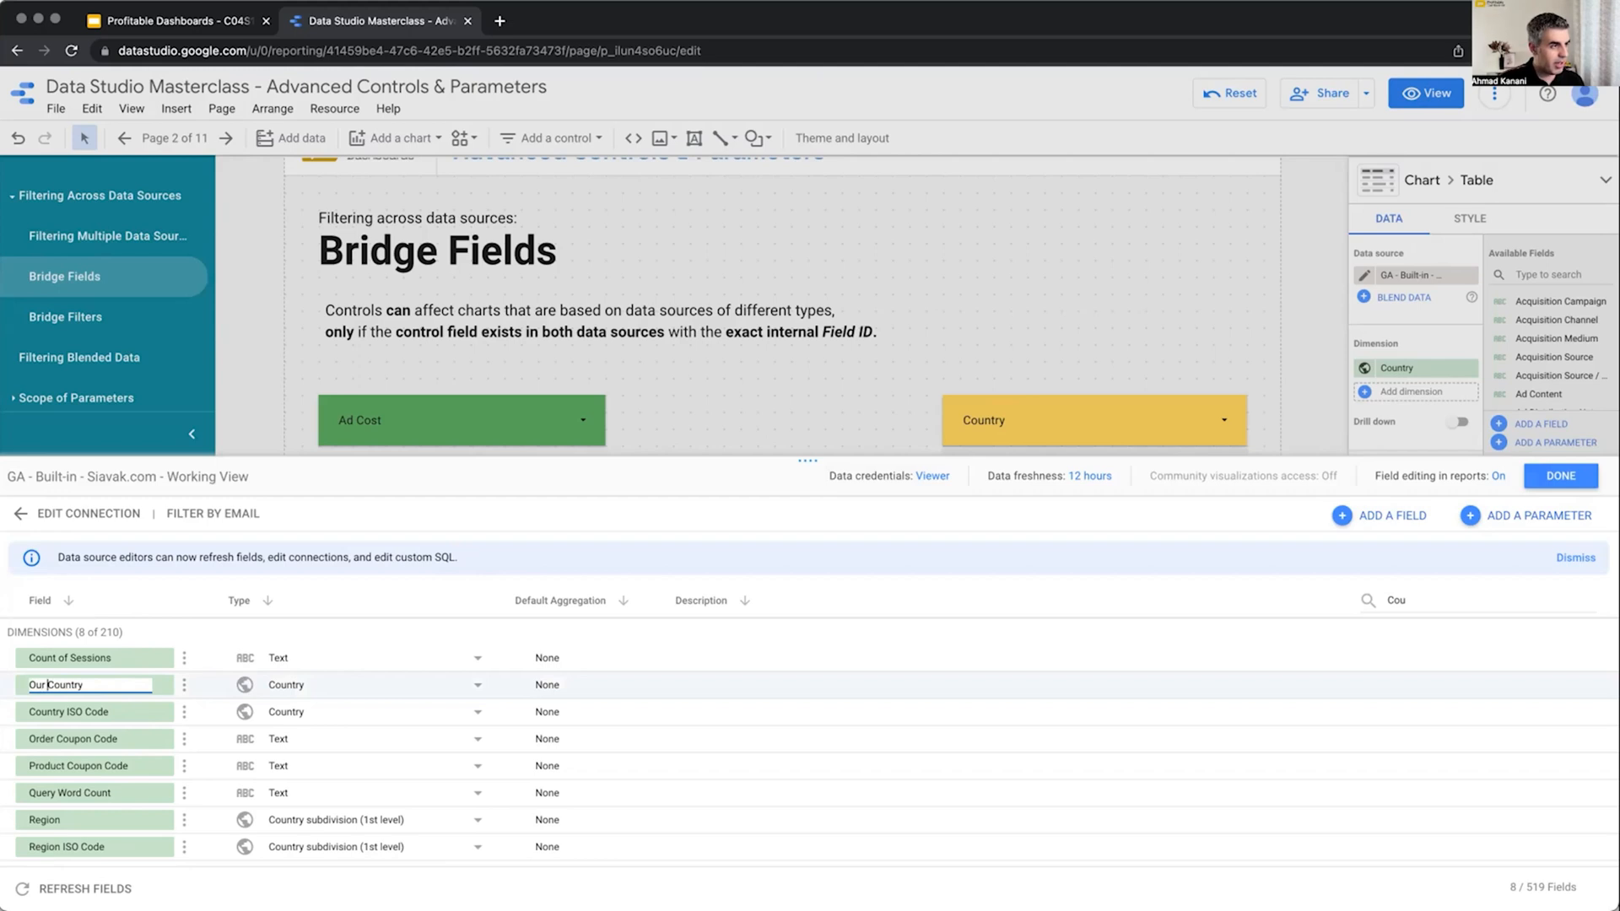
pyautogui.write('Fi')
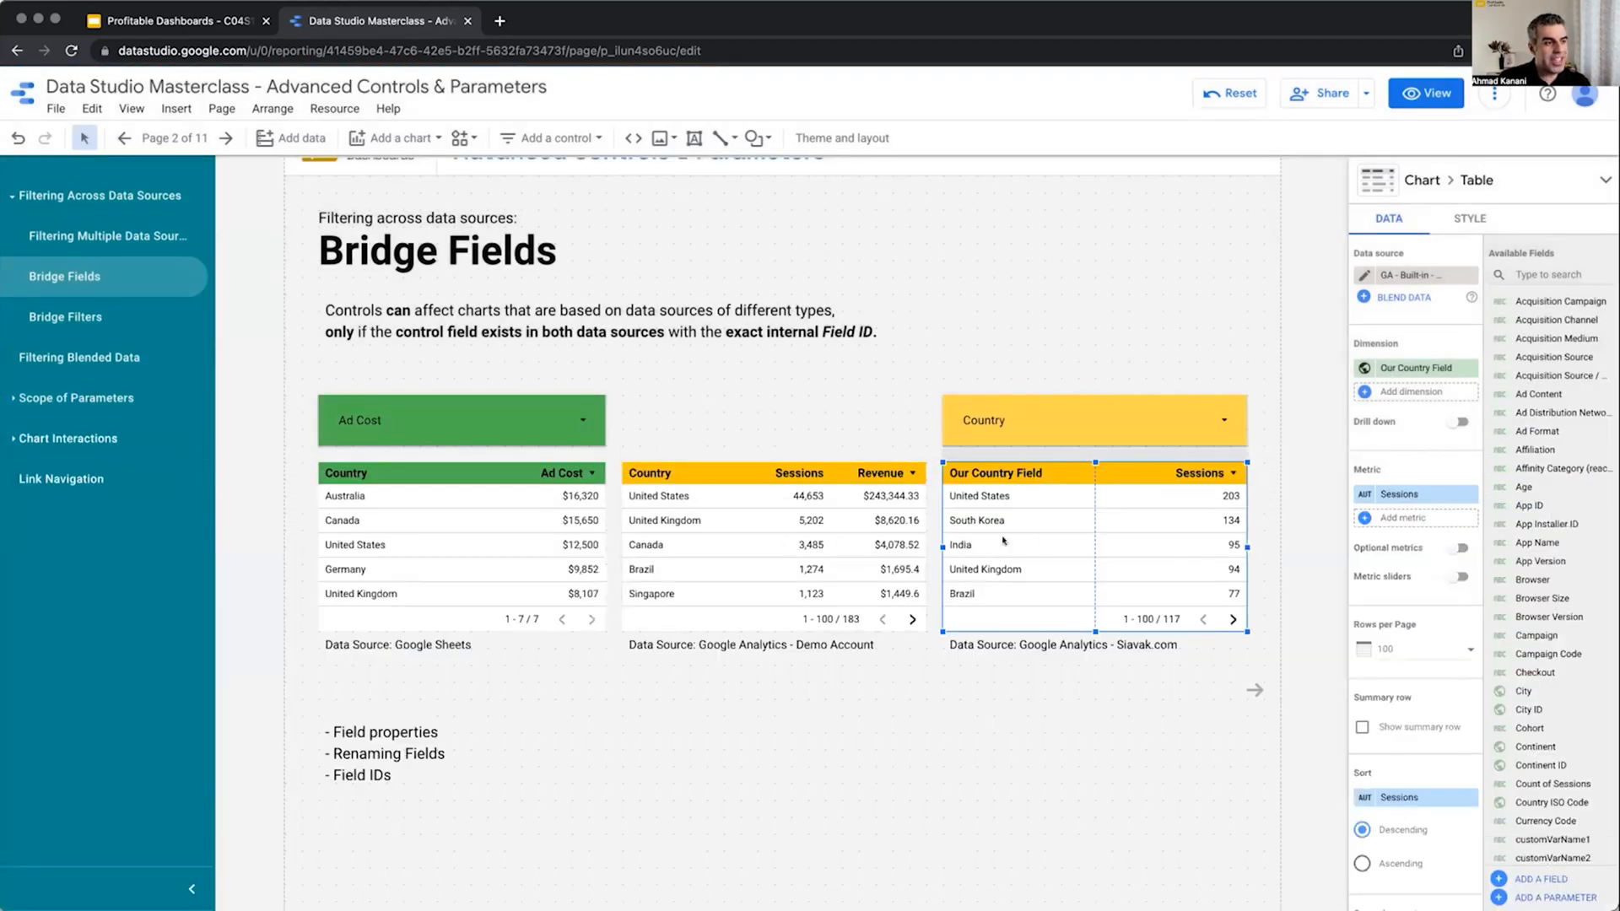
pyautogui.moveTo(1042, 539)
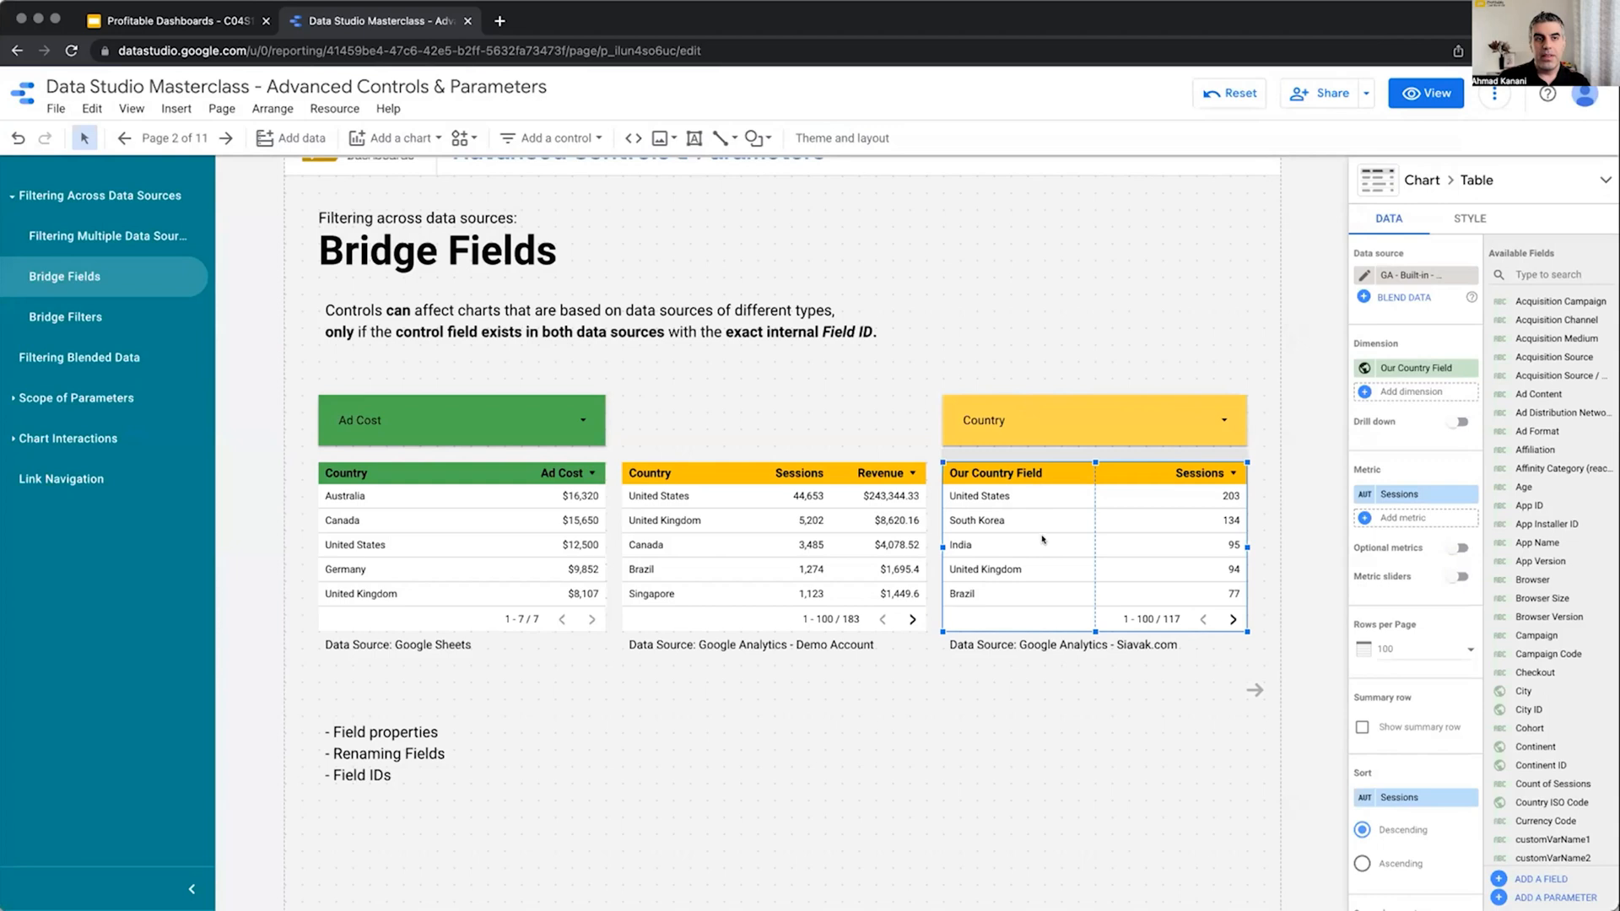
pyautogui.moveTo(1365, 275)
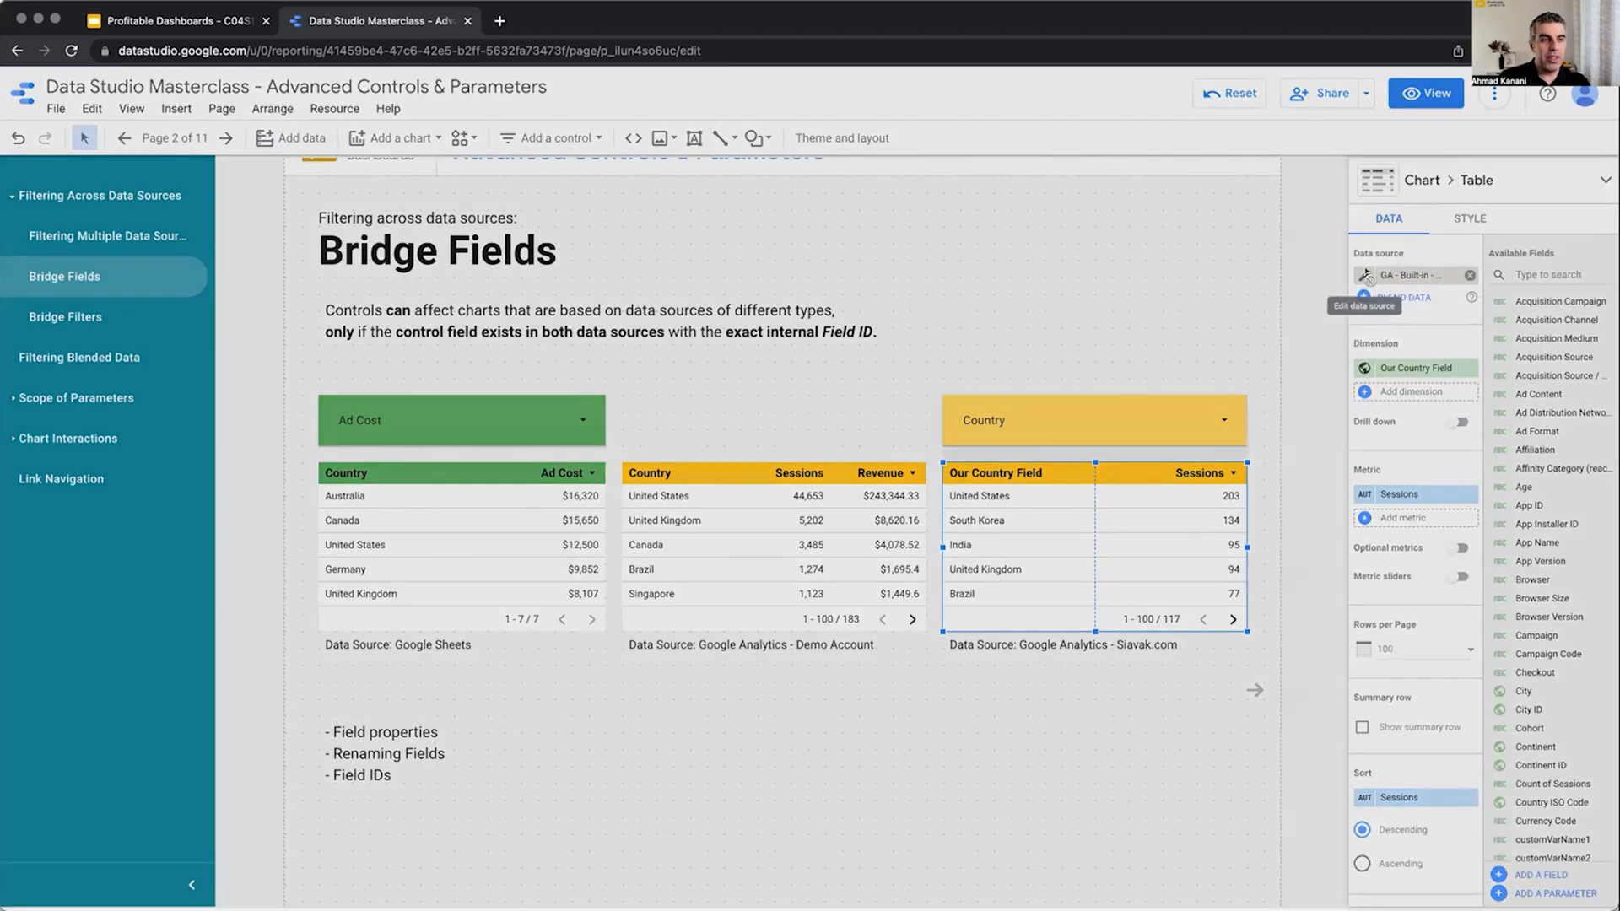
# Step: Find 'Coun' in the Siavak.com fields and rename Our Country Field back to Country
pyautogui.click(1365, 275)
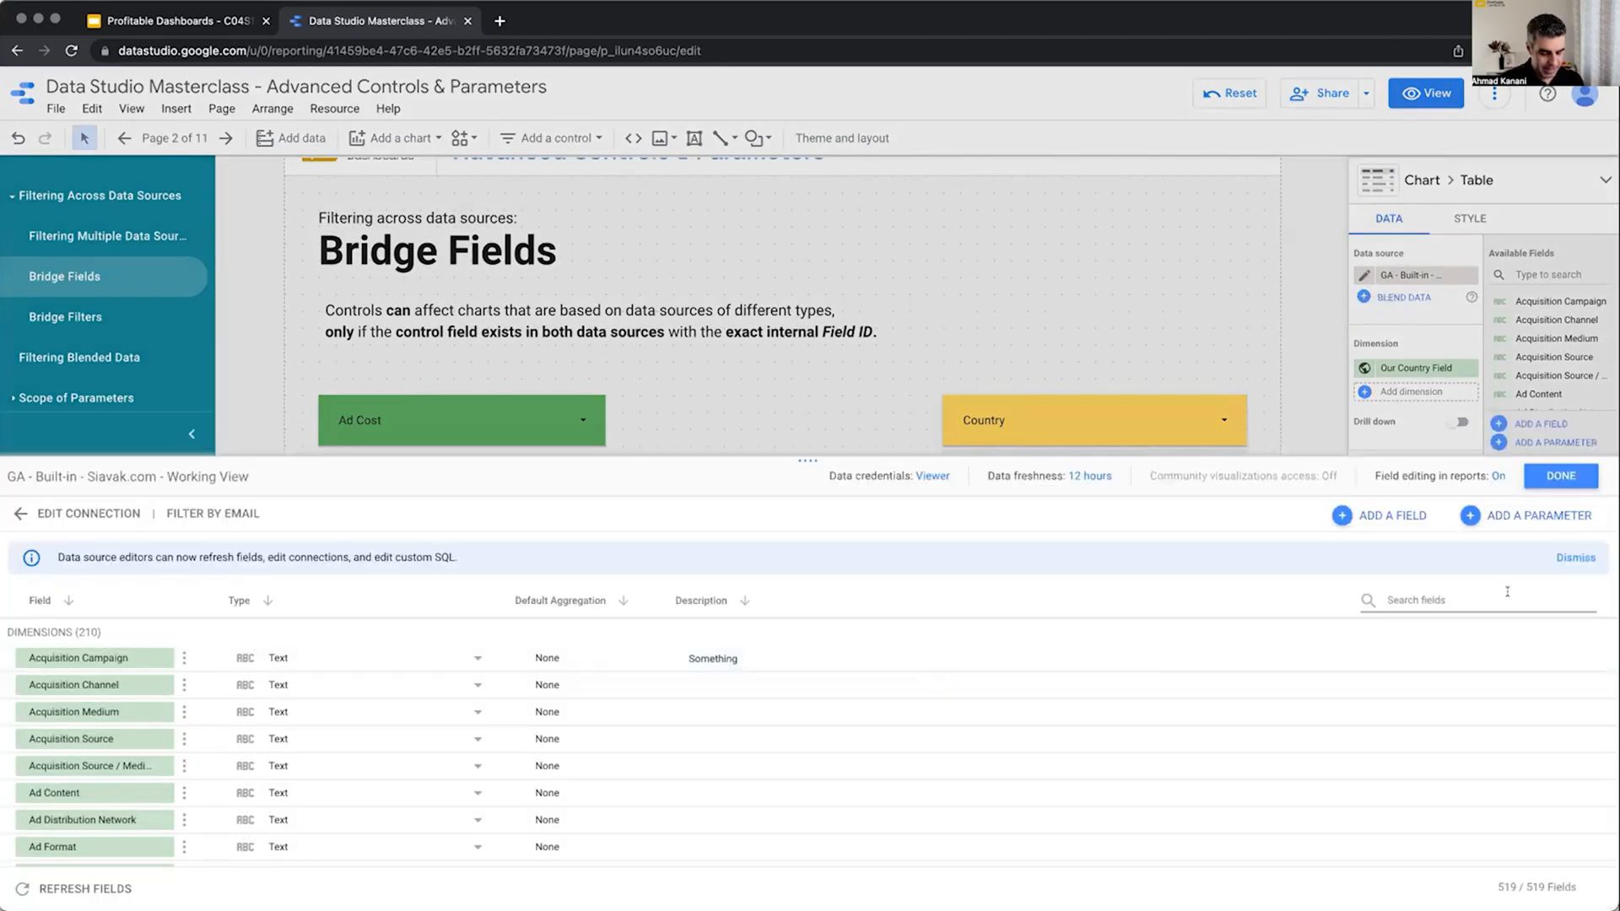
pyautogui.write('Coun')
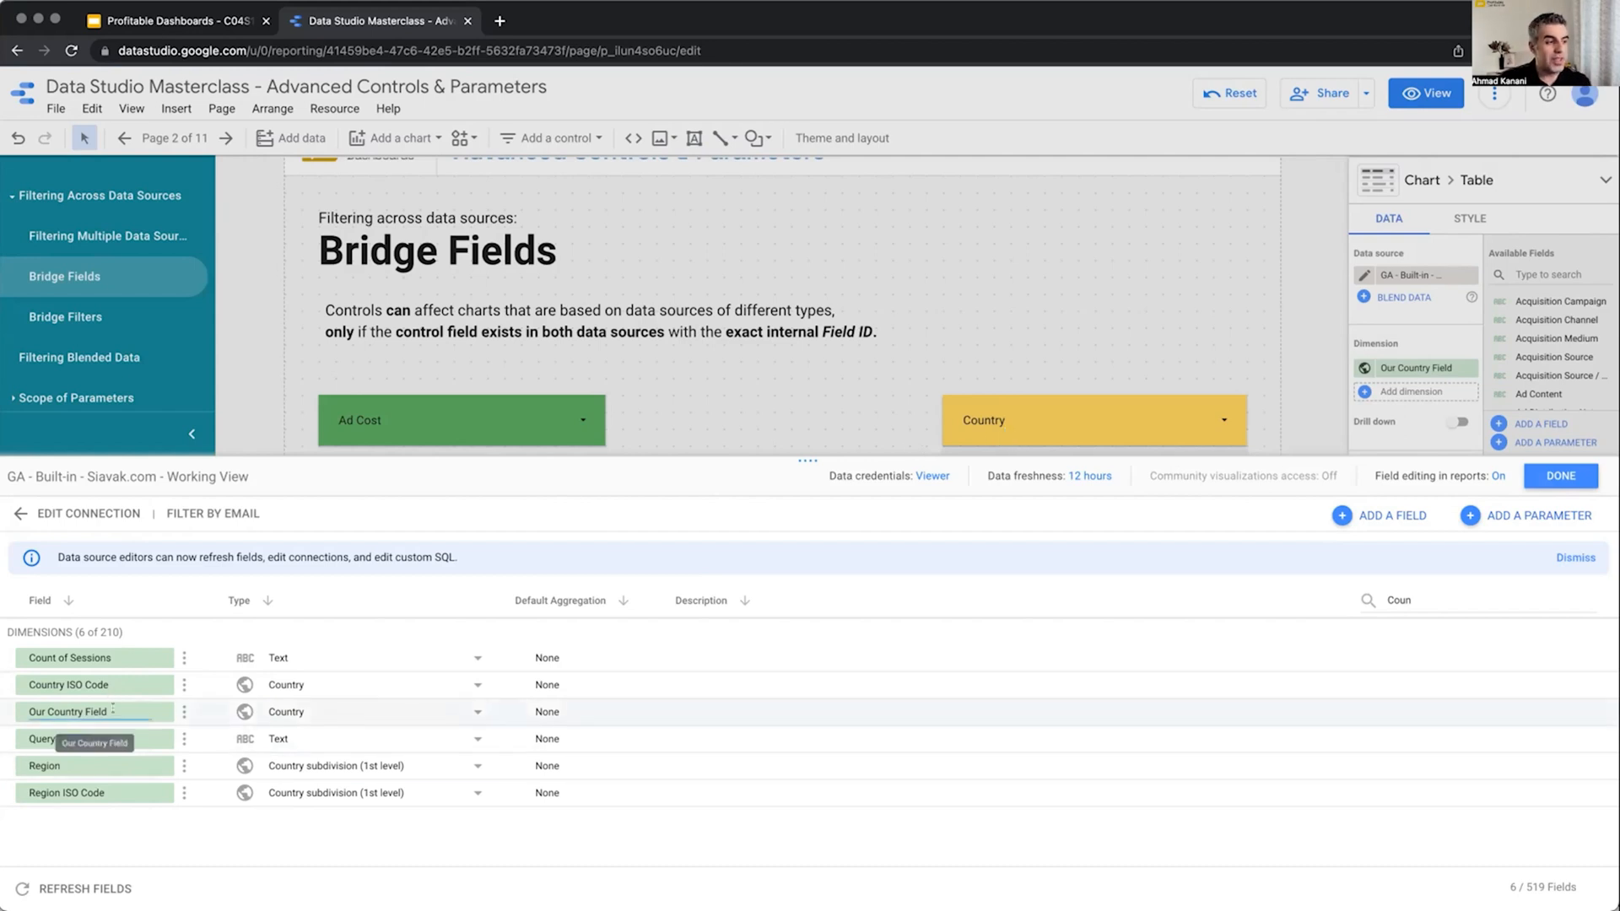
pyautogui.doubleClick(81, 712)
pyautogui.write('Country')
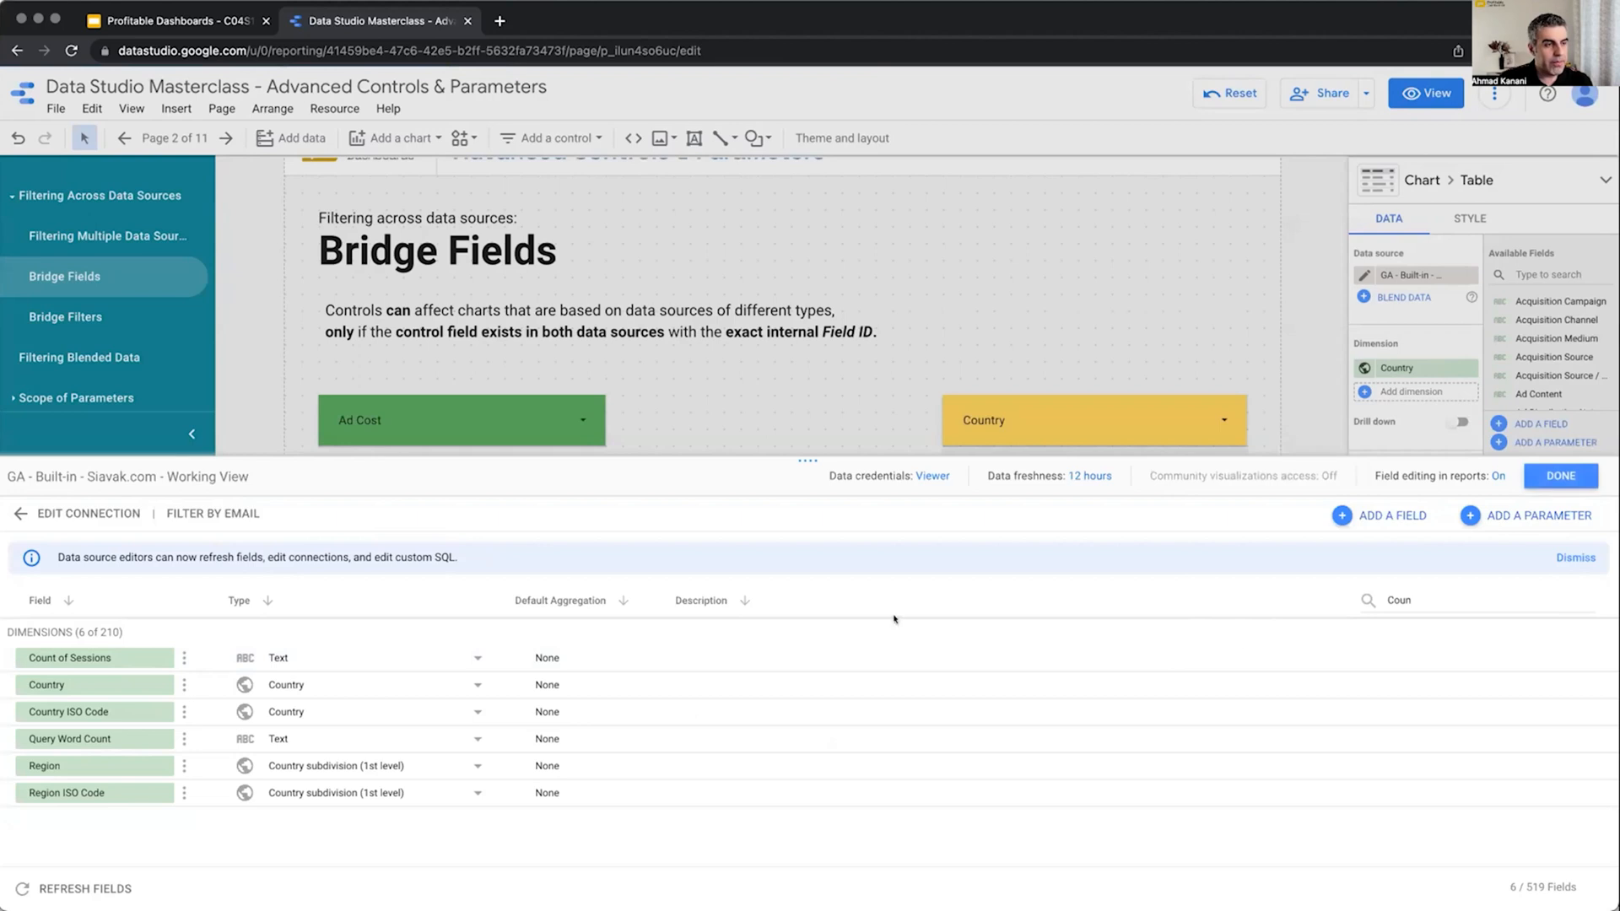
pyautogui.click(1560, 475)
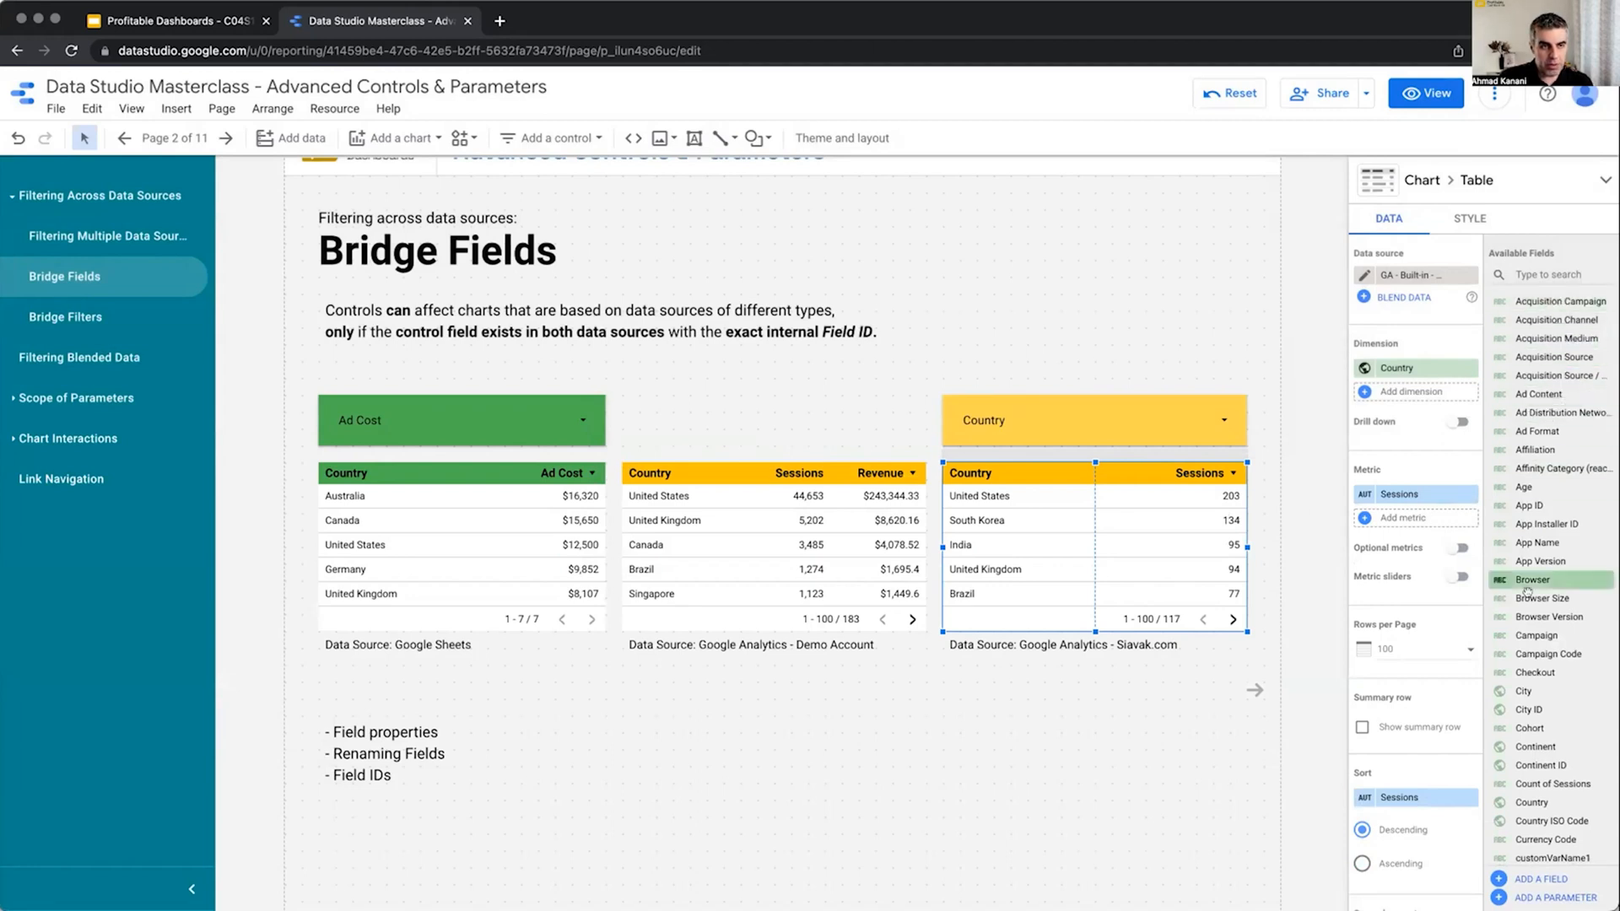
pyautogui.moveTo(1538, 394)
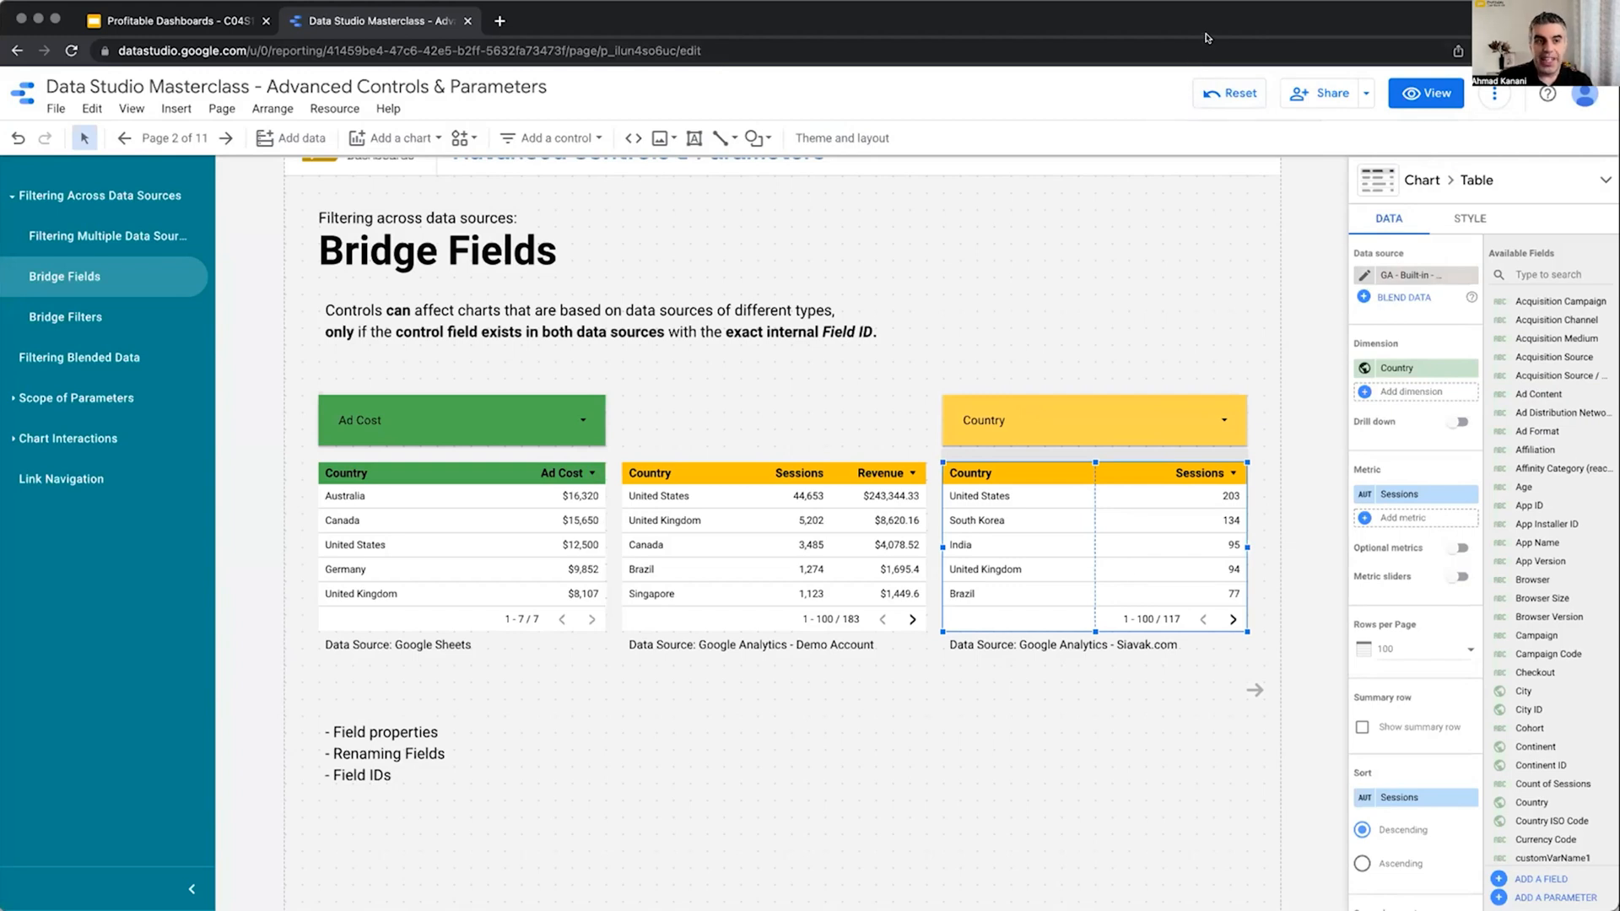
pyautogui.moveTo(1203, 485)
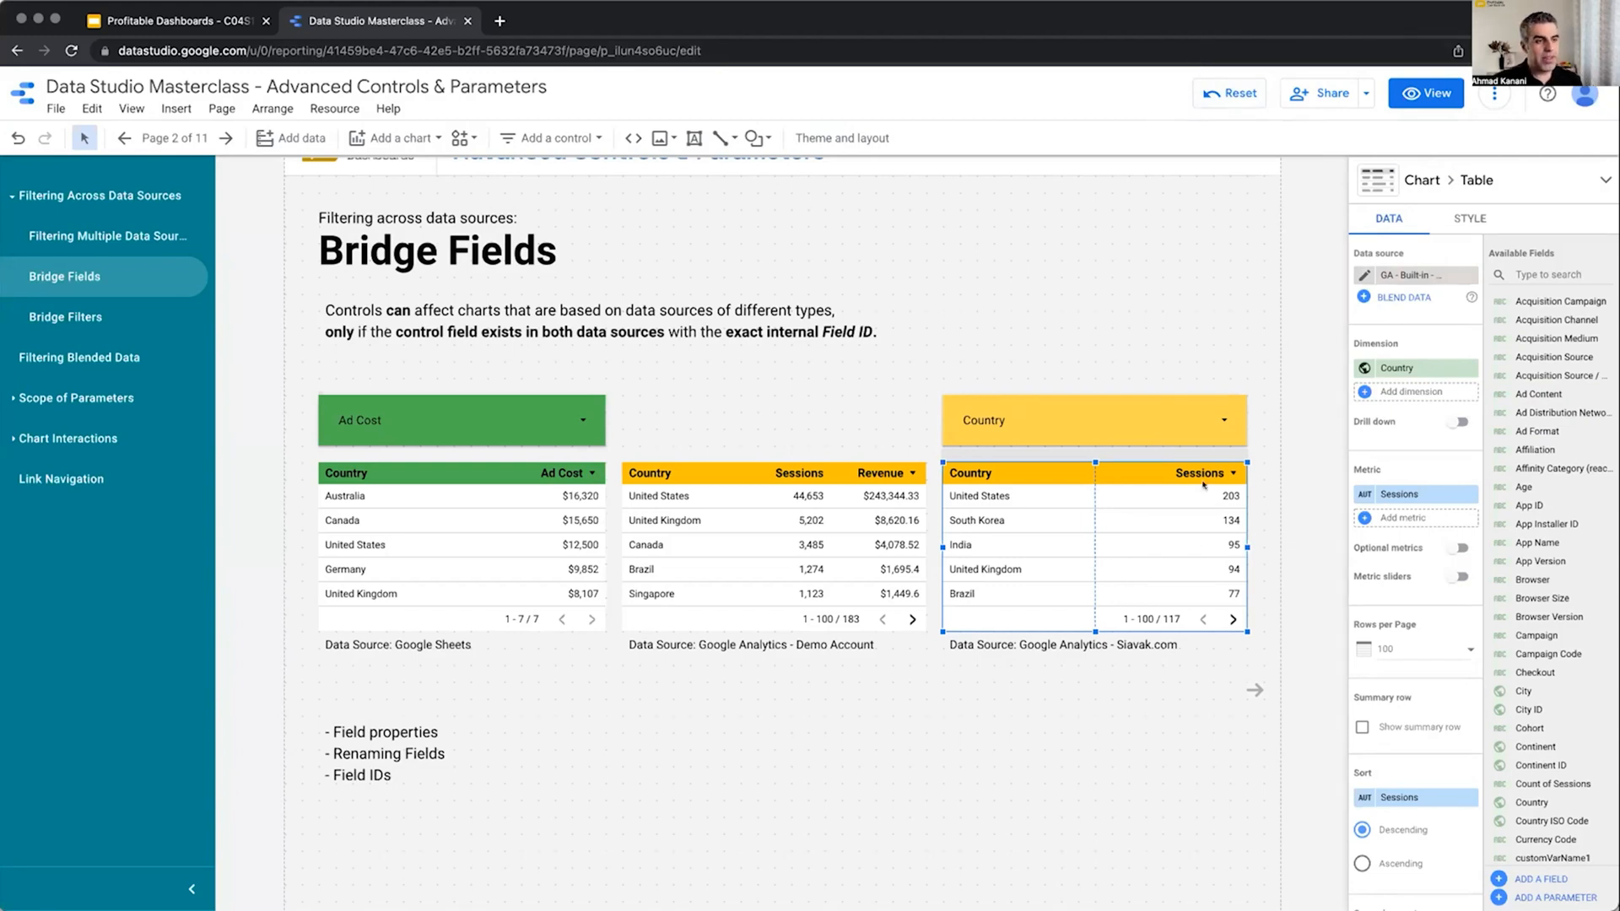
pyautogui.moveTo(1076, 540)
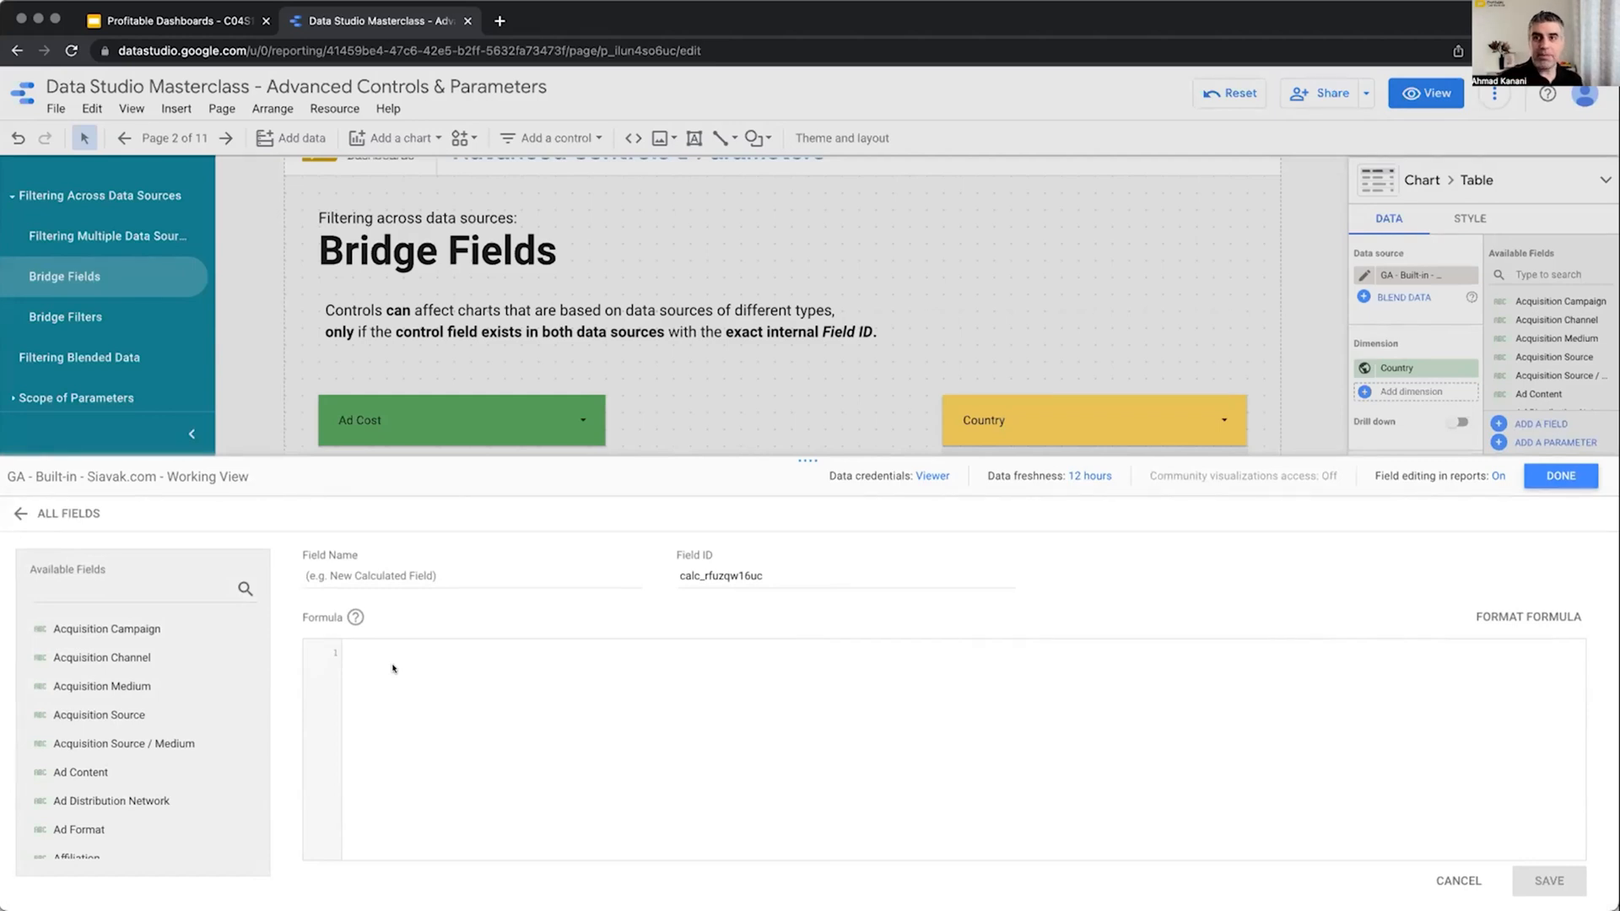
# Step: Name the calculated field 'Test Feild' with formula 1*1 and start its field ID 'test_'
pyautogui.click(393, 669)
pyautogui.write('test Fei')
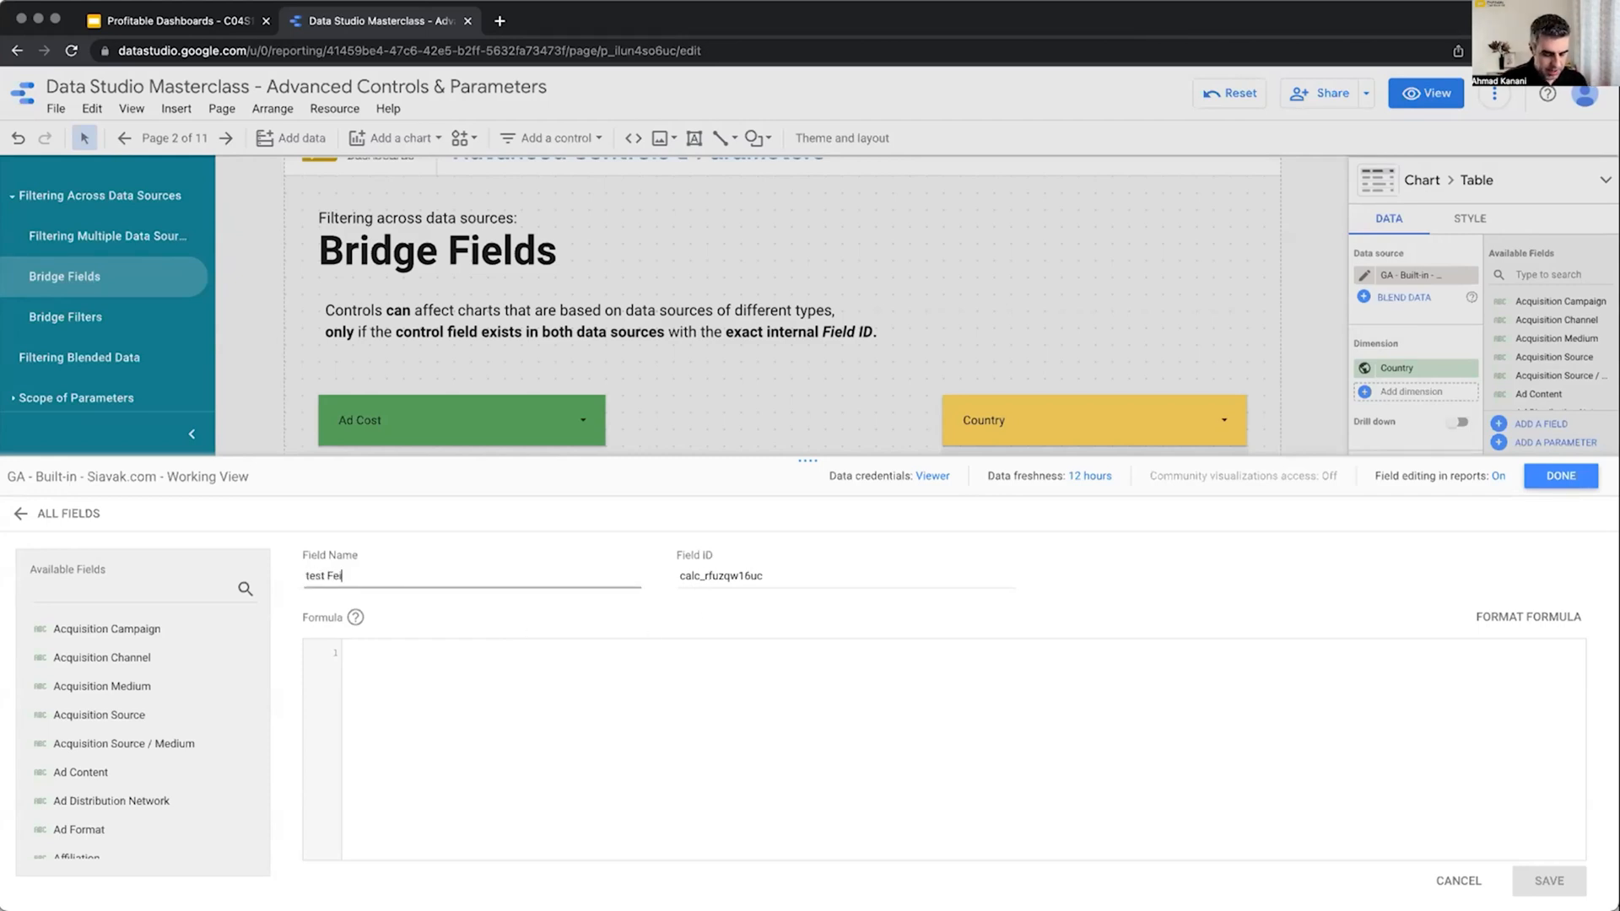
pyautogui.click(394, 652)
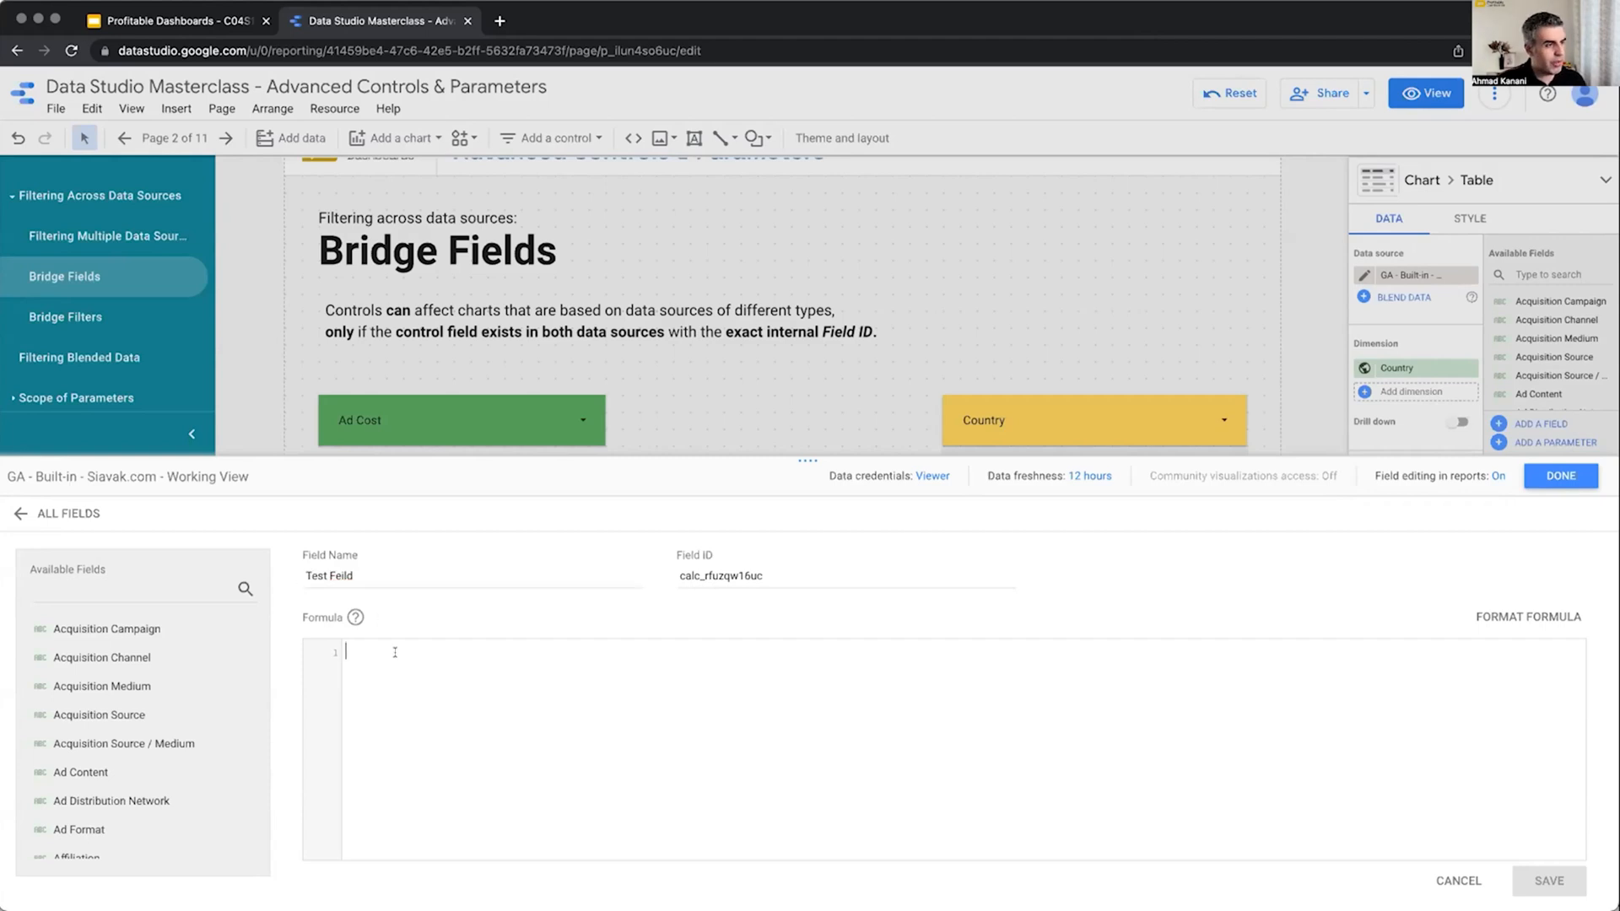
pyautogui.write('1*1')
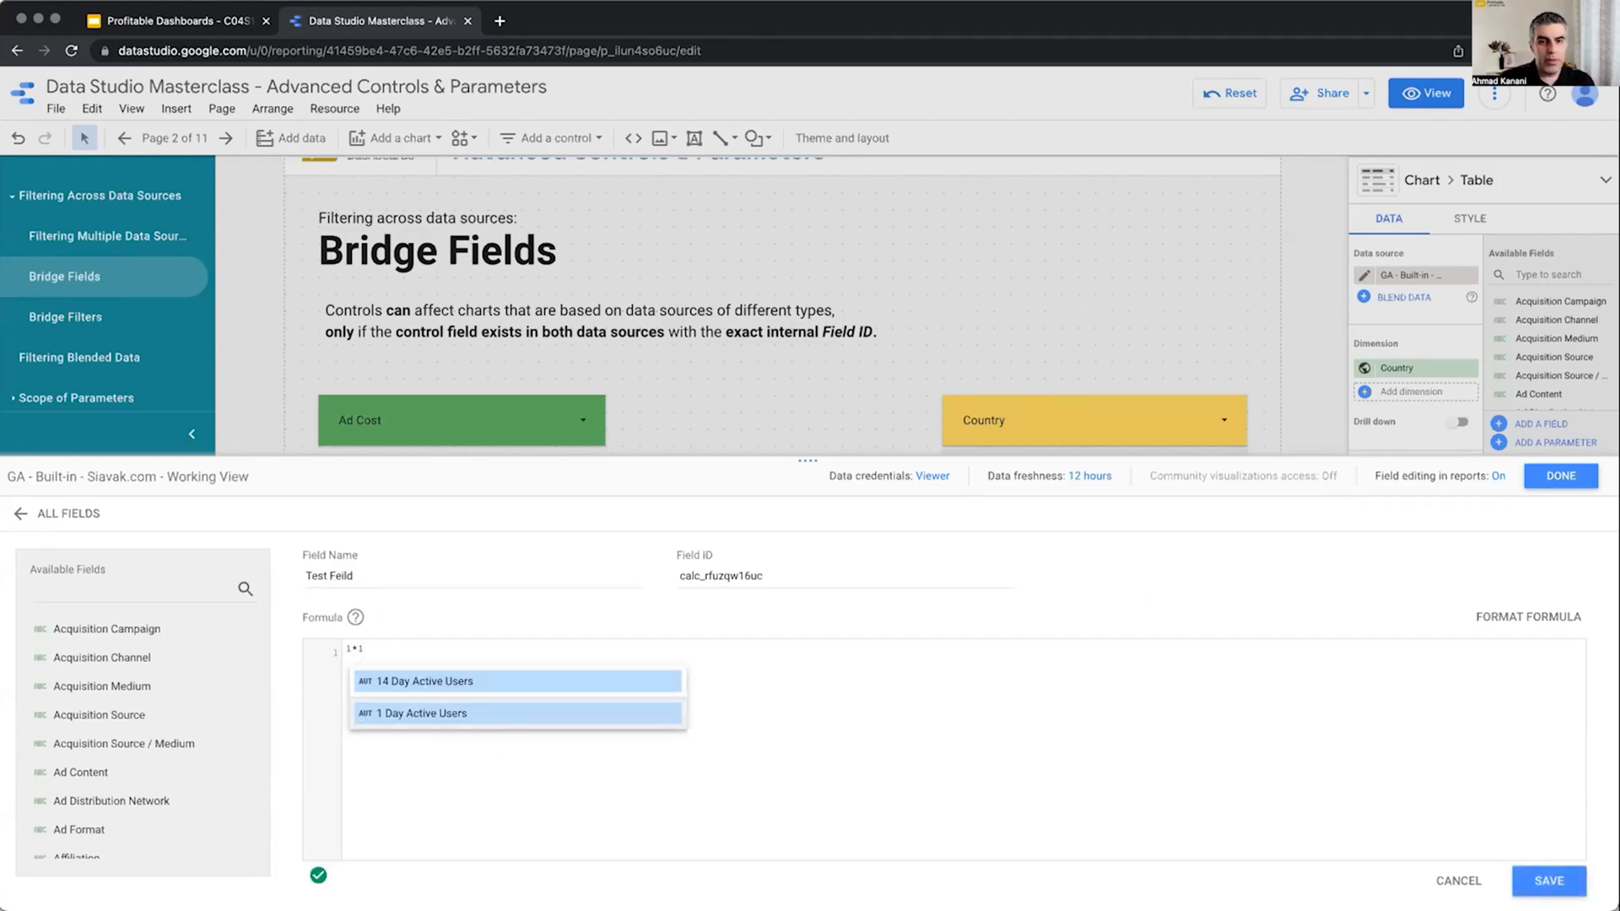
pyautogui.moveTo(1073, 753)
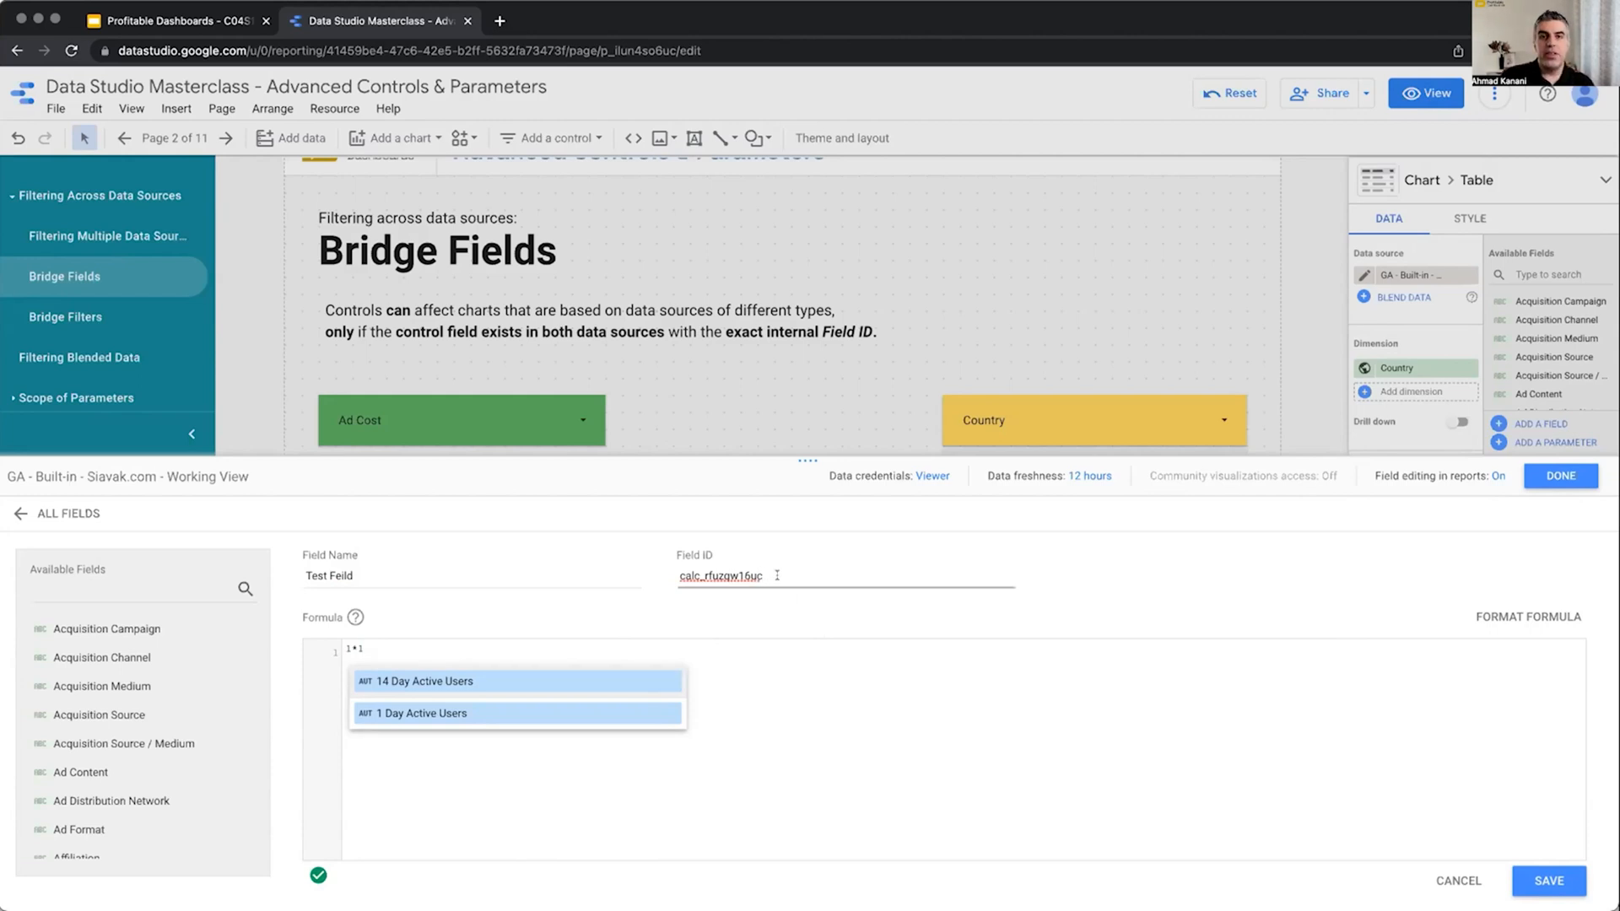
pyautogui.write('test_')
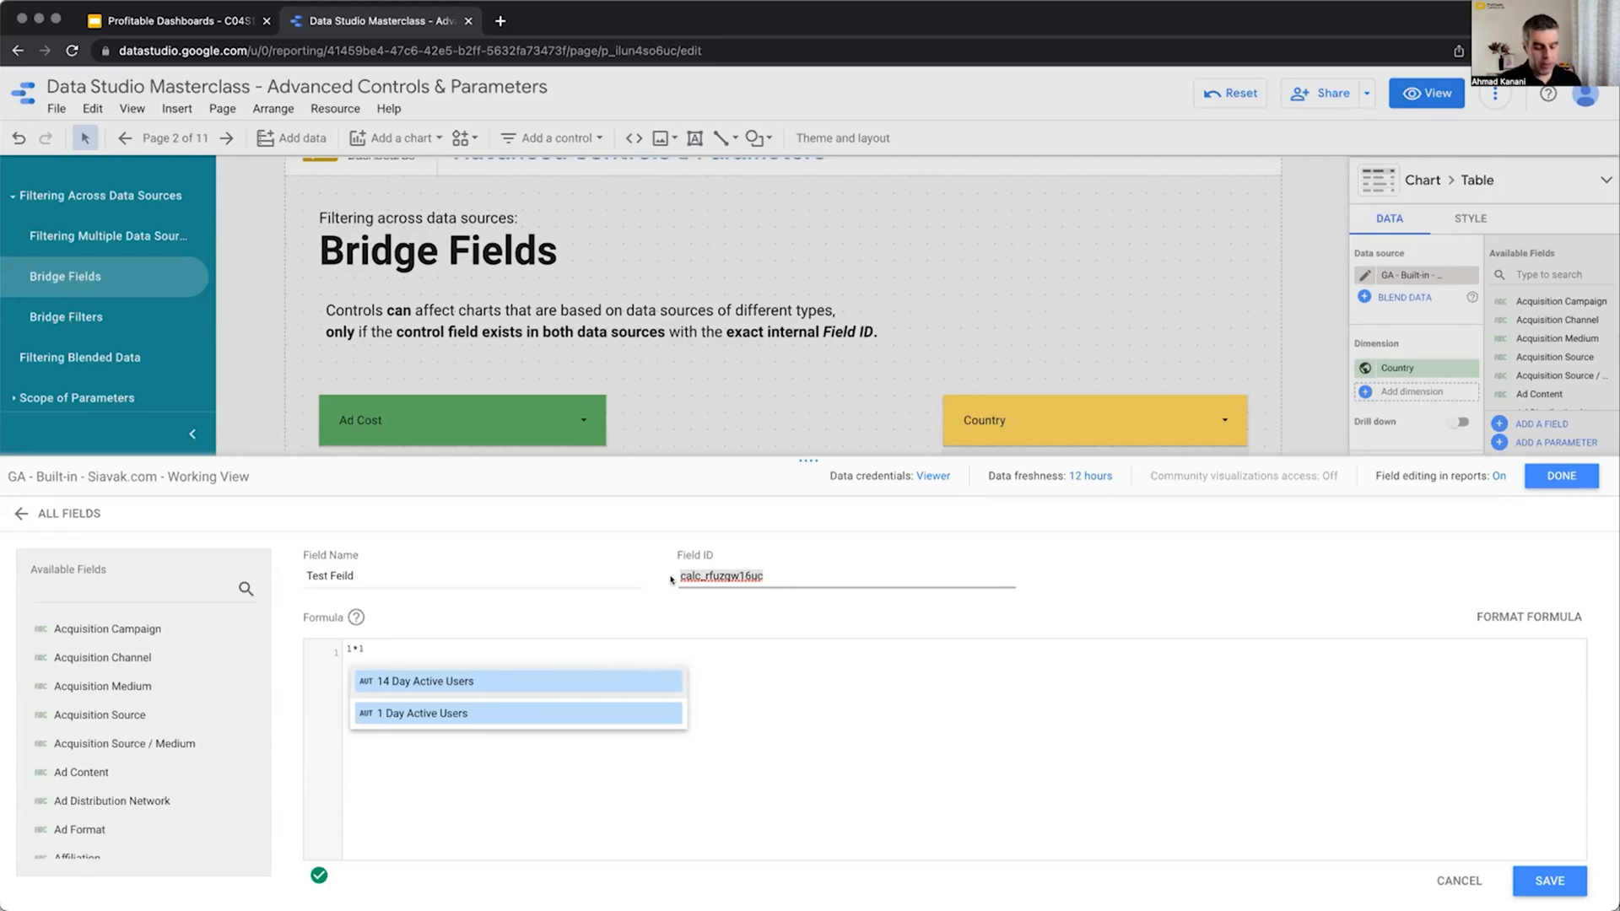
# Step: Set the Field ID to test_field and save the Test Feild calculated field
pyautogui.write('test_field')
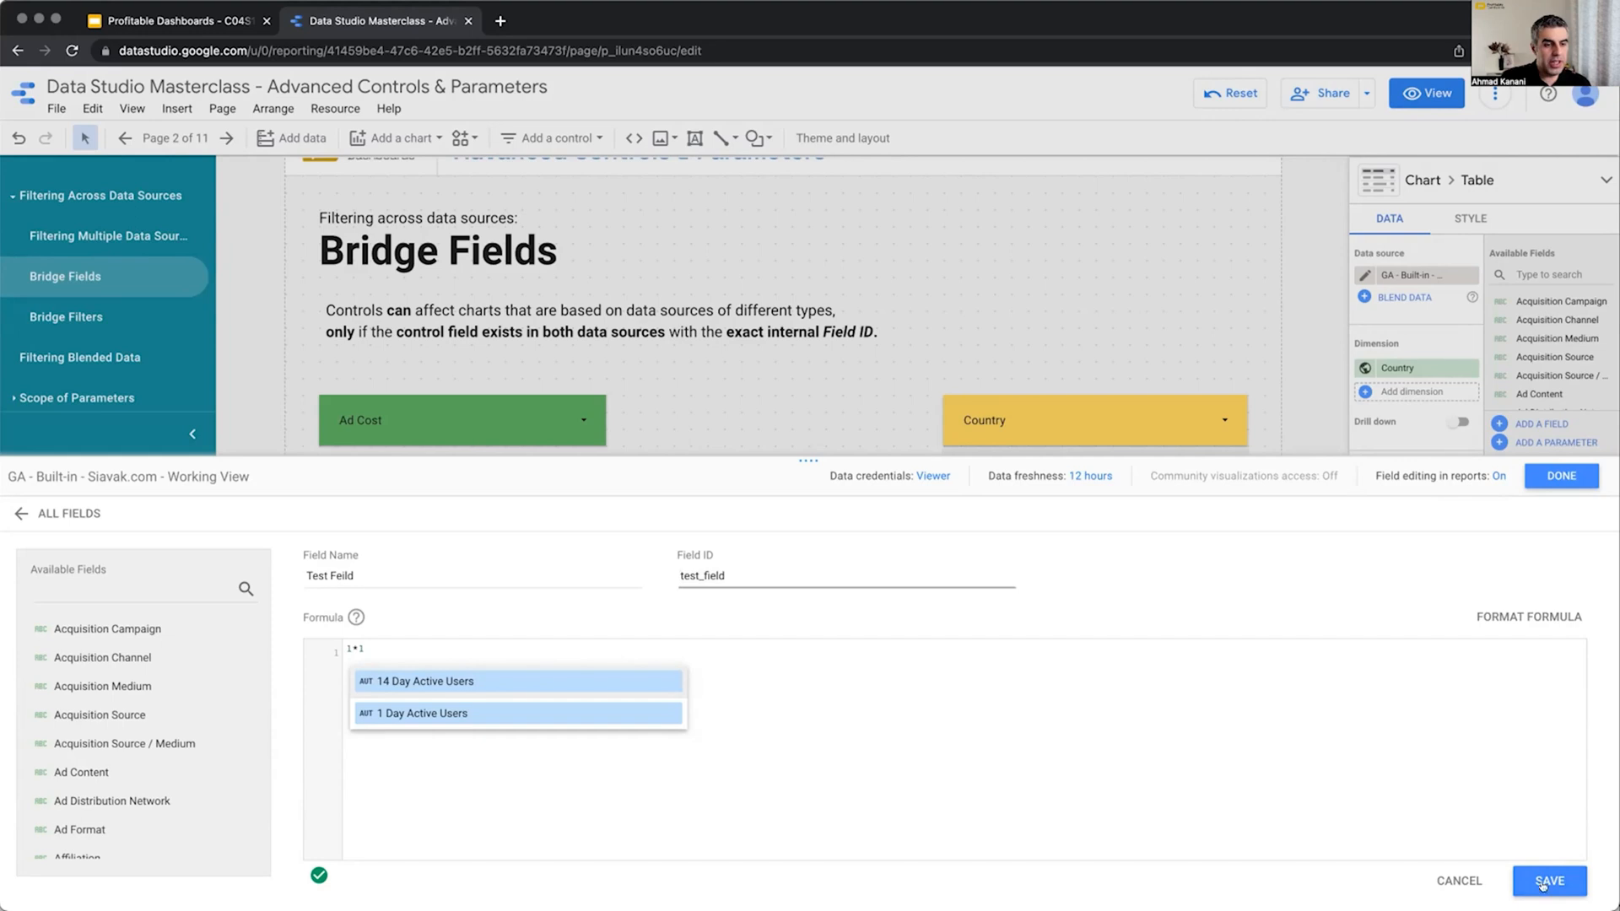
pyautogui.click(1546, 880)
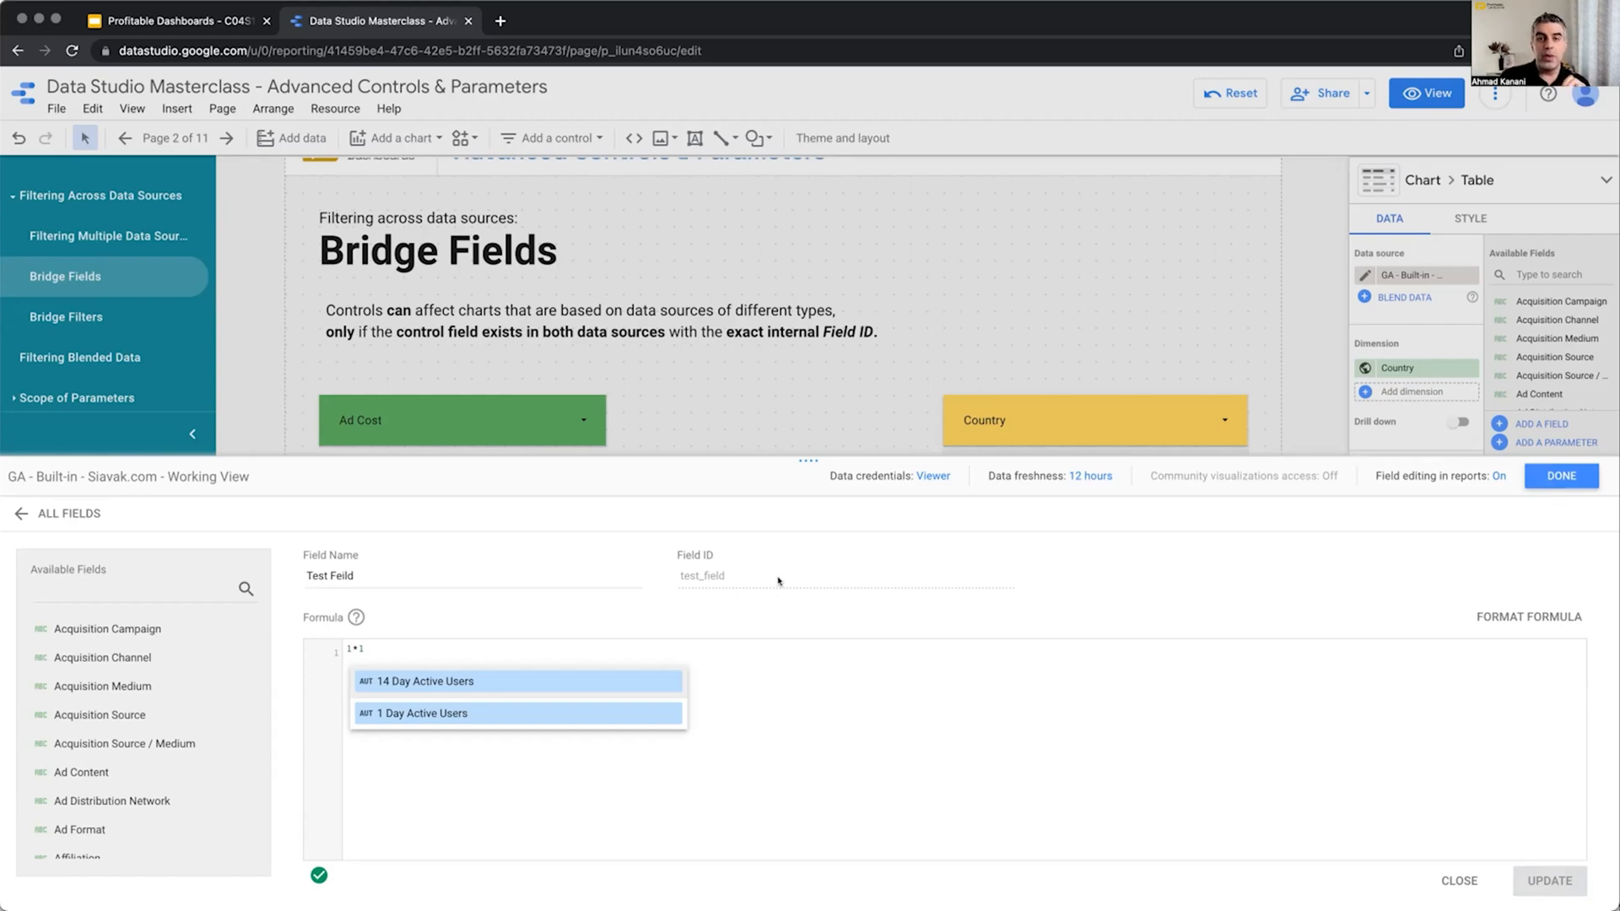
pyautogui.moveTo(754, 573)
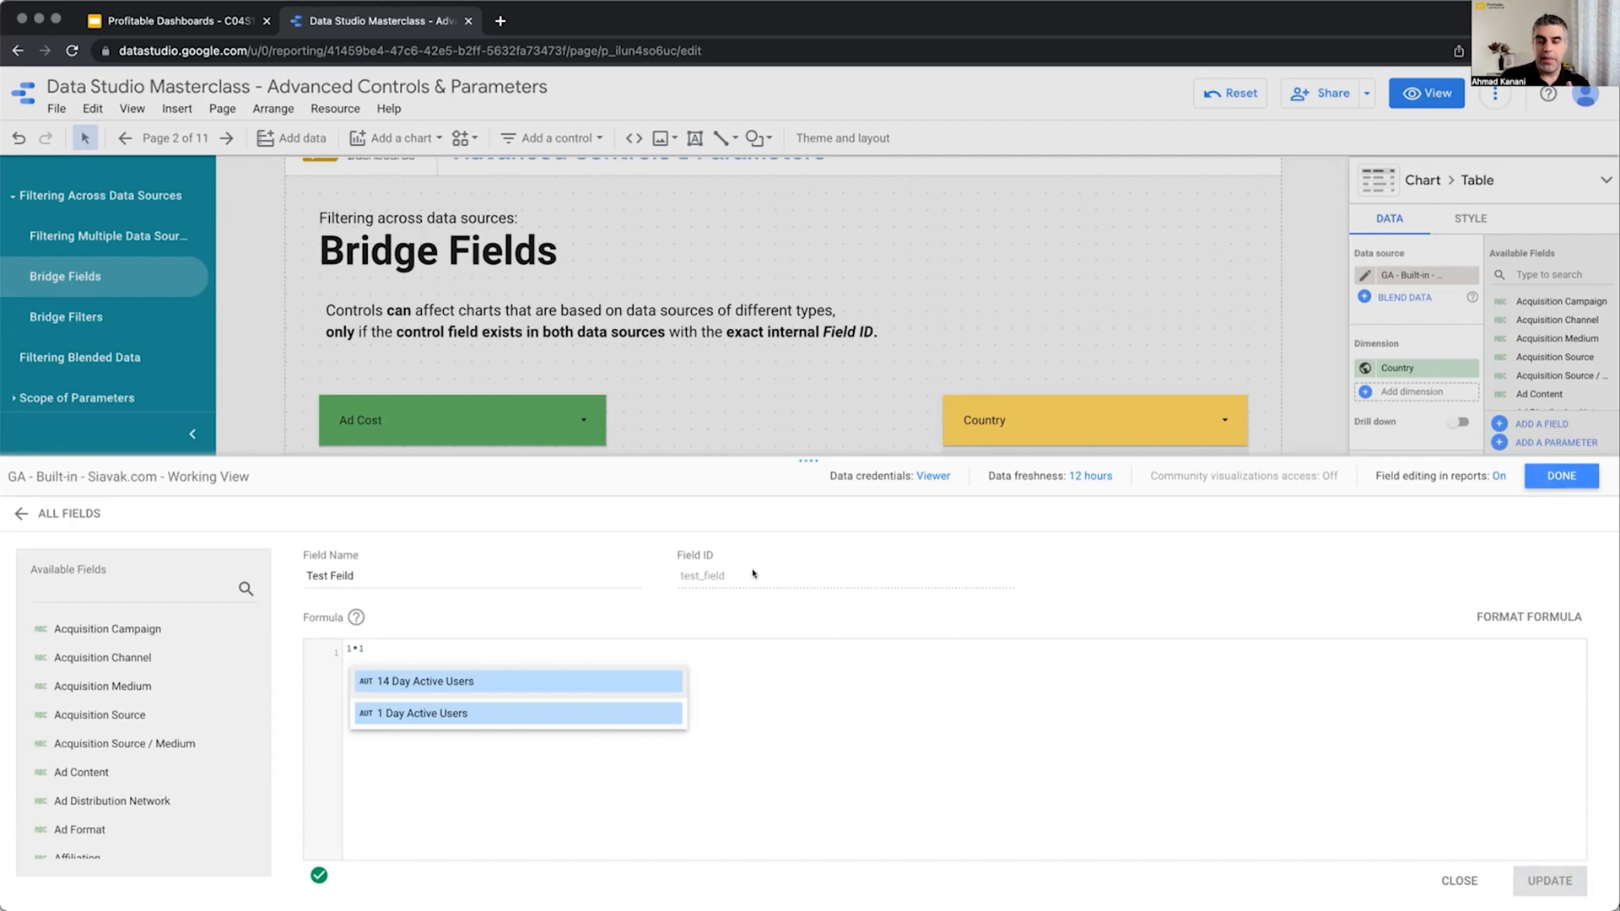
pyautogui.moveTo(774, 561)
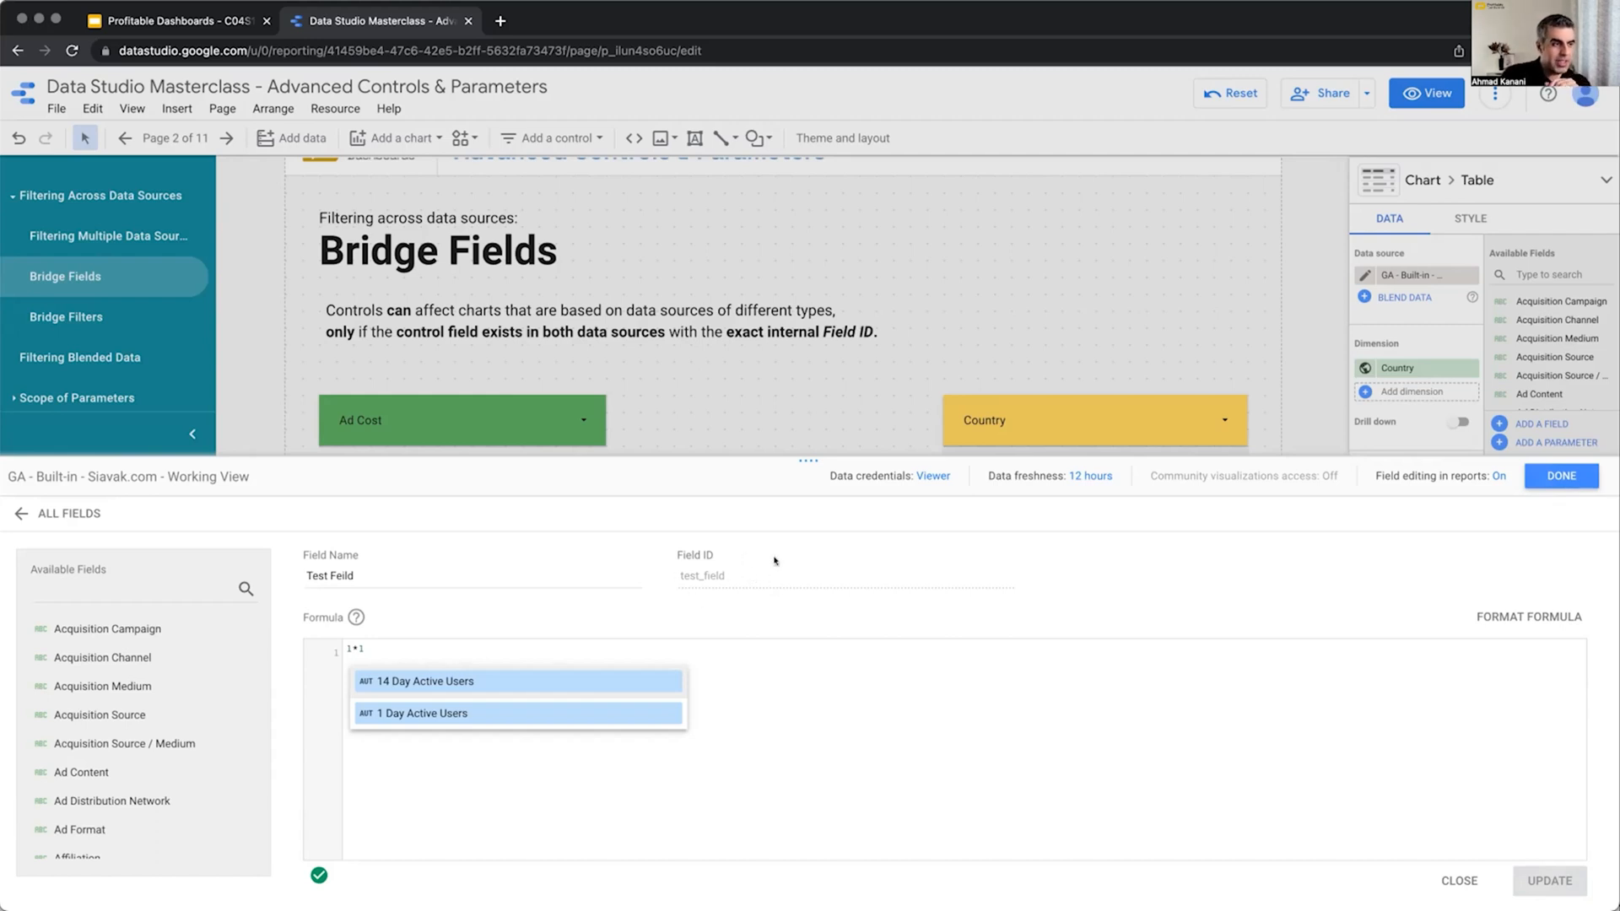
pyautogui.moveTo(733, 592)
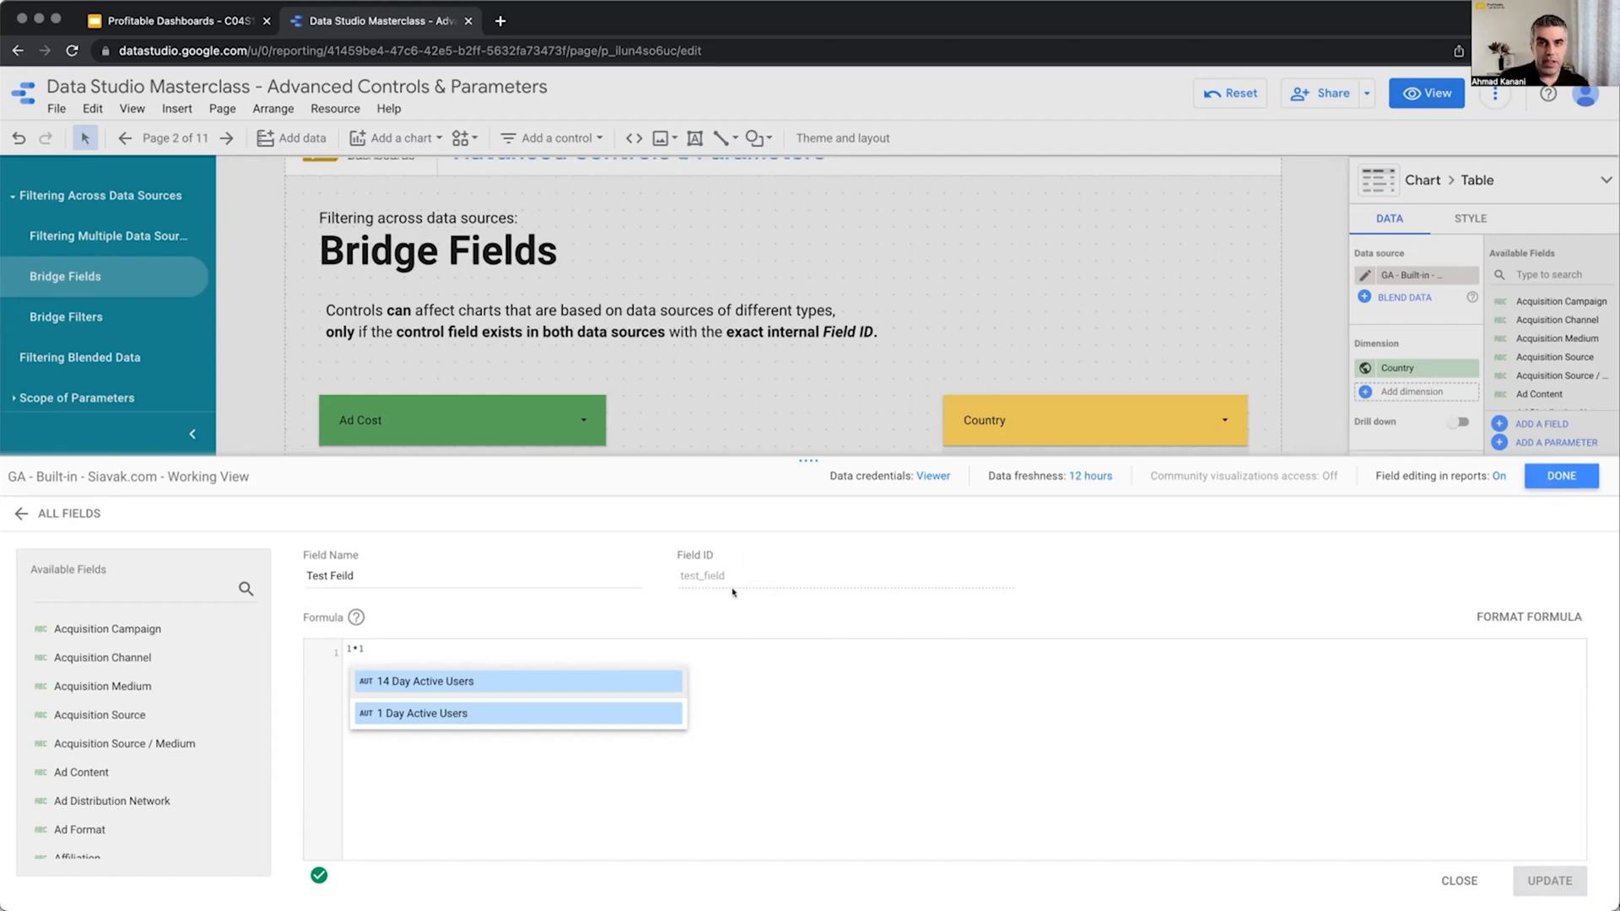
pyautogui.moveTo(1209, 39)
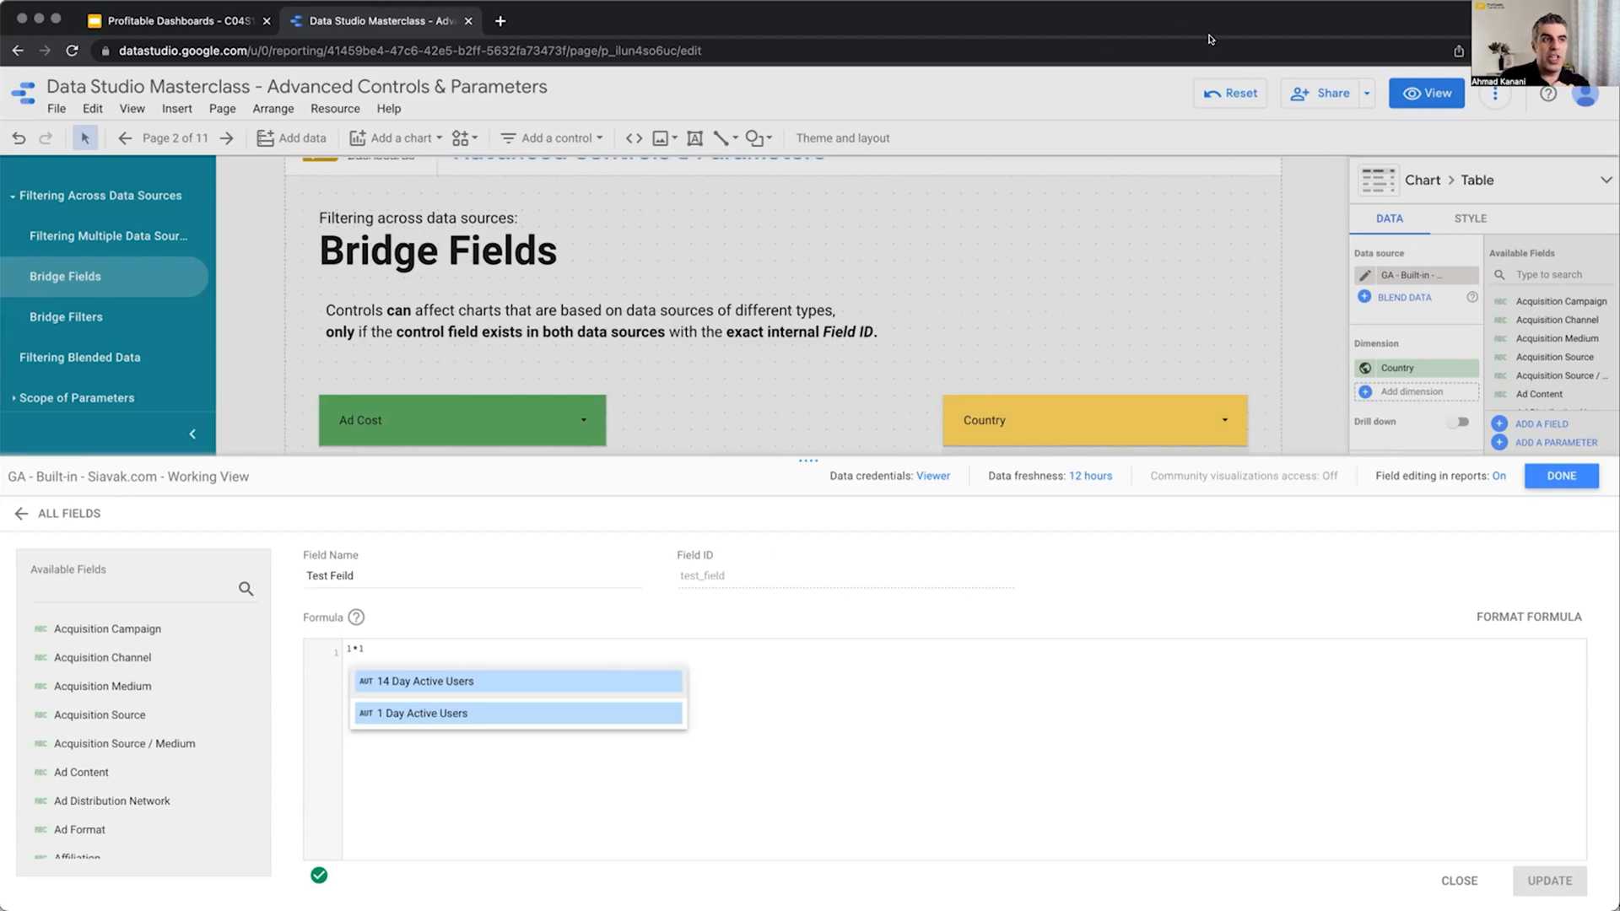
pyautogui.moveTo(936, 590)
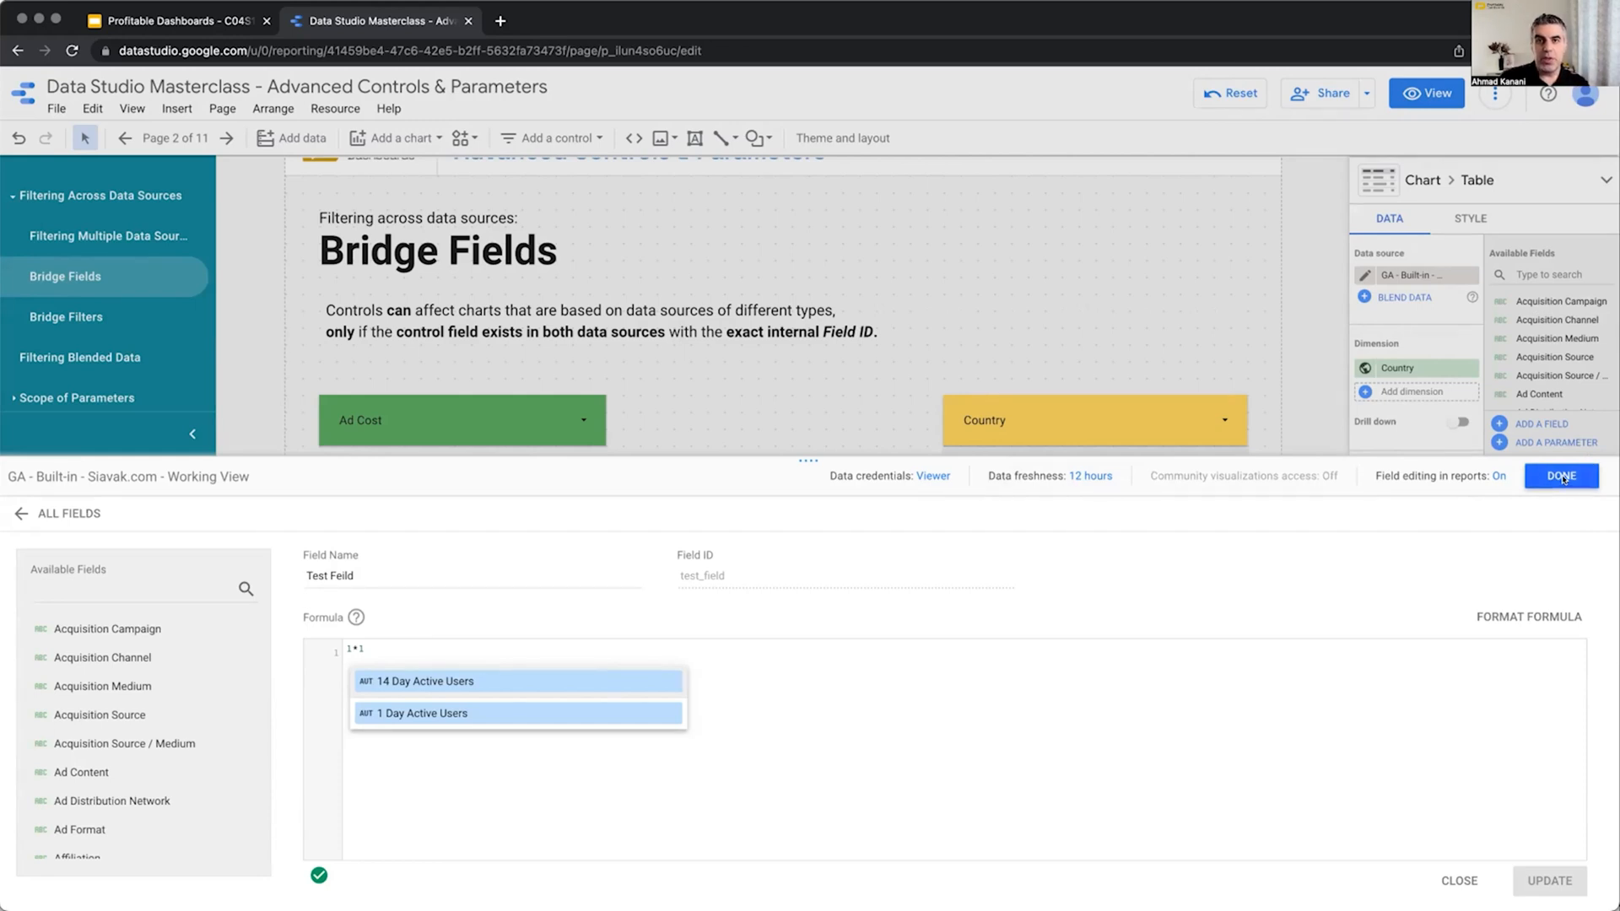
# Step: Close the field editor and filter the Country dropdown to United States only
pyautogui.click(1561, 475)
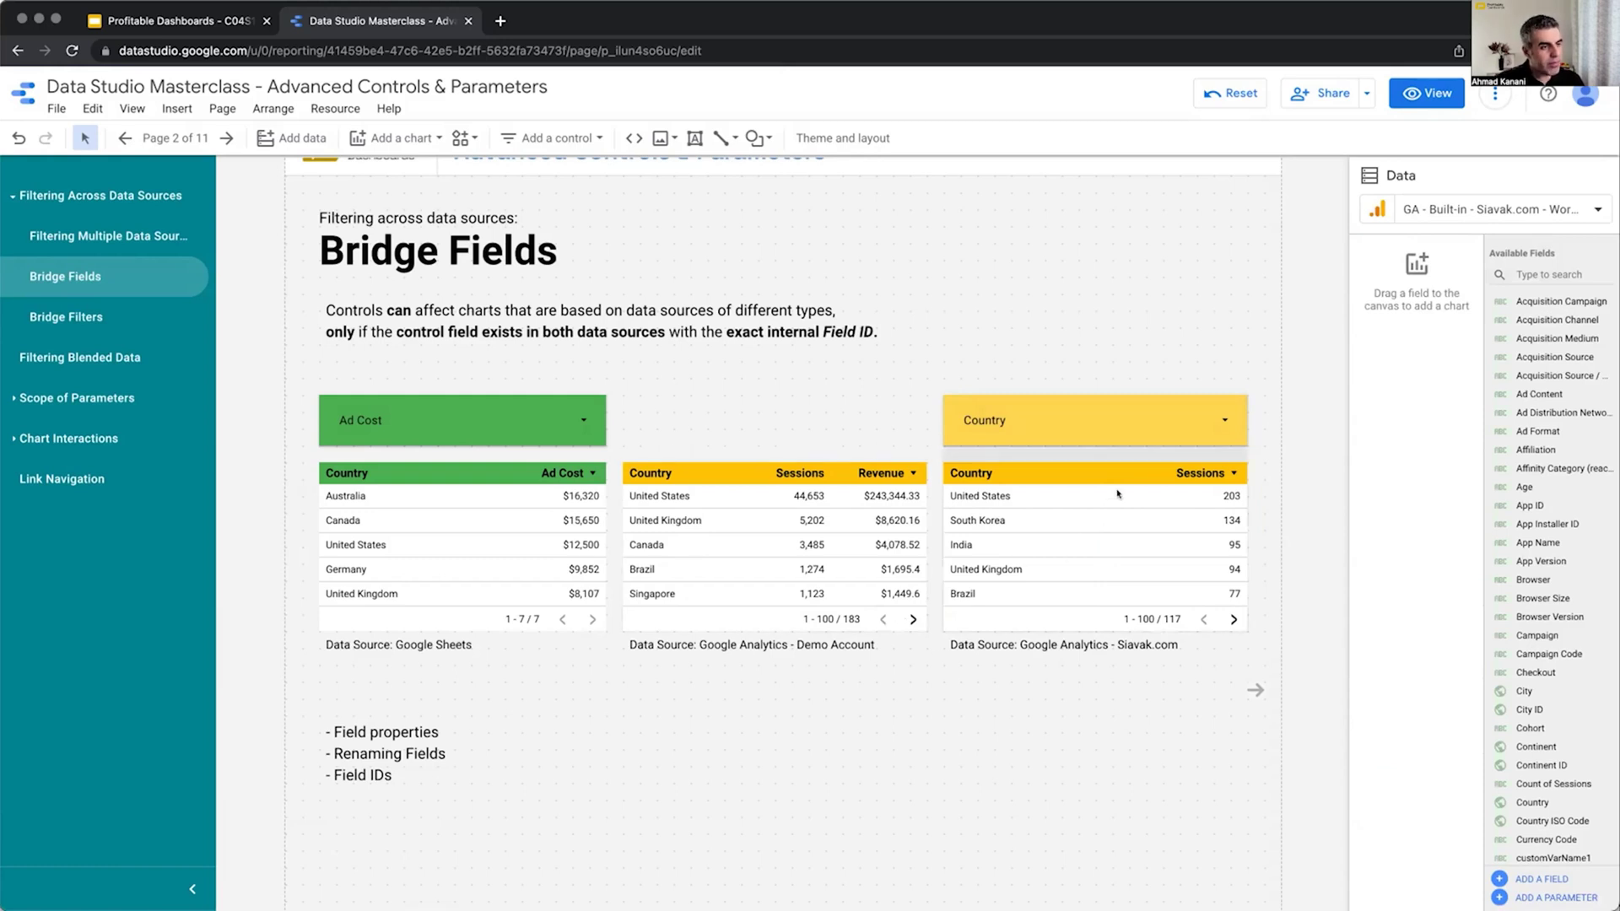
pyautogui.click(1094, 420)
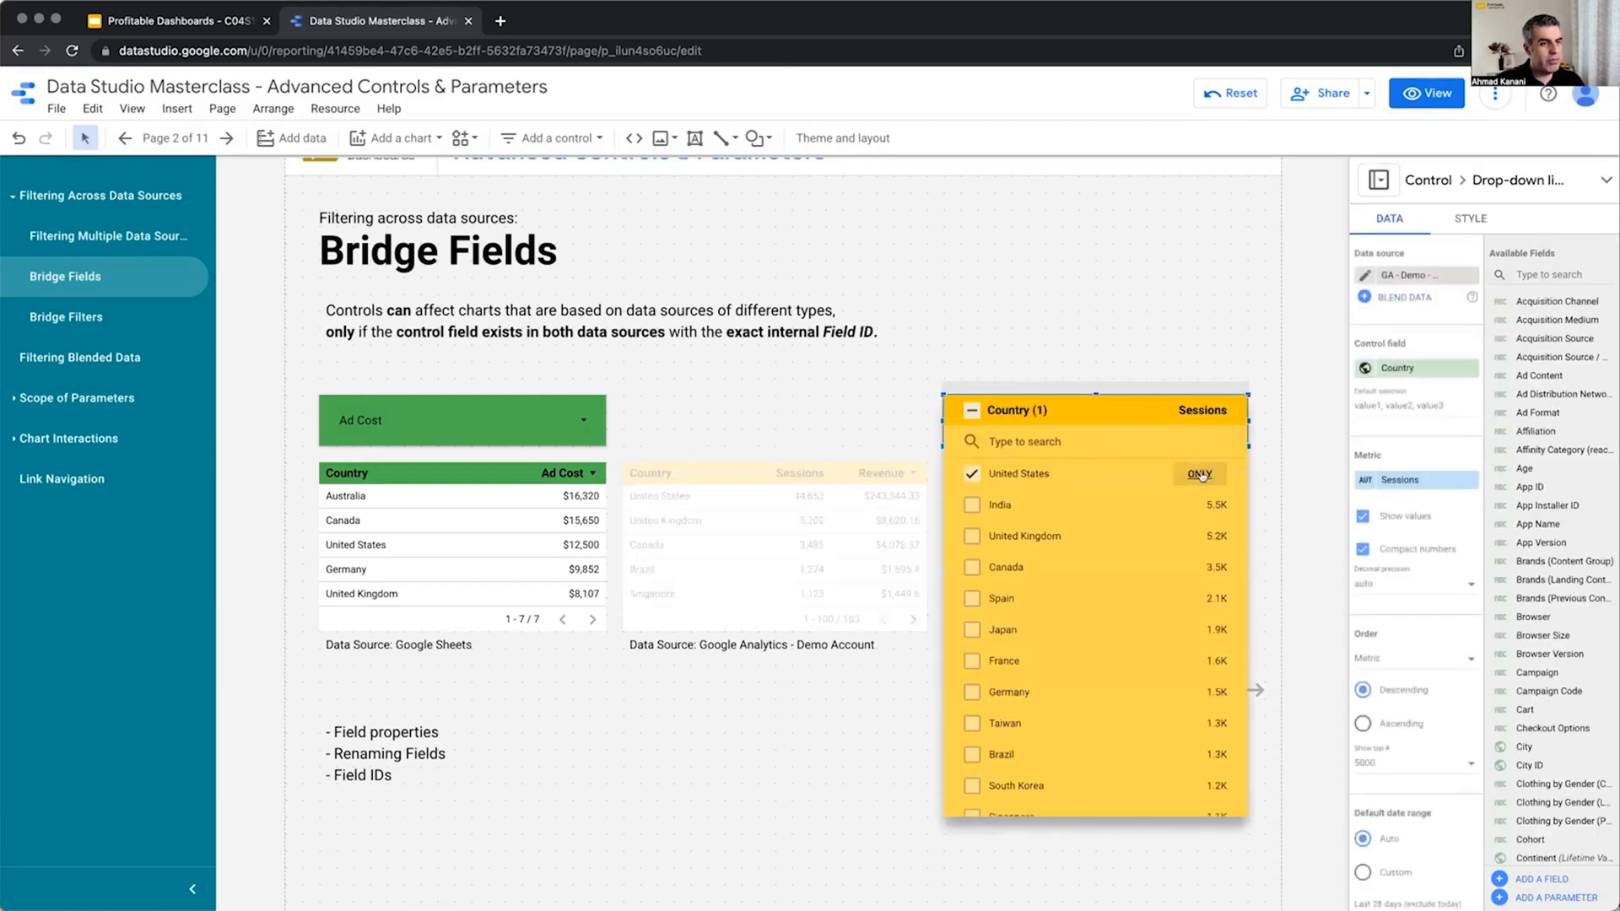
pyautogui.click(1198, 474)
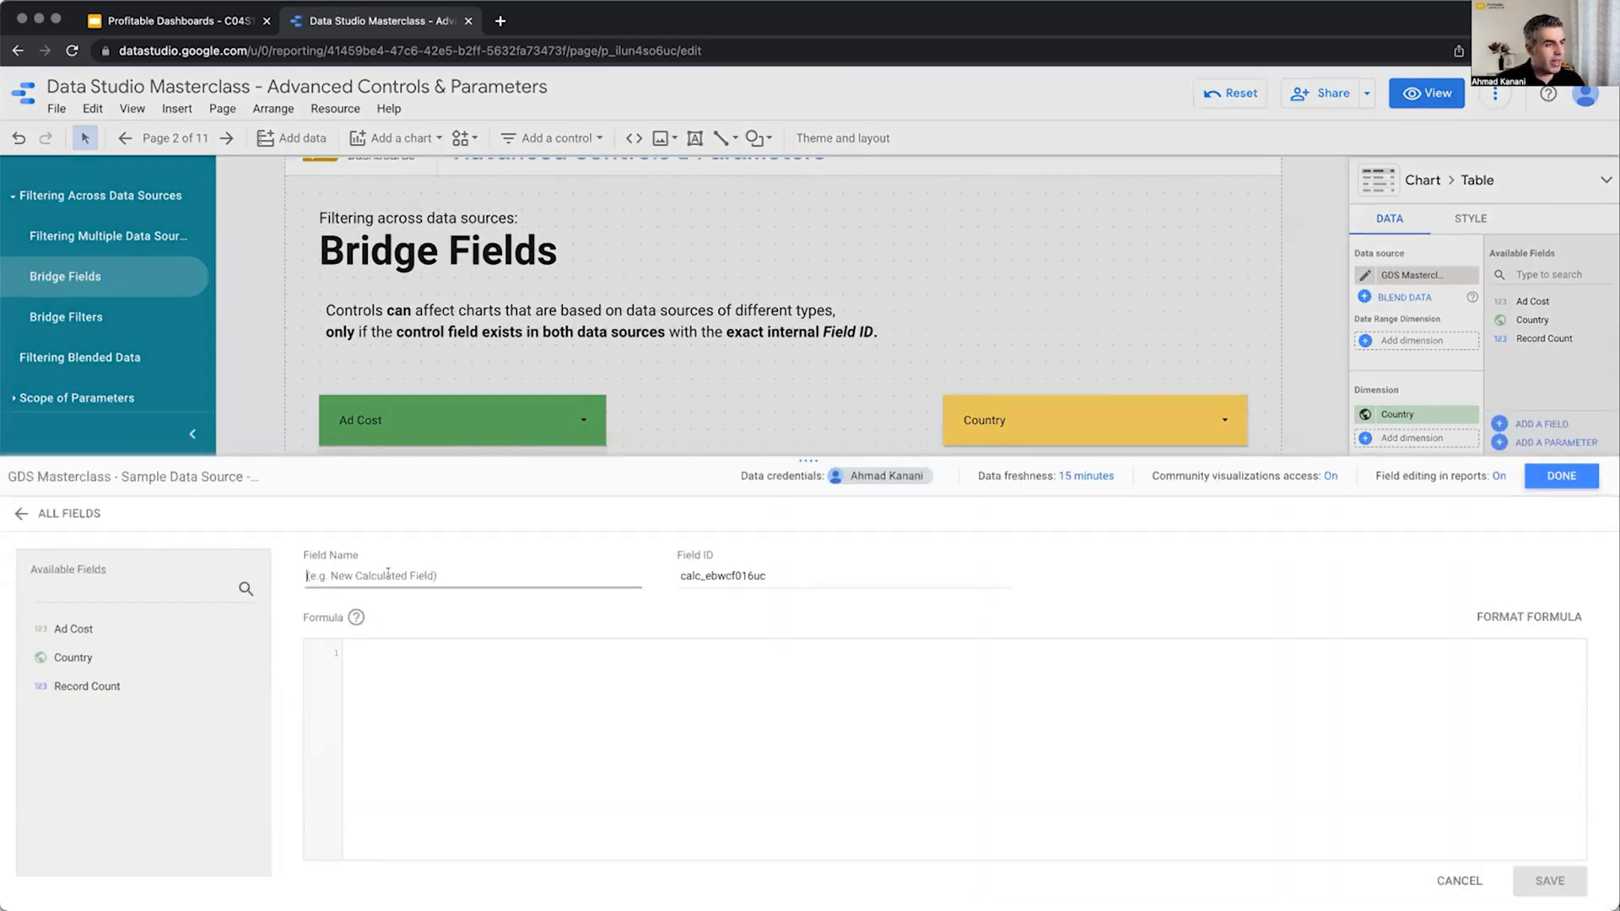
# Step: Name the Sheets calculated field 'Country - Bridge', ID country_bridge, formula Country
pyautogui.write('Country - Bridge')
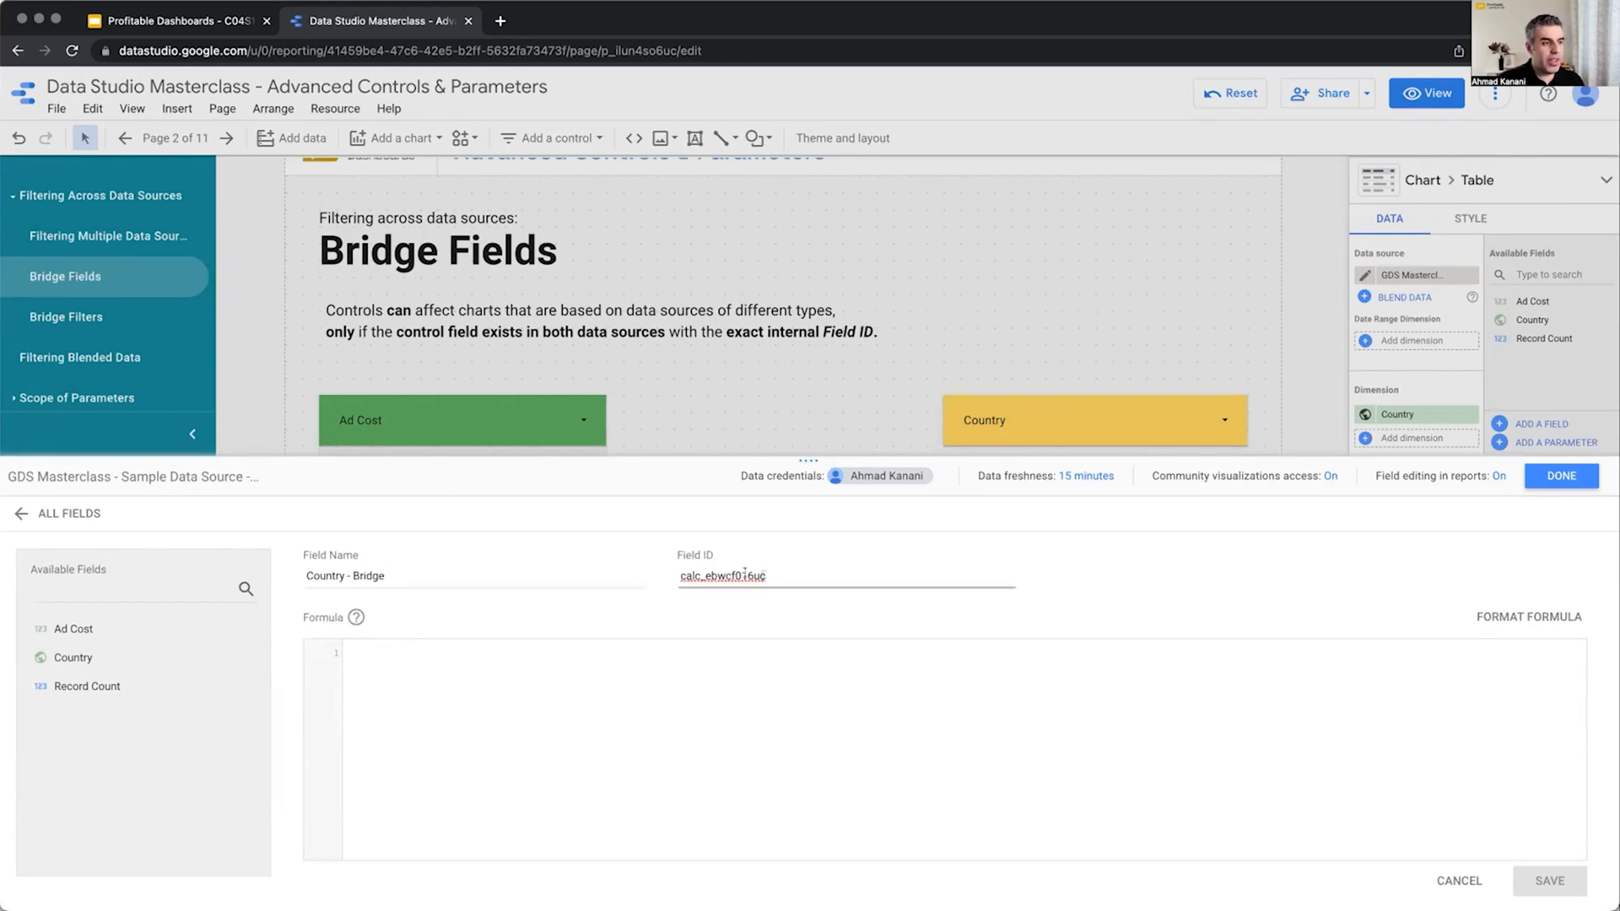
pyautogui.write('country_bridge')
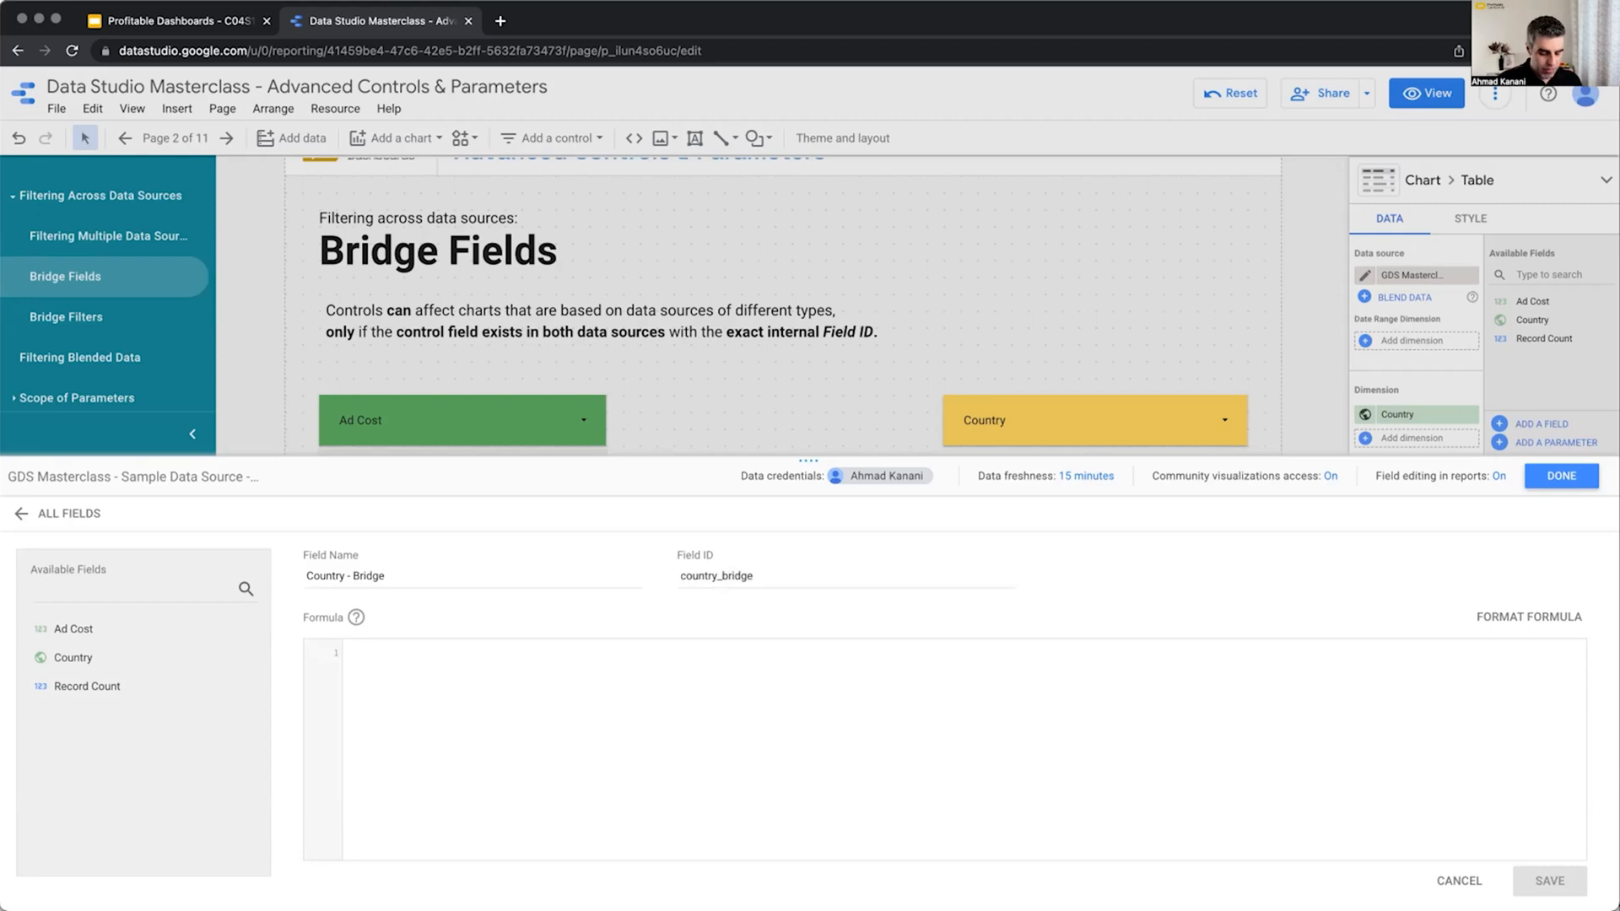
pyautogui.write('Country')
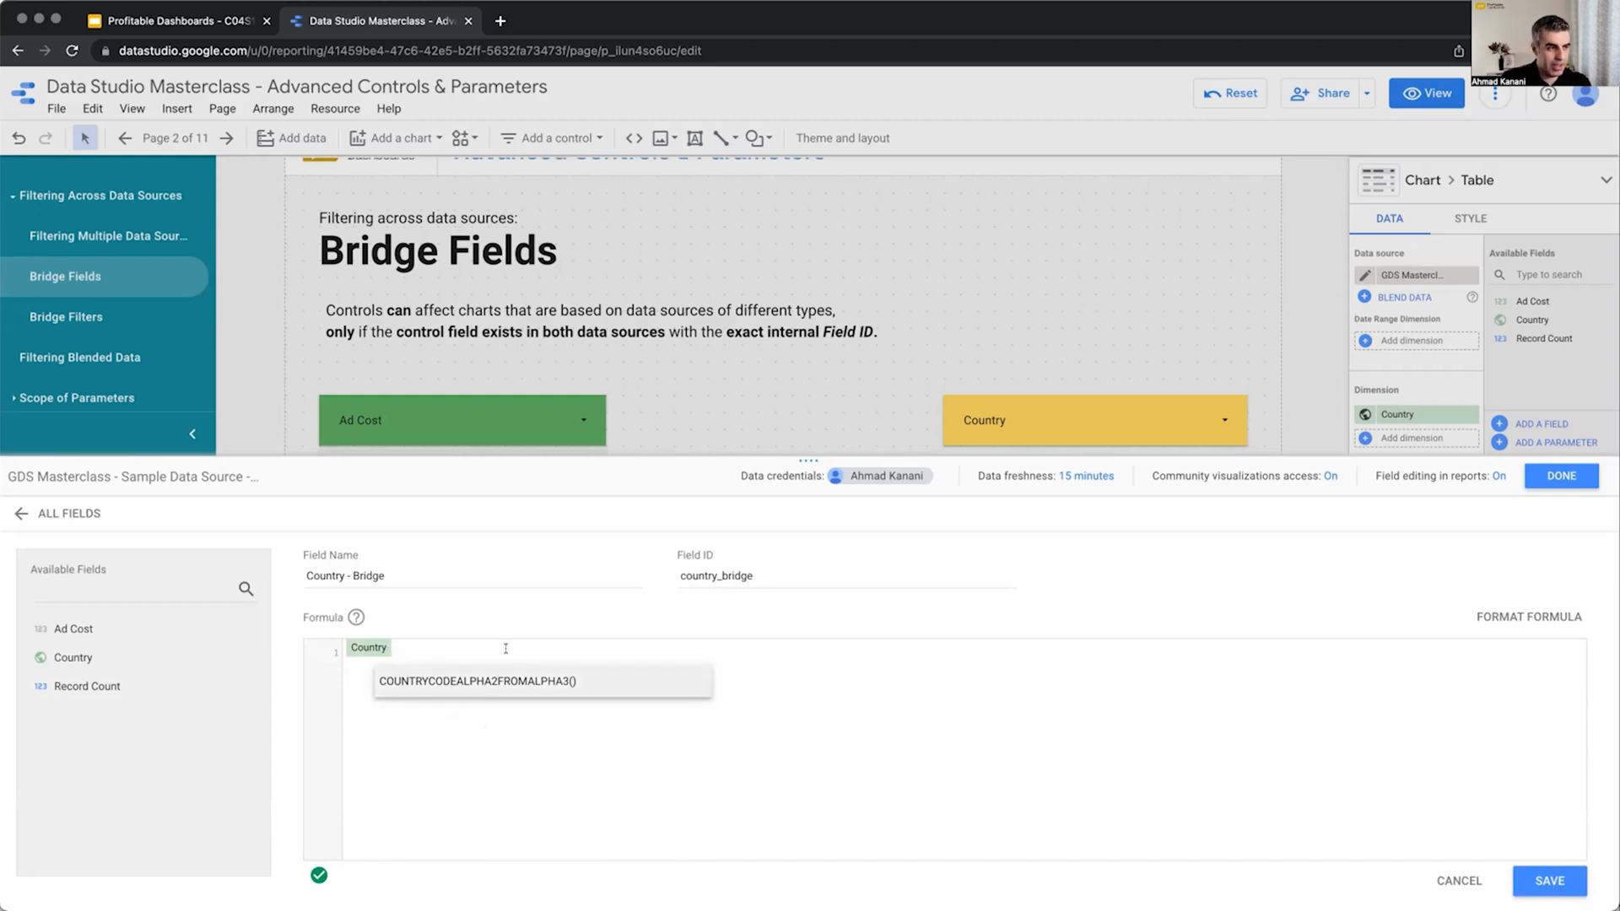
pyautogui.moveTo(1140, 789)
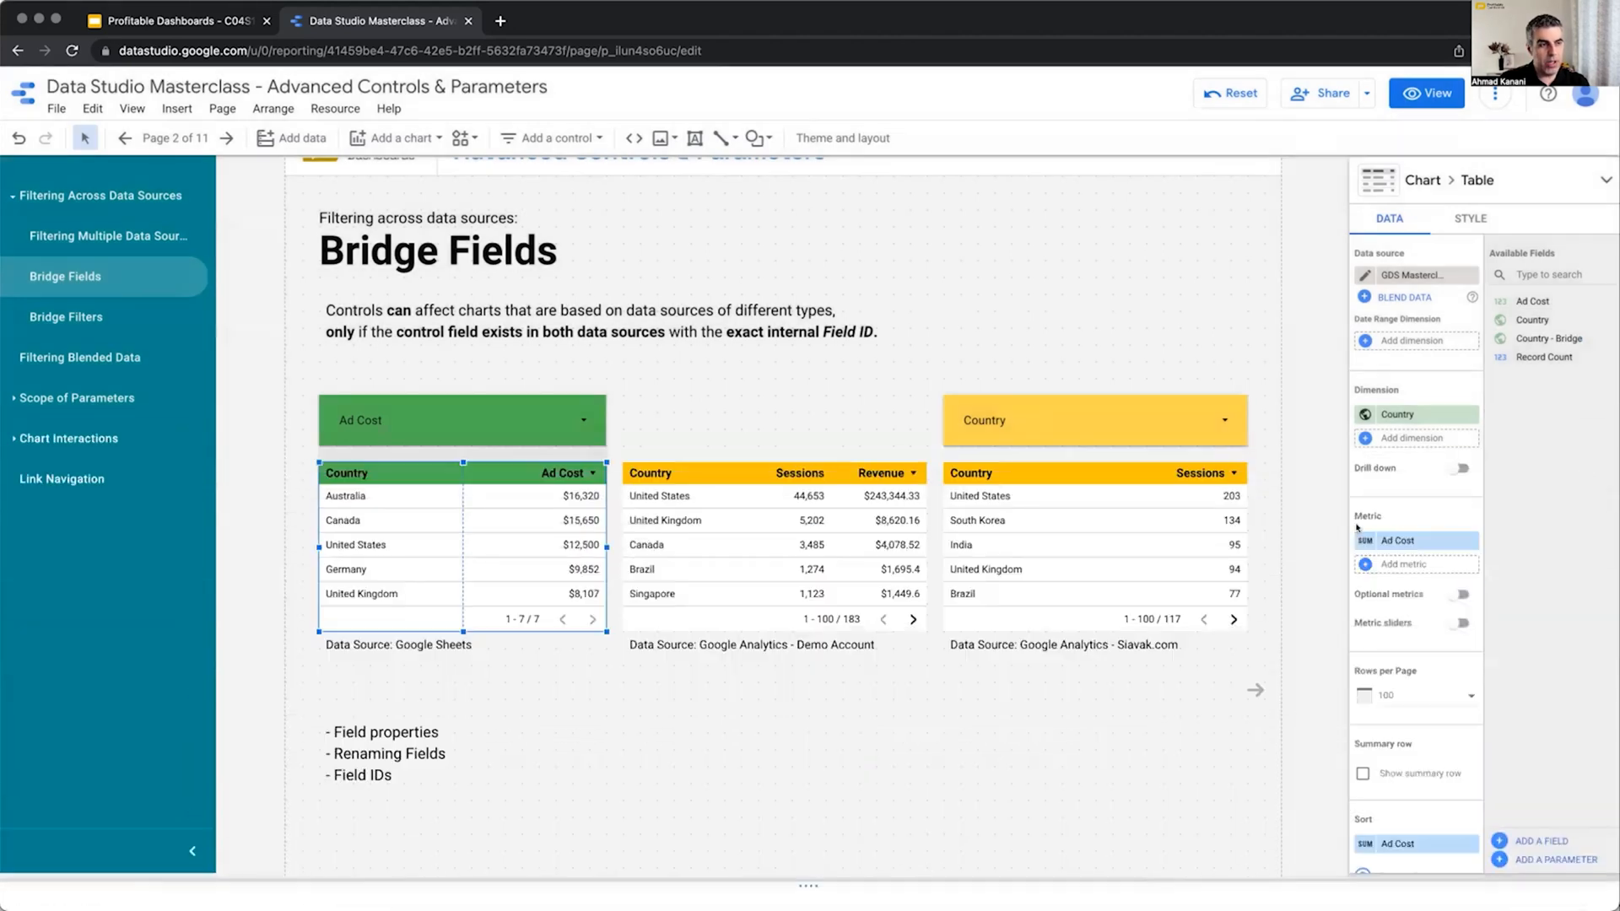
# Step: Add 'Country - Bridge 02' to the Demo Account source, ID country_bridge, formula Country
pyautogui.click(731, 564)
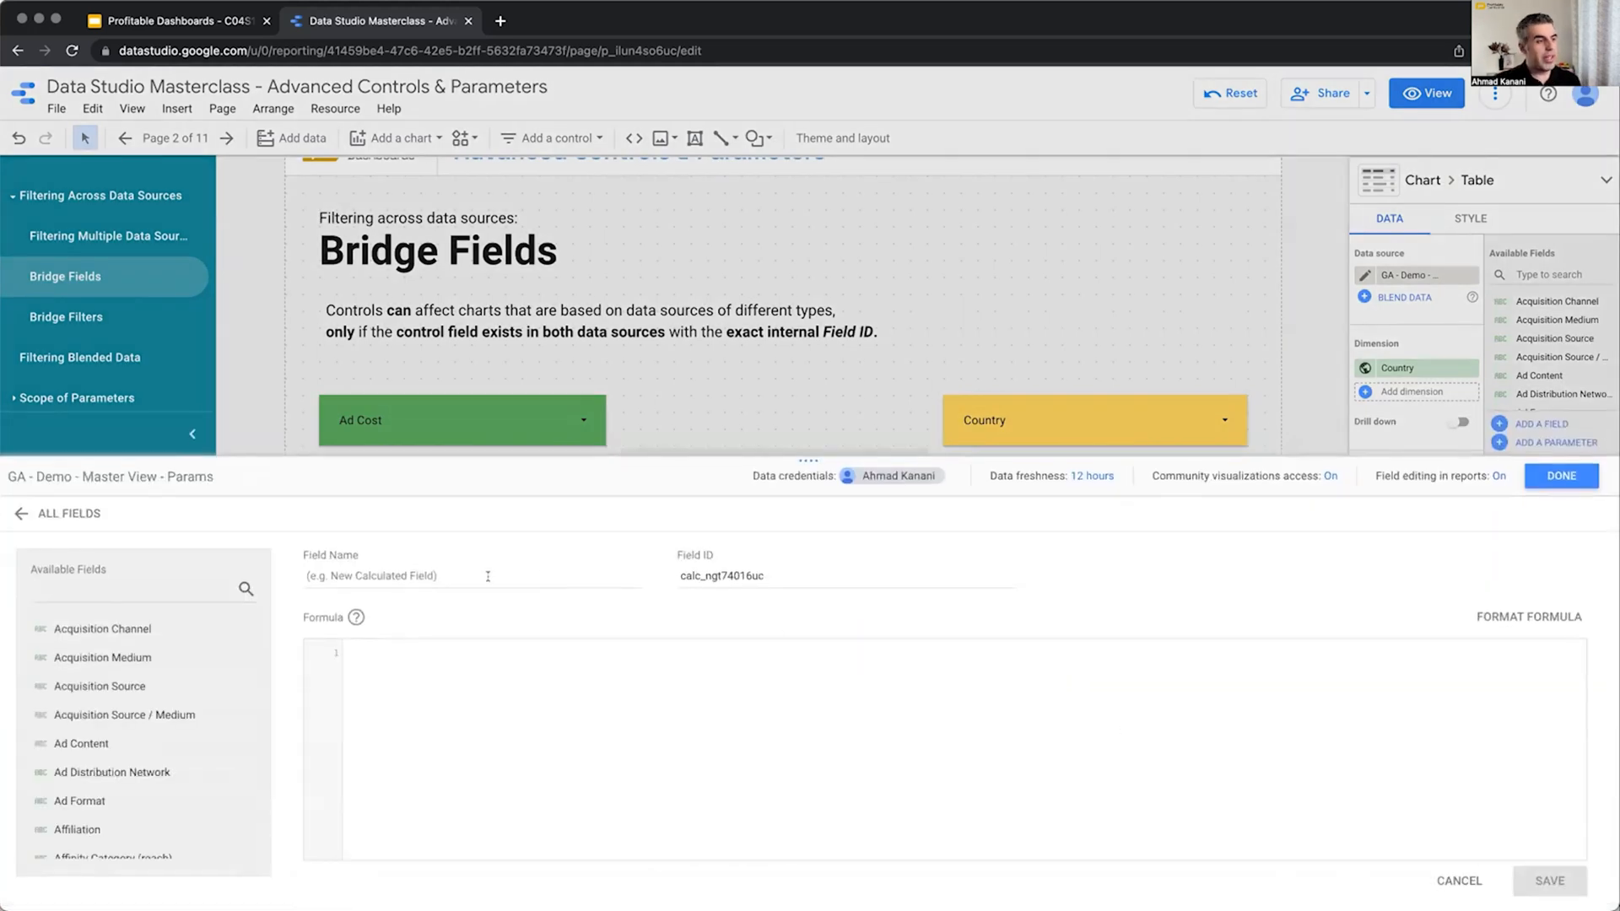
pyautogui.write('Country')
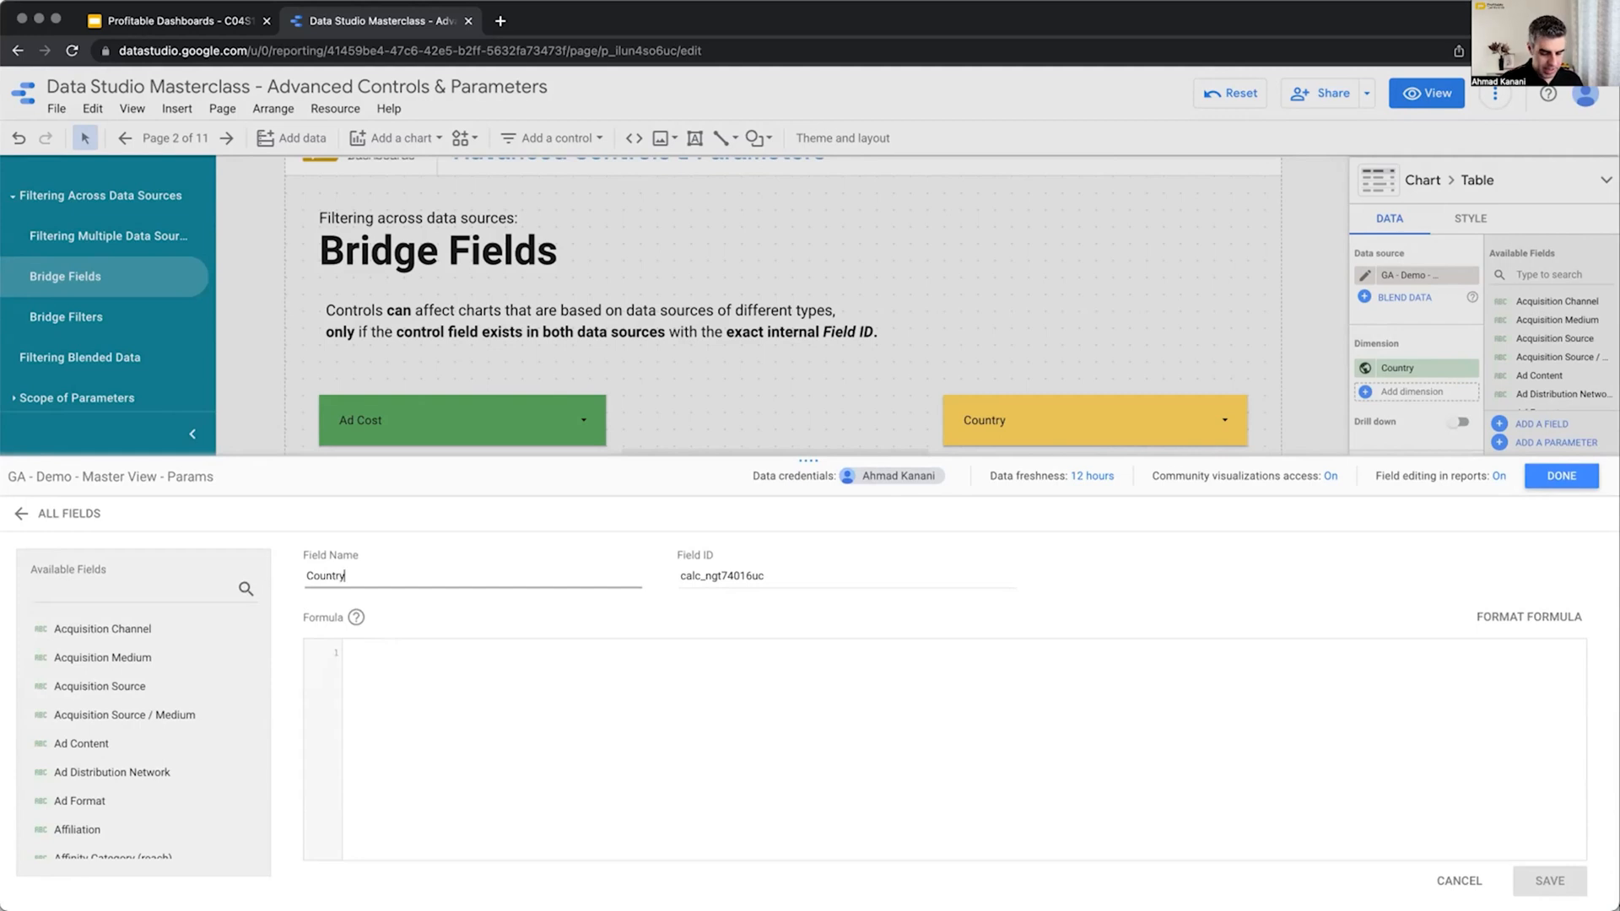
pyautogui.write('- Bridge 02')
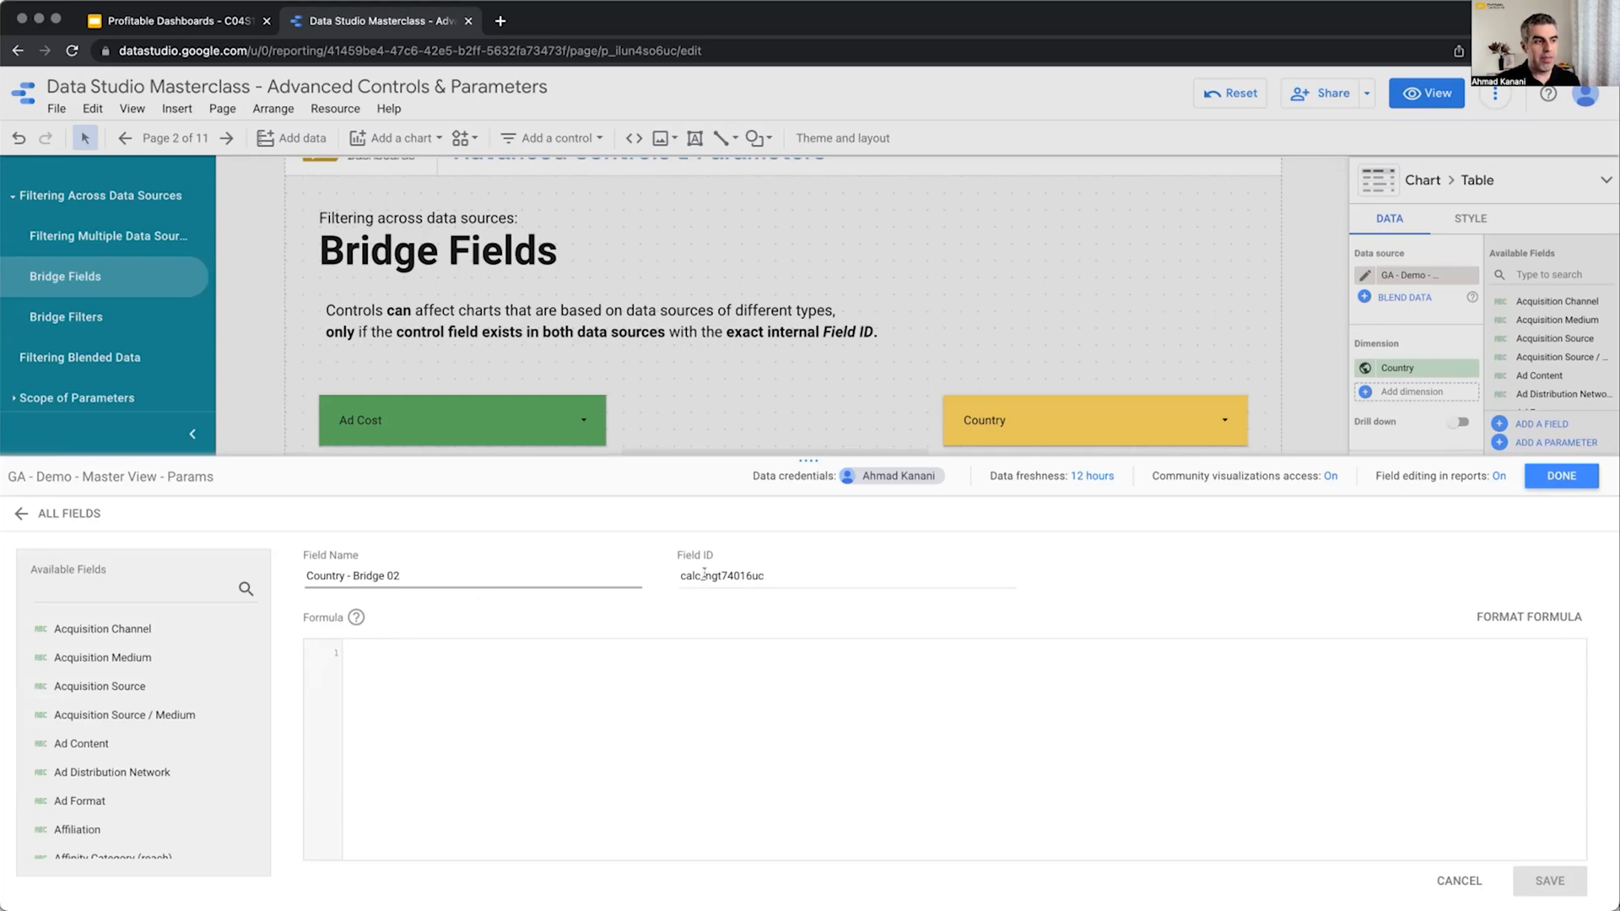
pyautogui.write('country_bridge')
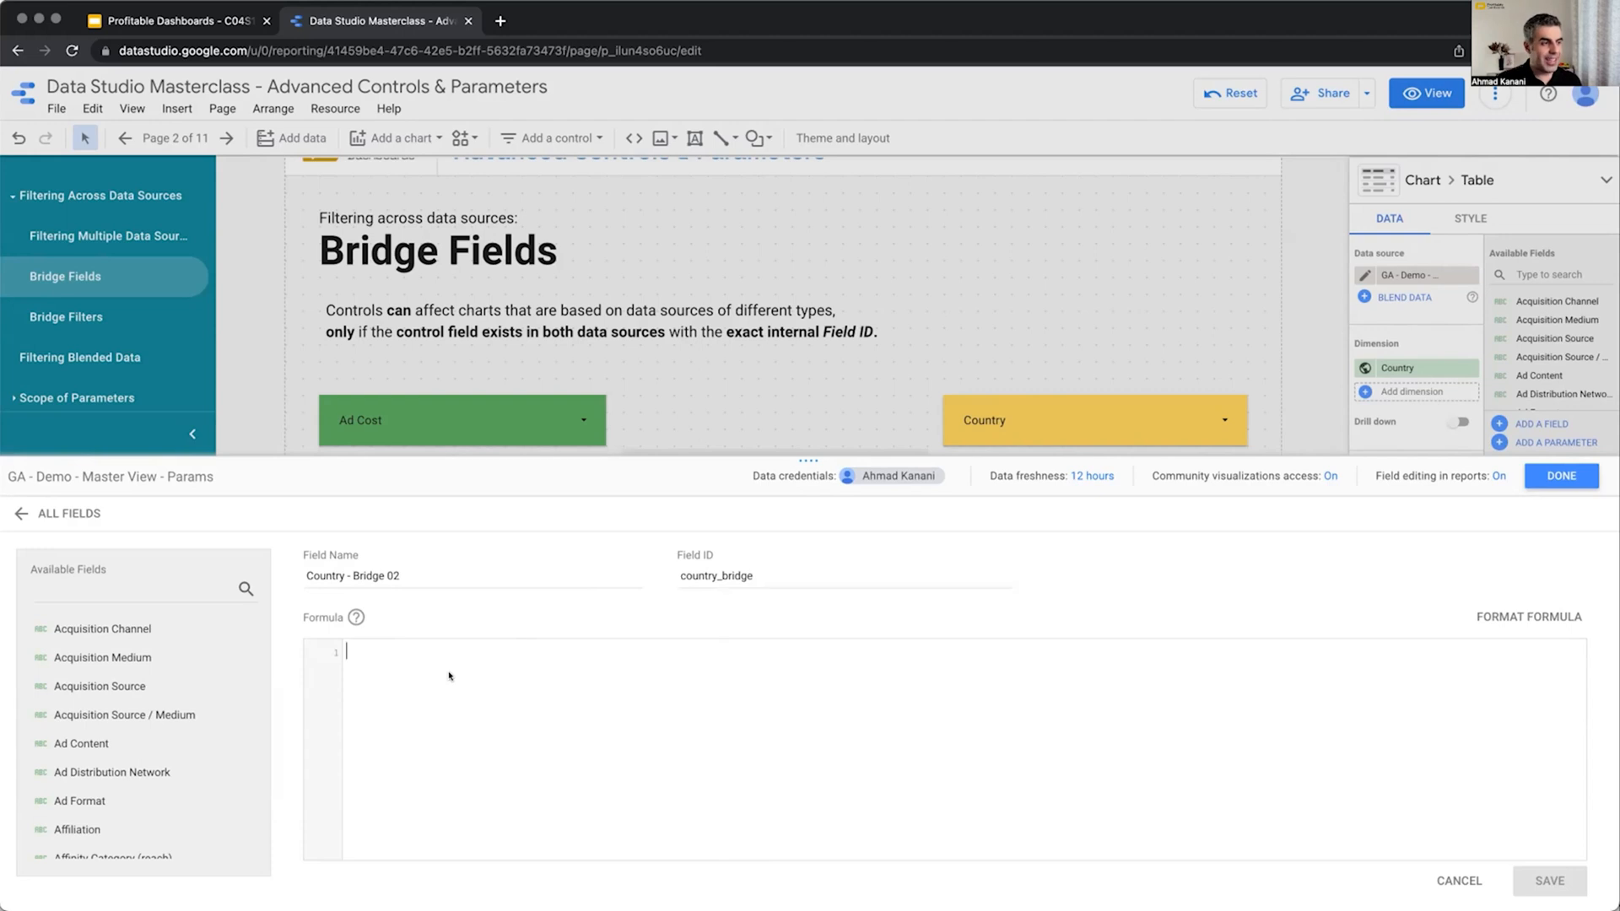
pyautogui.write('Country')
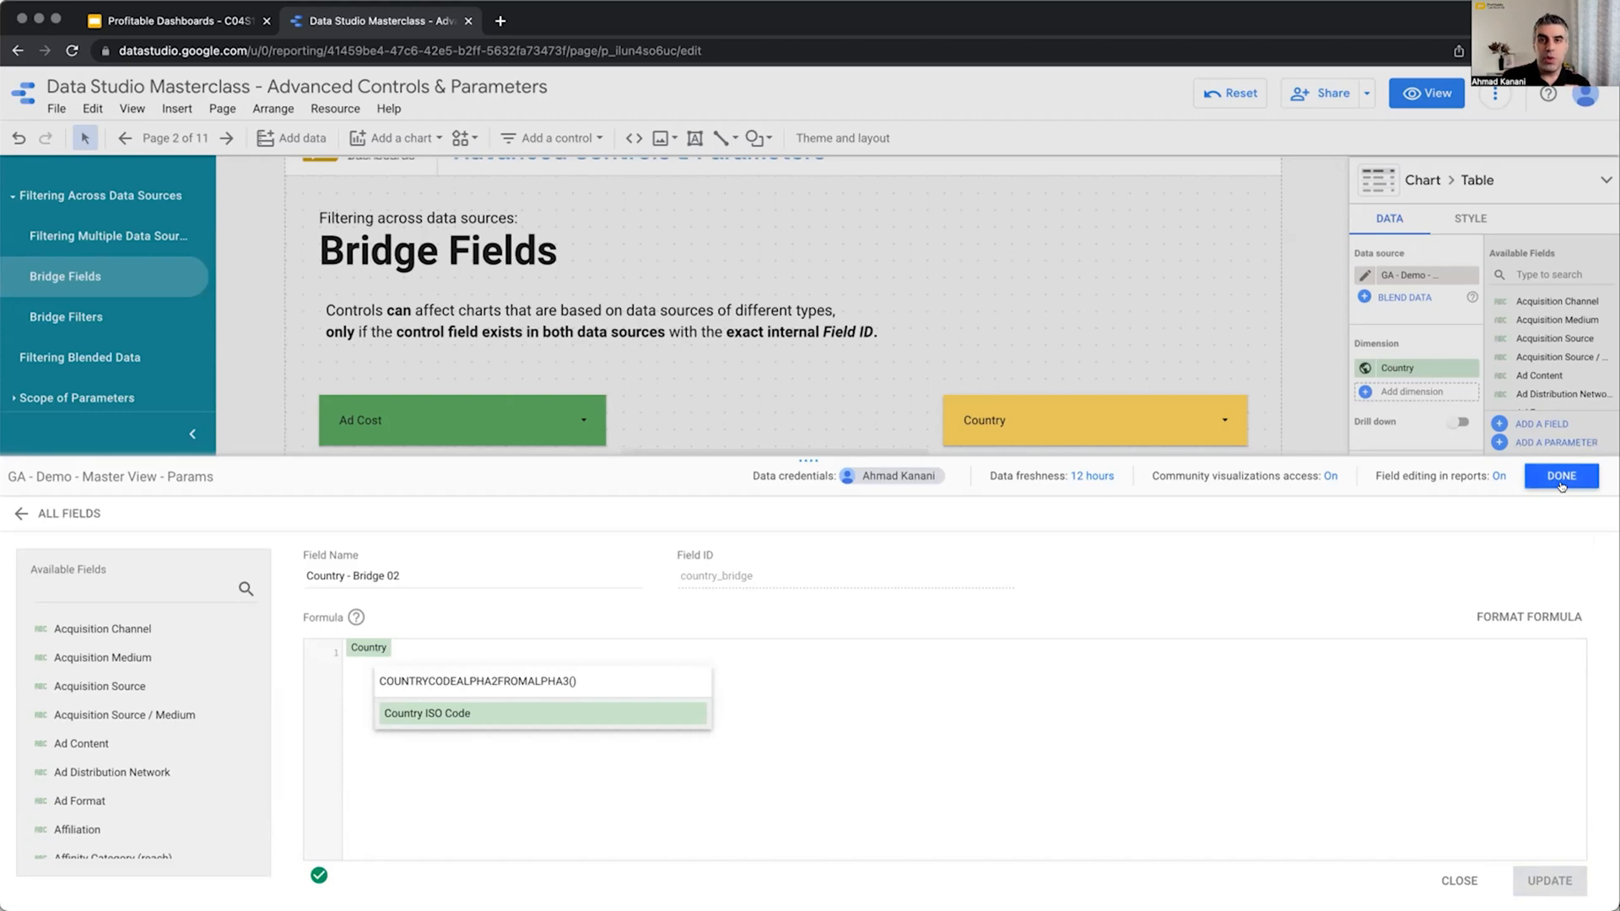
pyautogui.moveTo(1561, 487)
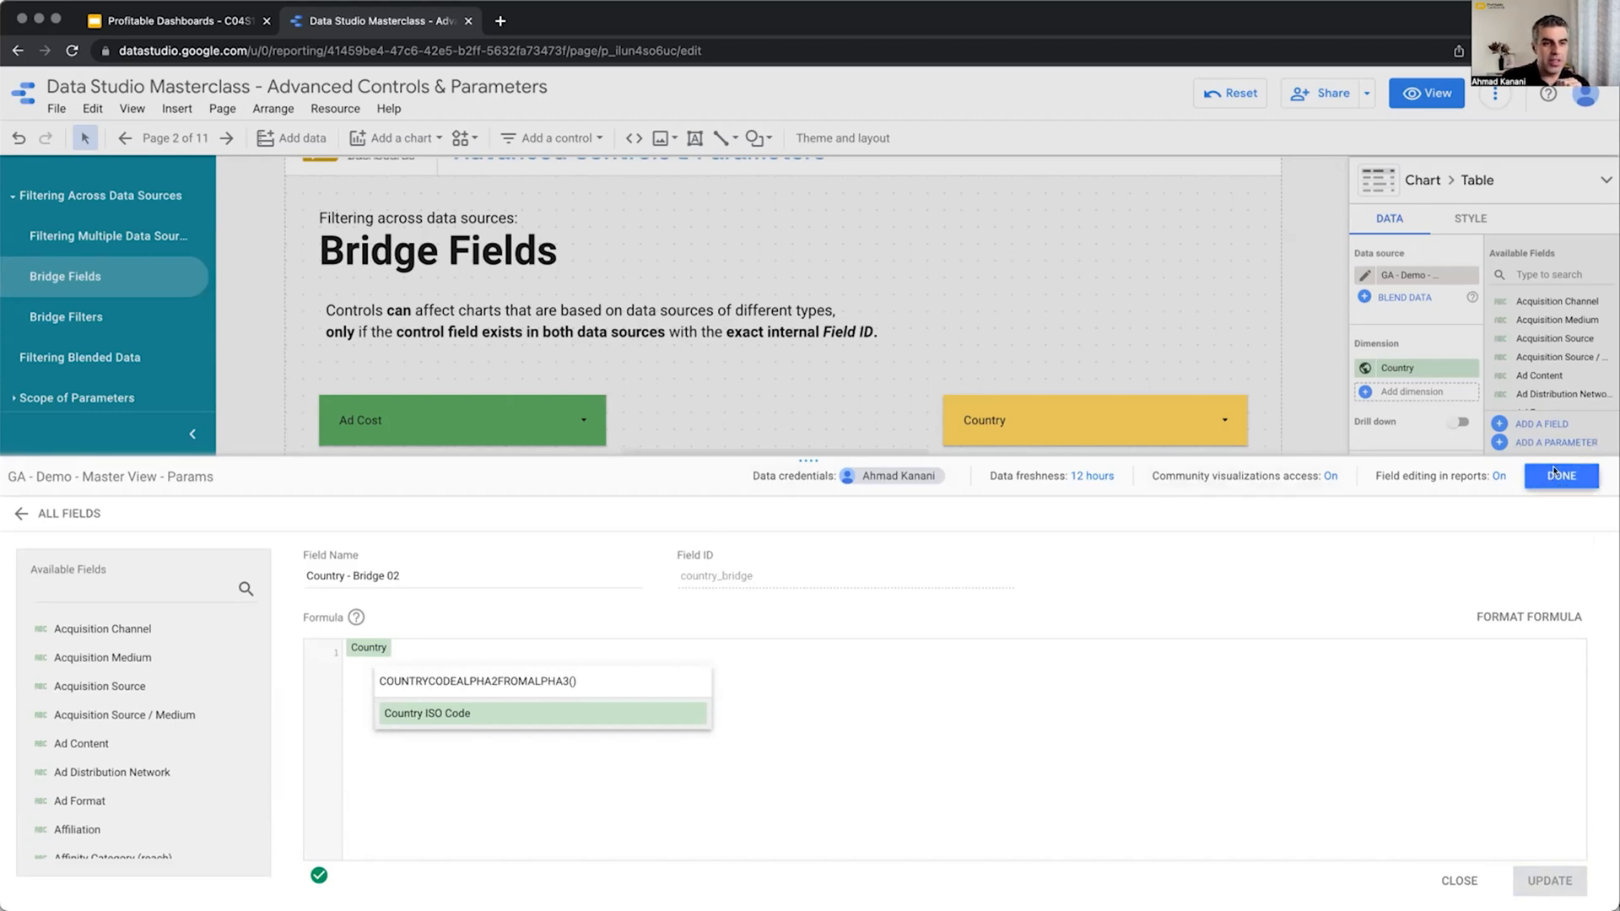
# Step: Switch the dropdown to Country - Bridge 02, filter to United States, and inspect the tables
pyautogui.click(1561, 476)
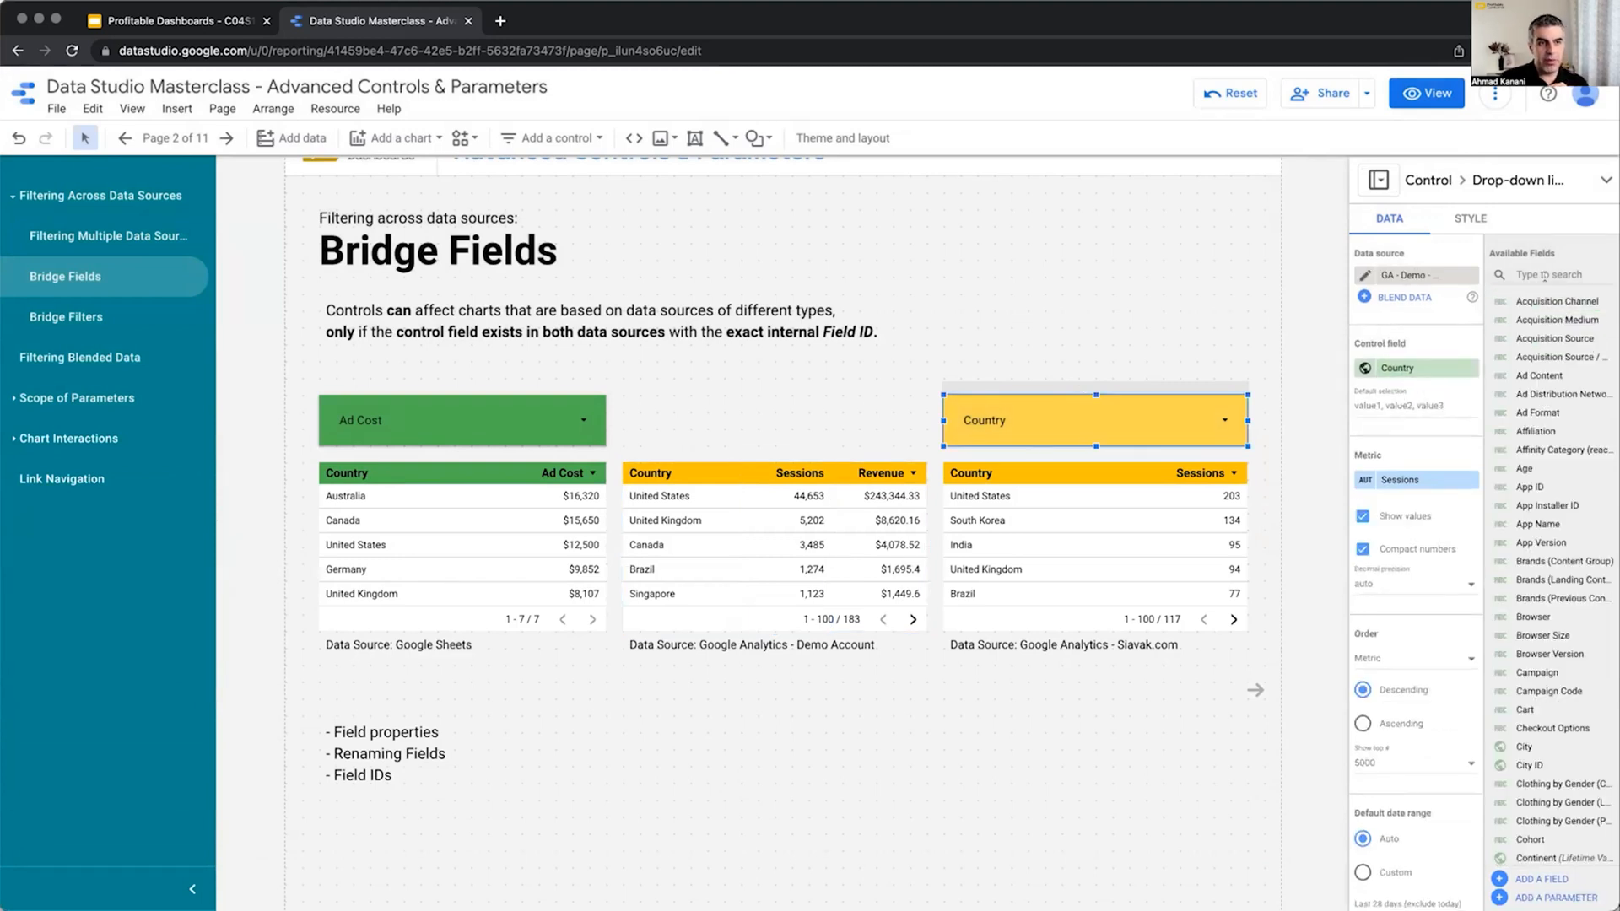
pyautogui.write('bridg')
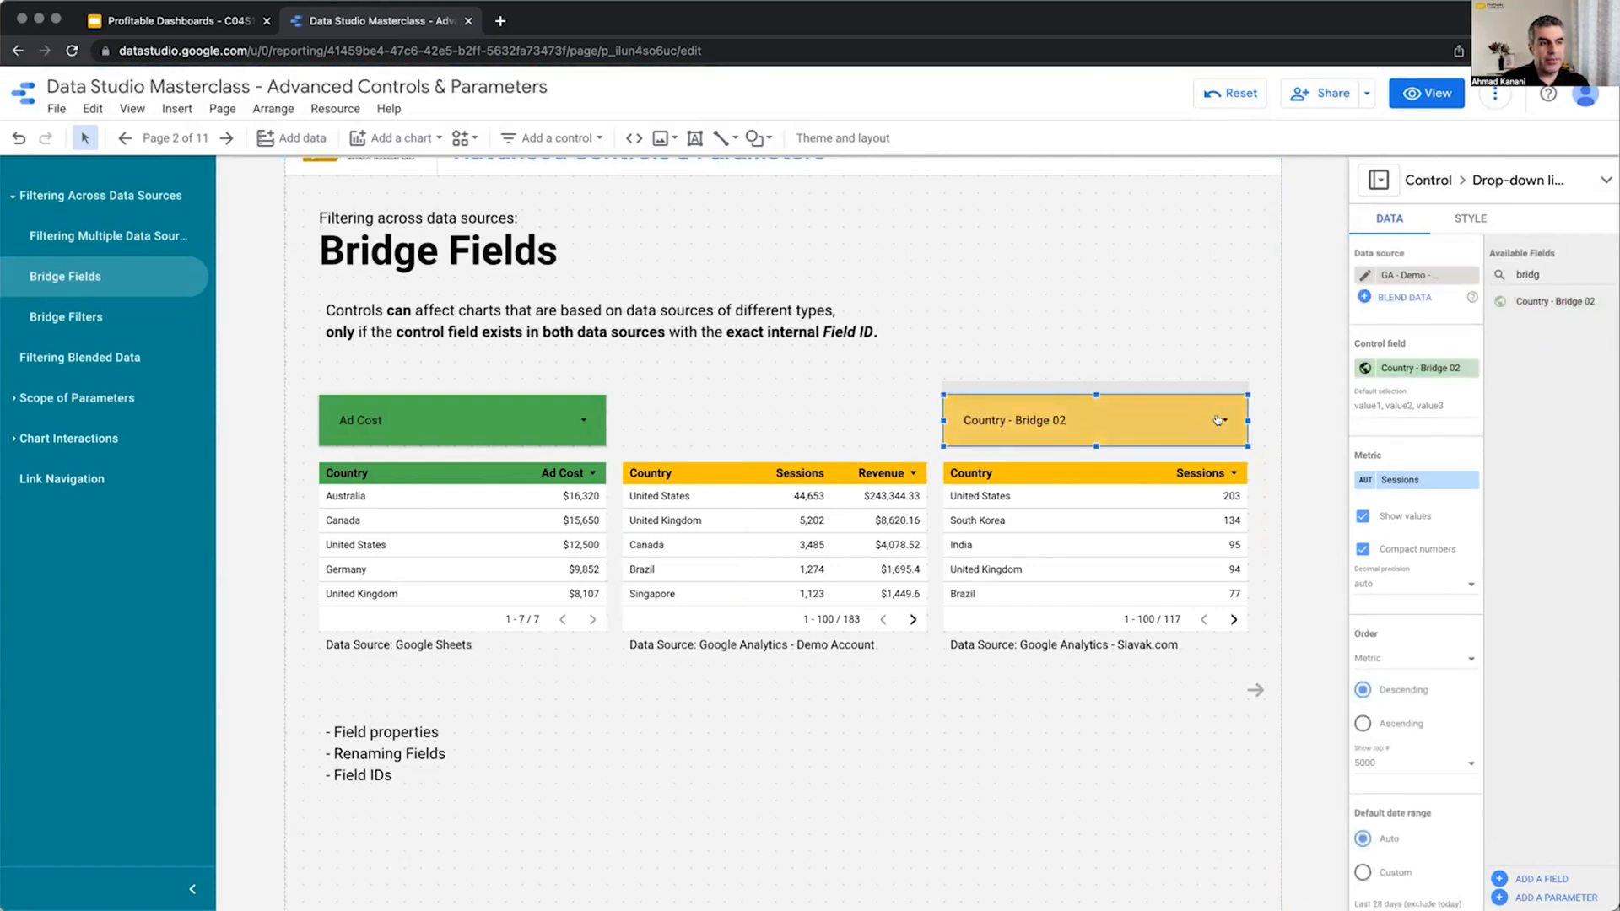
pyautogui.moveTo(1165, 568)
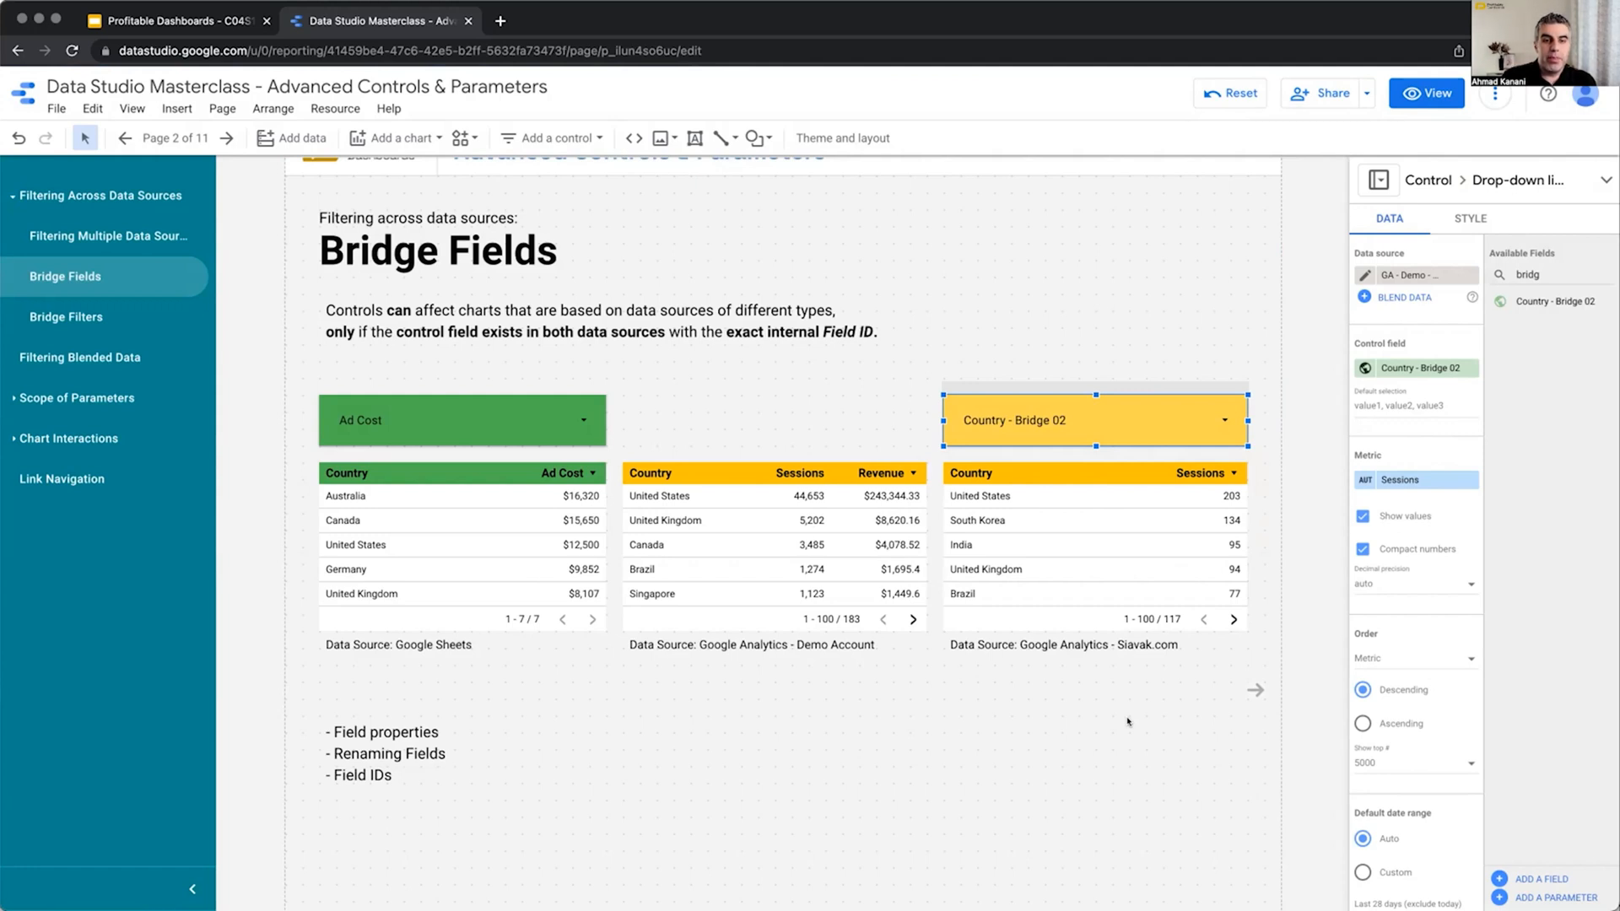
pyautogui.click(1225, 420)
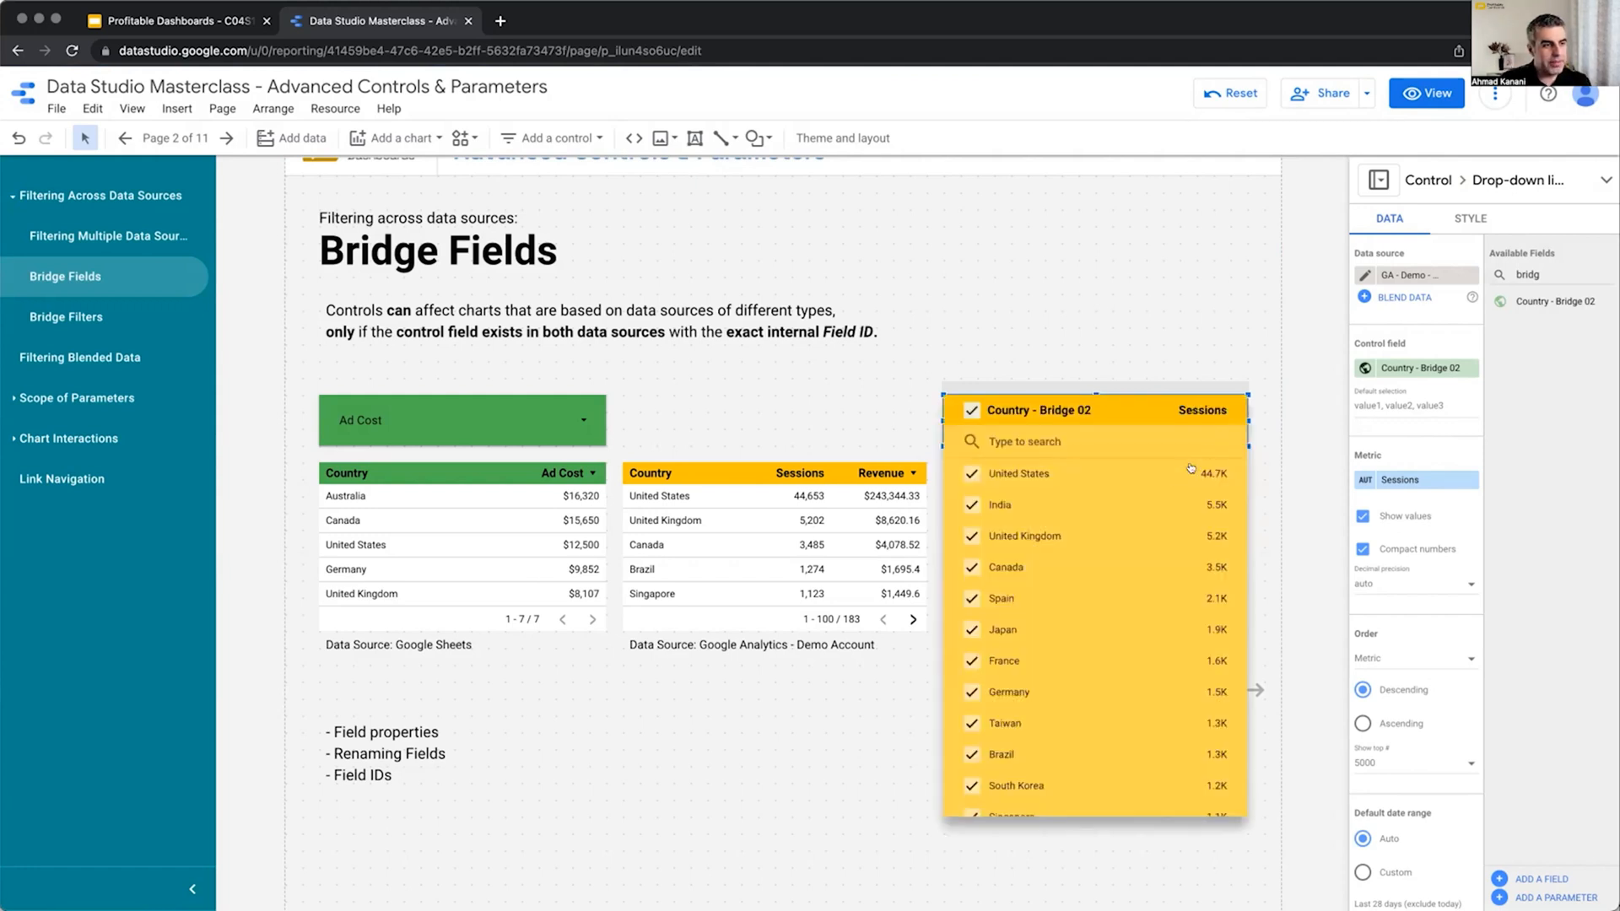
pyautogui.click(972, 473)
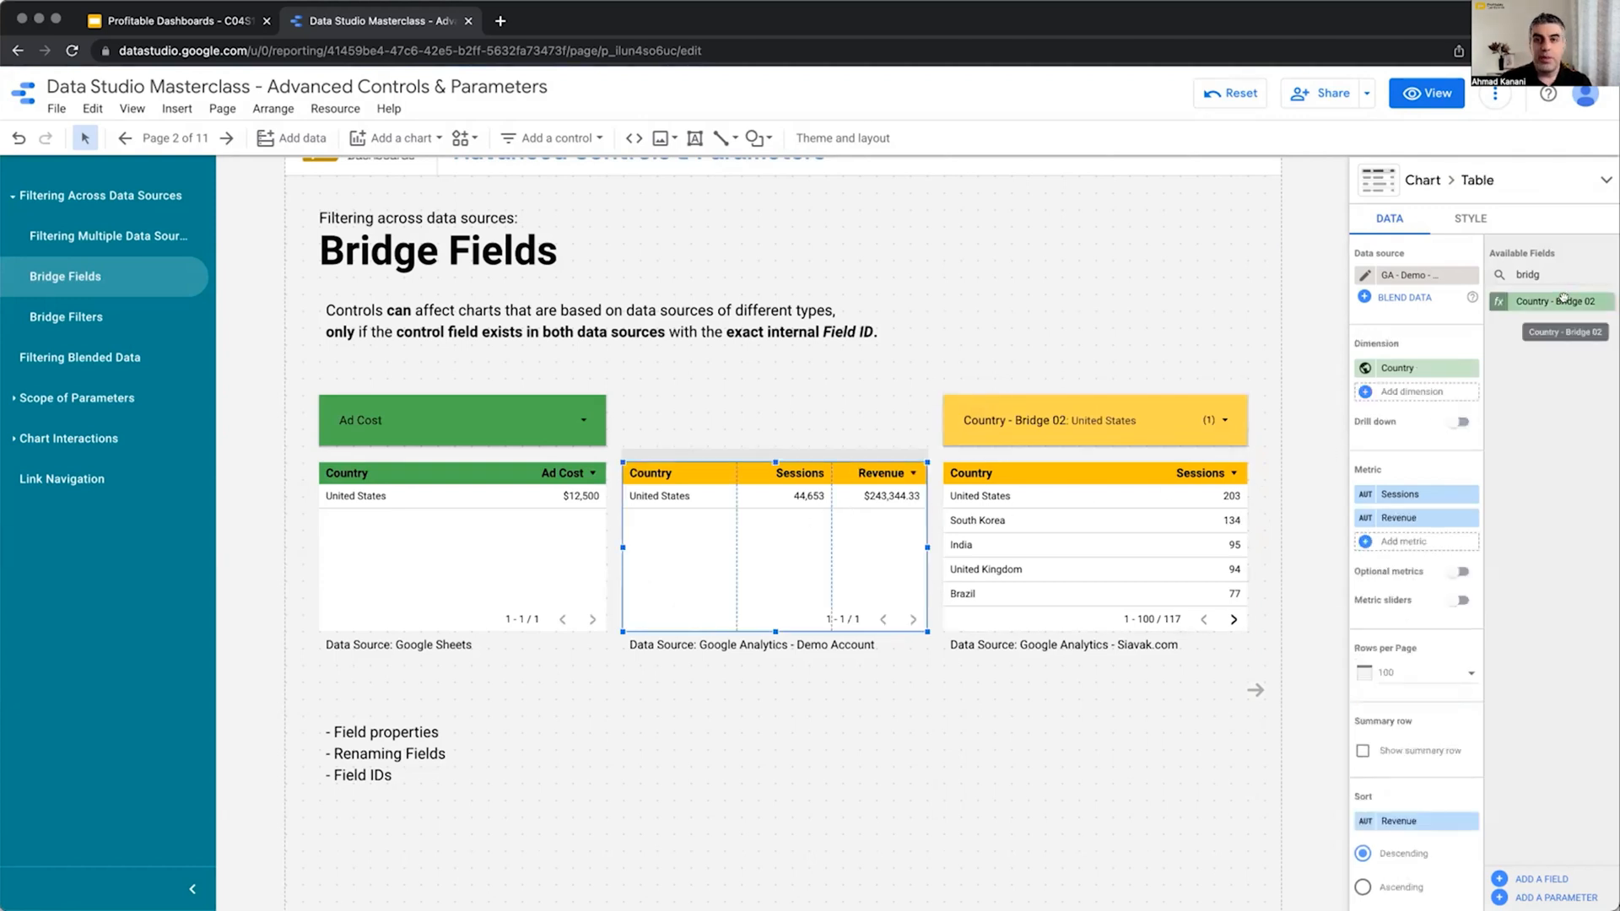
pyautogui.click(480, 560)
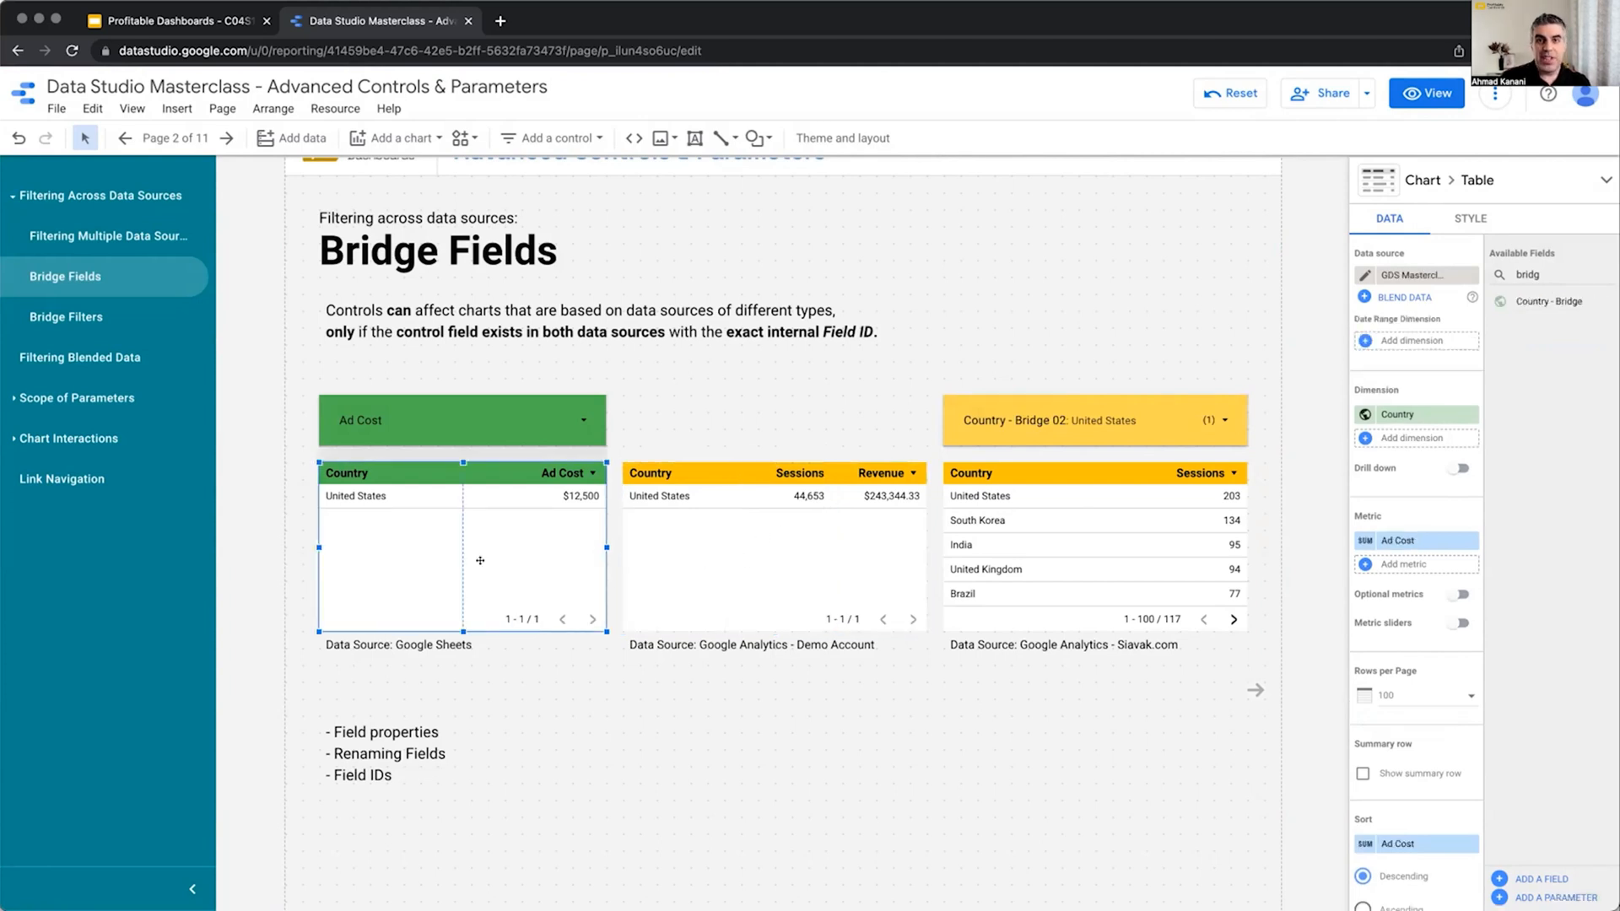
pyautogui.moveTo(498, 567)
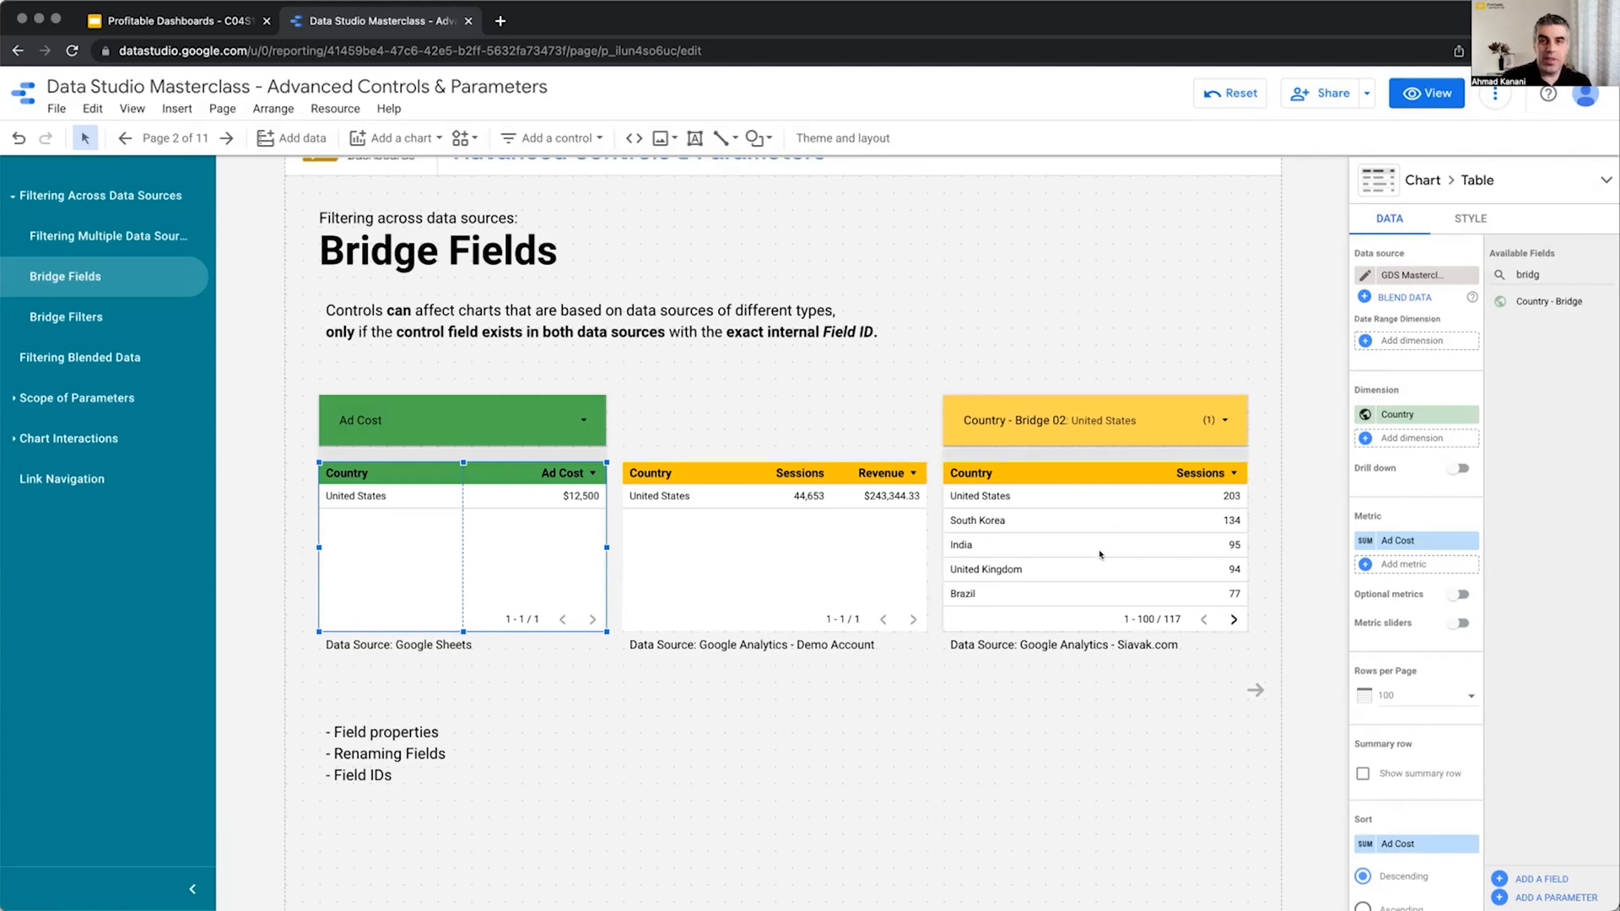
pyautogui.click(1101, 554)
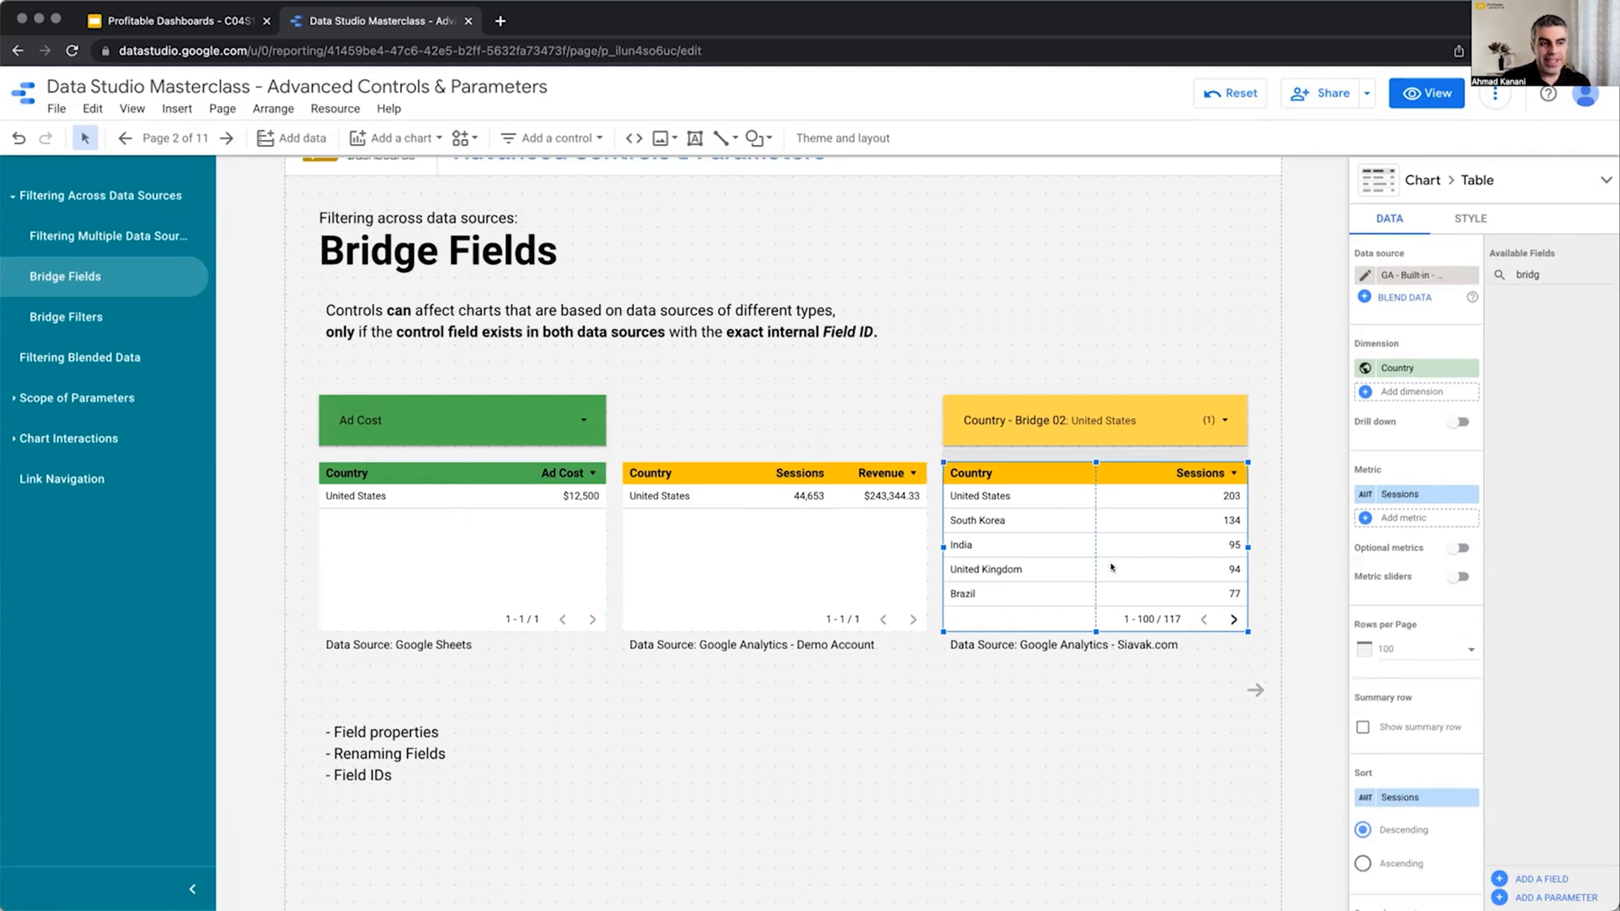
pyautogui.moveTo(1396, 414)
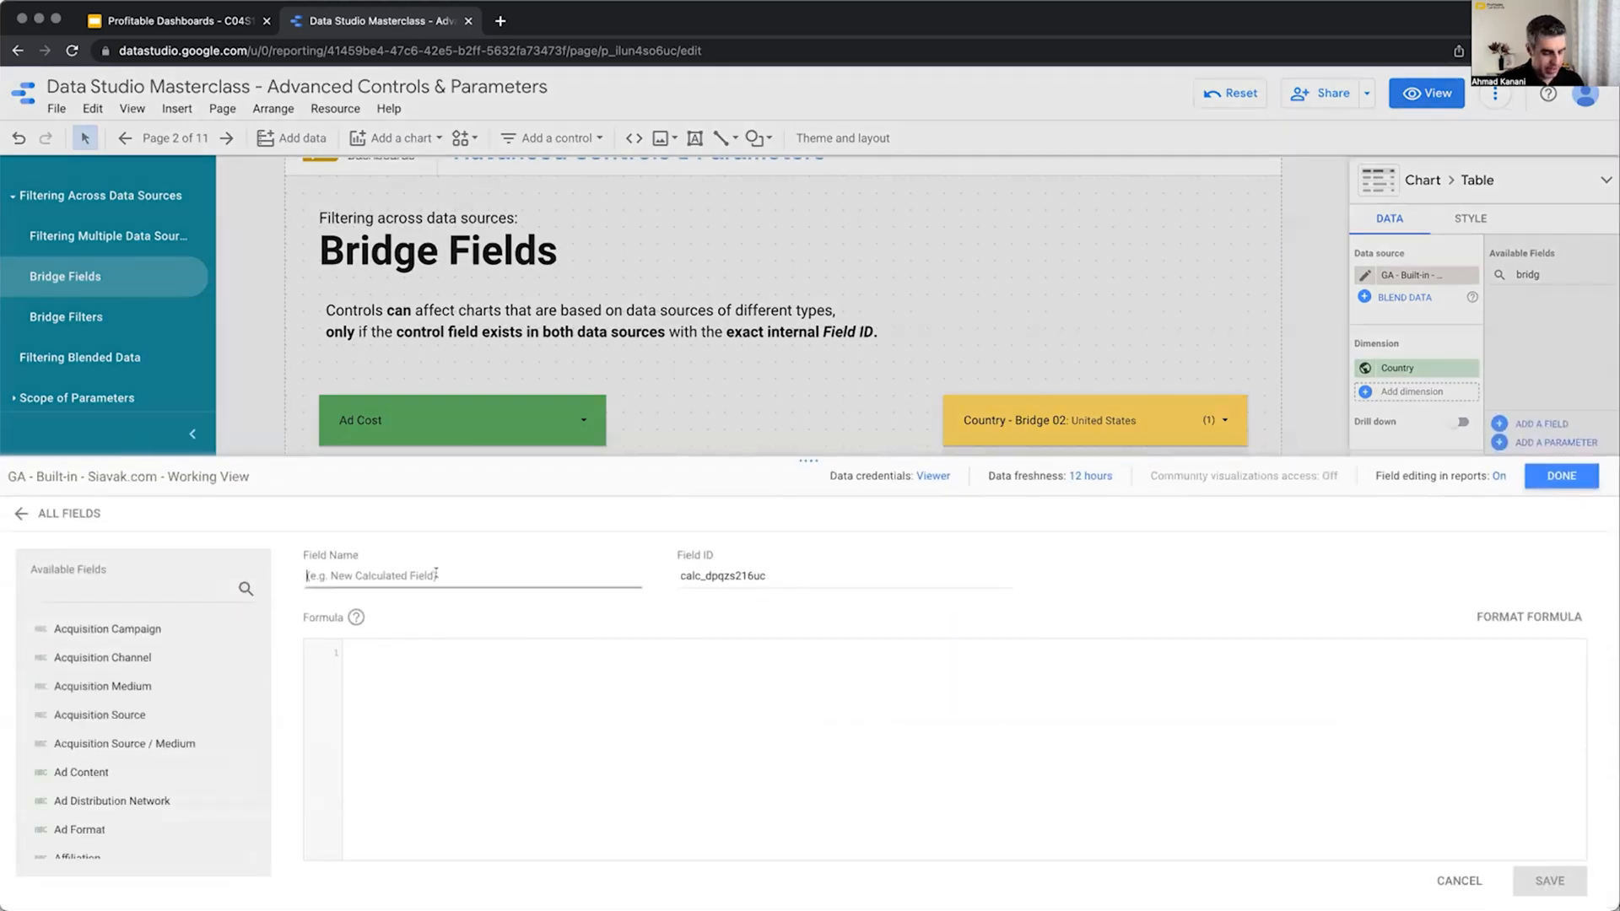
# Step: Add a 'Country - Bridge 03' field with ID country_bridge and formula Country to Siavak.com data
pyautogui.write('Country')
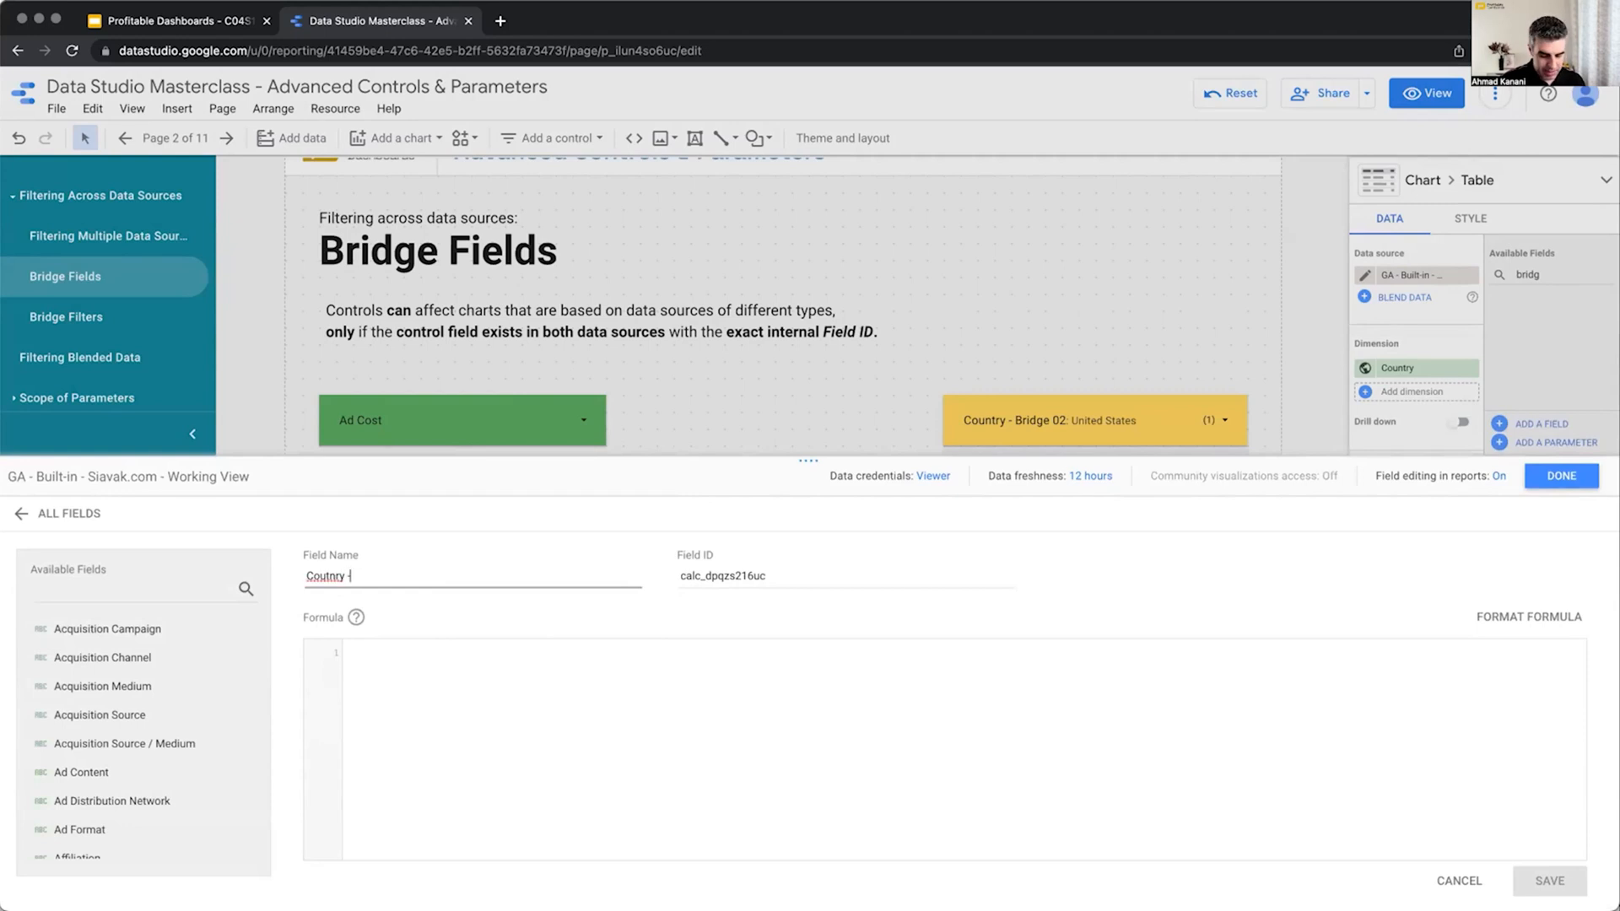
pyautogui.write('- Bridge 03')
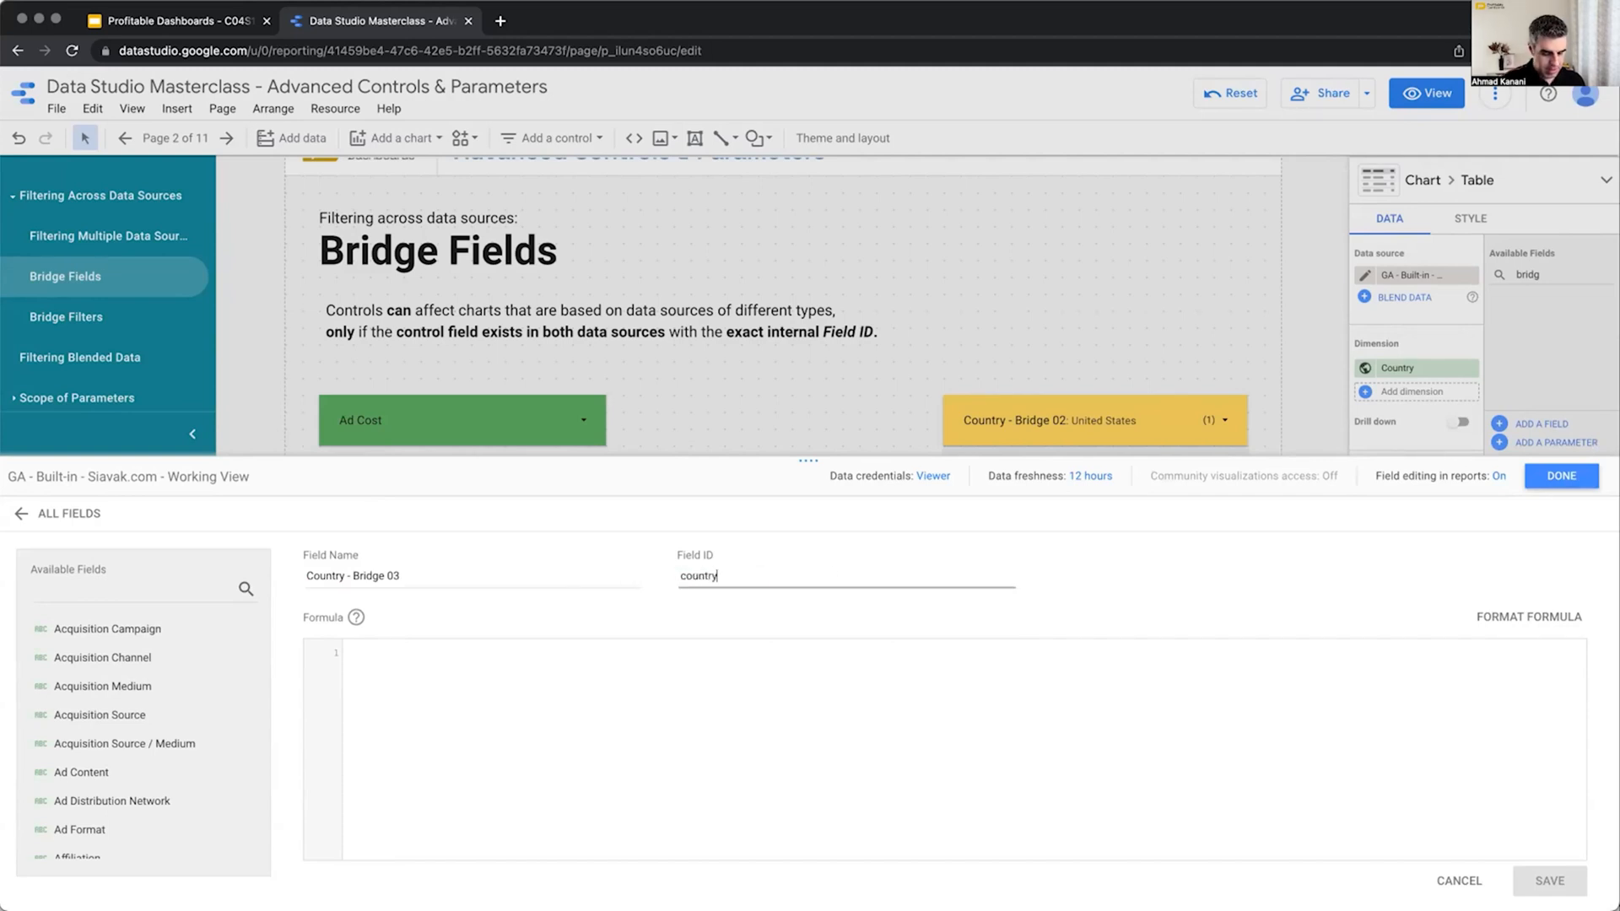
pyautogui.write('_bridge')
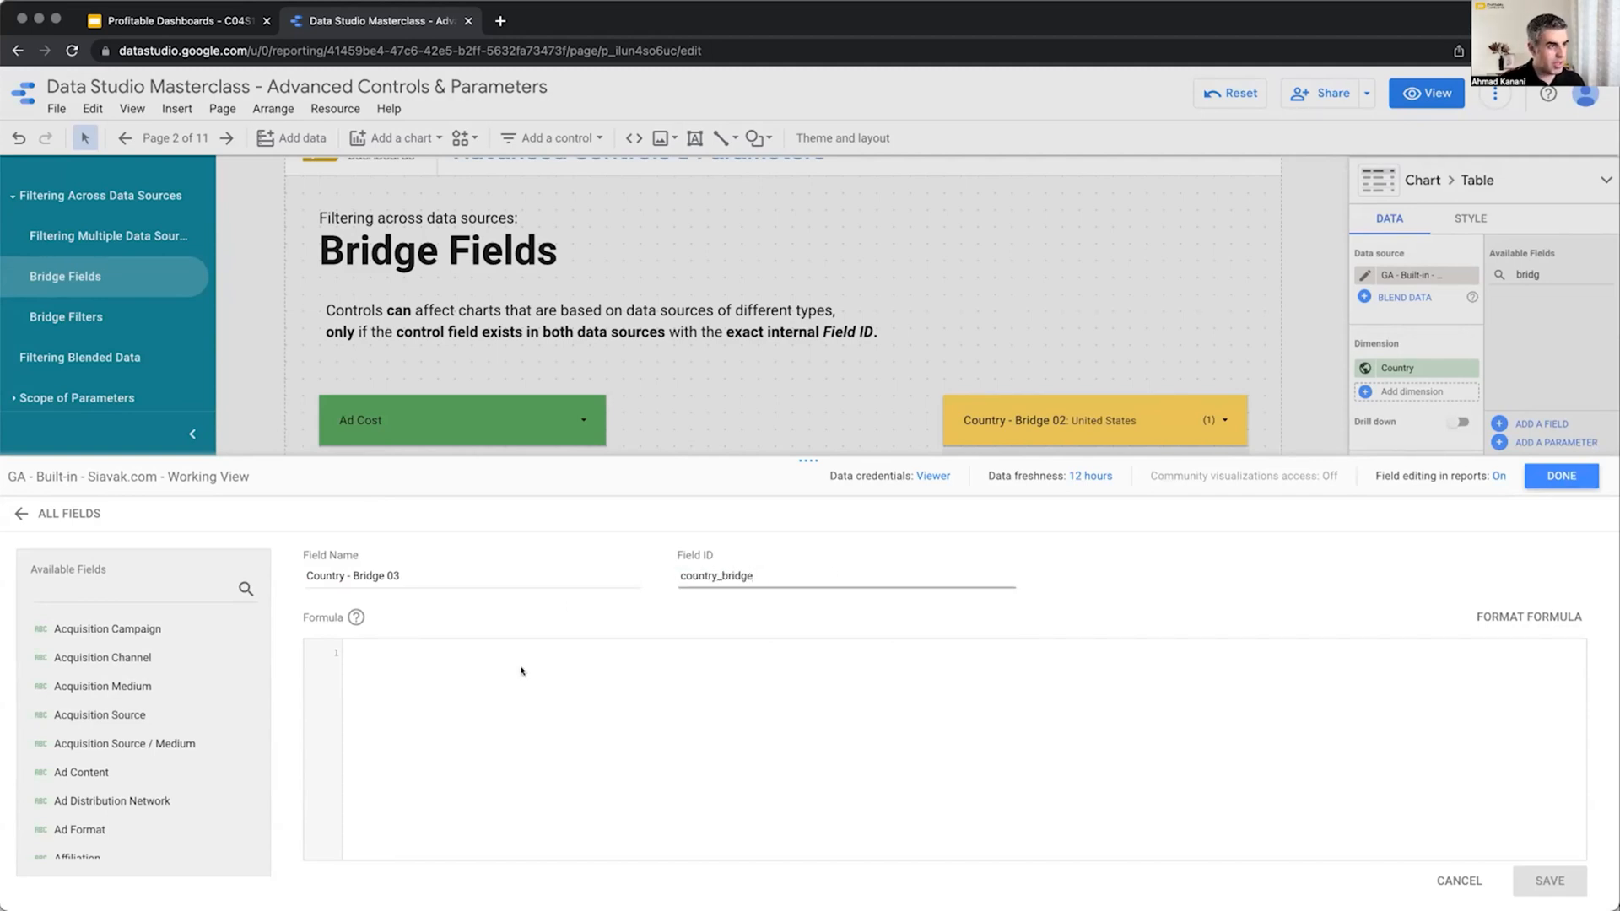
pyautogui.write('Country')
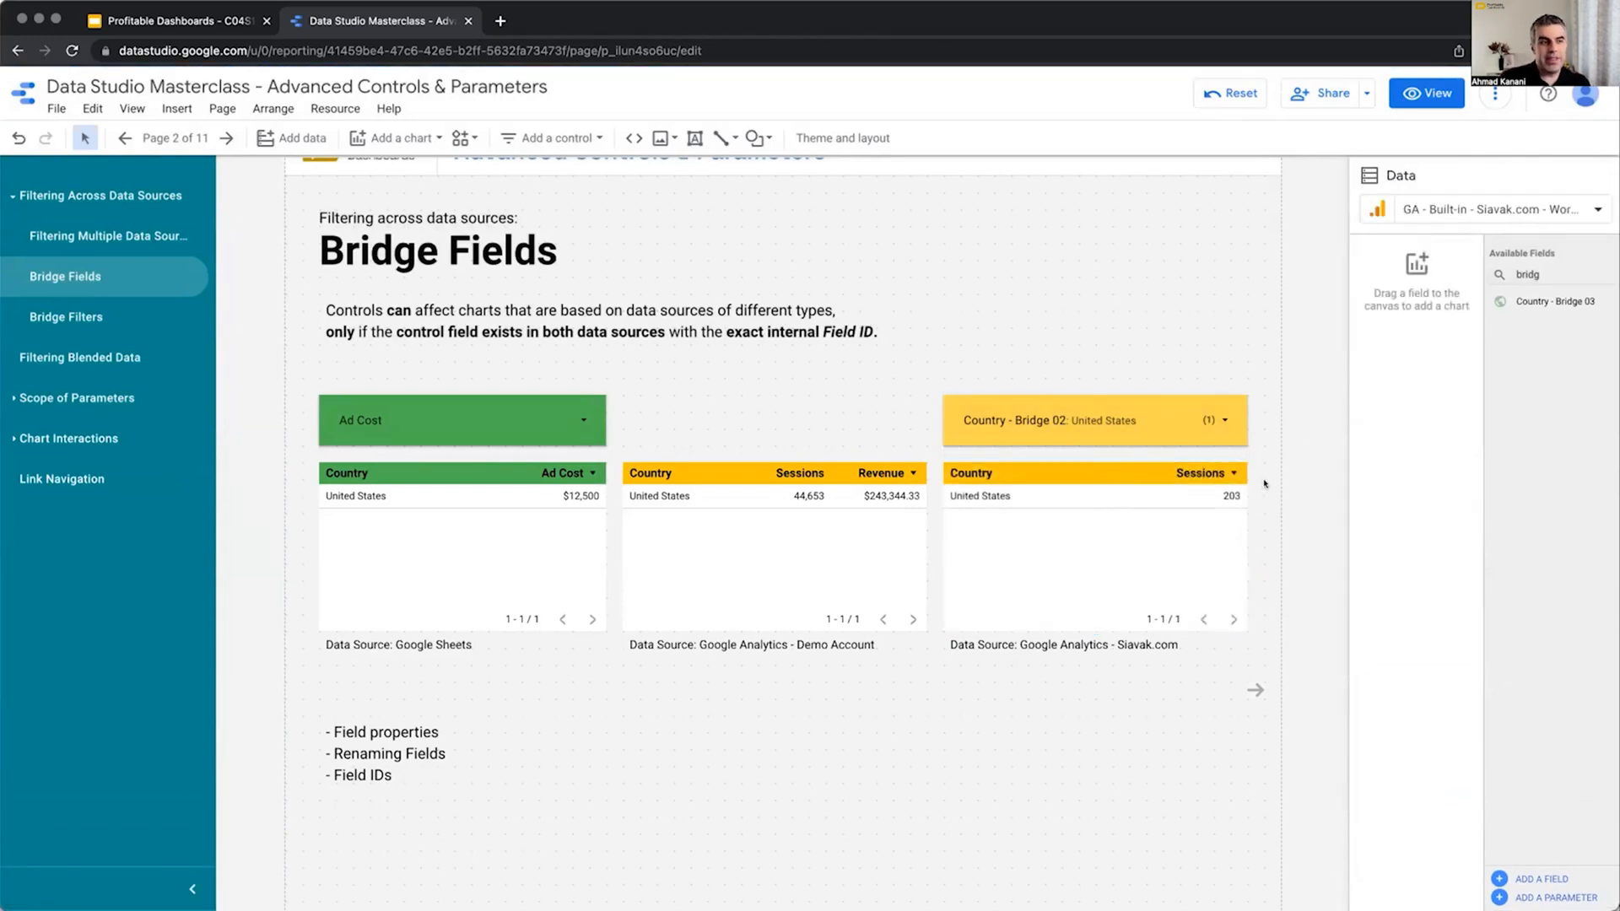
# Step: Filter the Country - Bridge 02 dropdown to only United Kingdom
pyautogui.click(1094, 420)
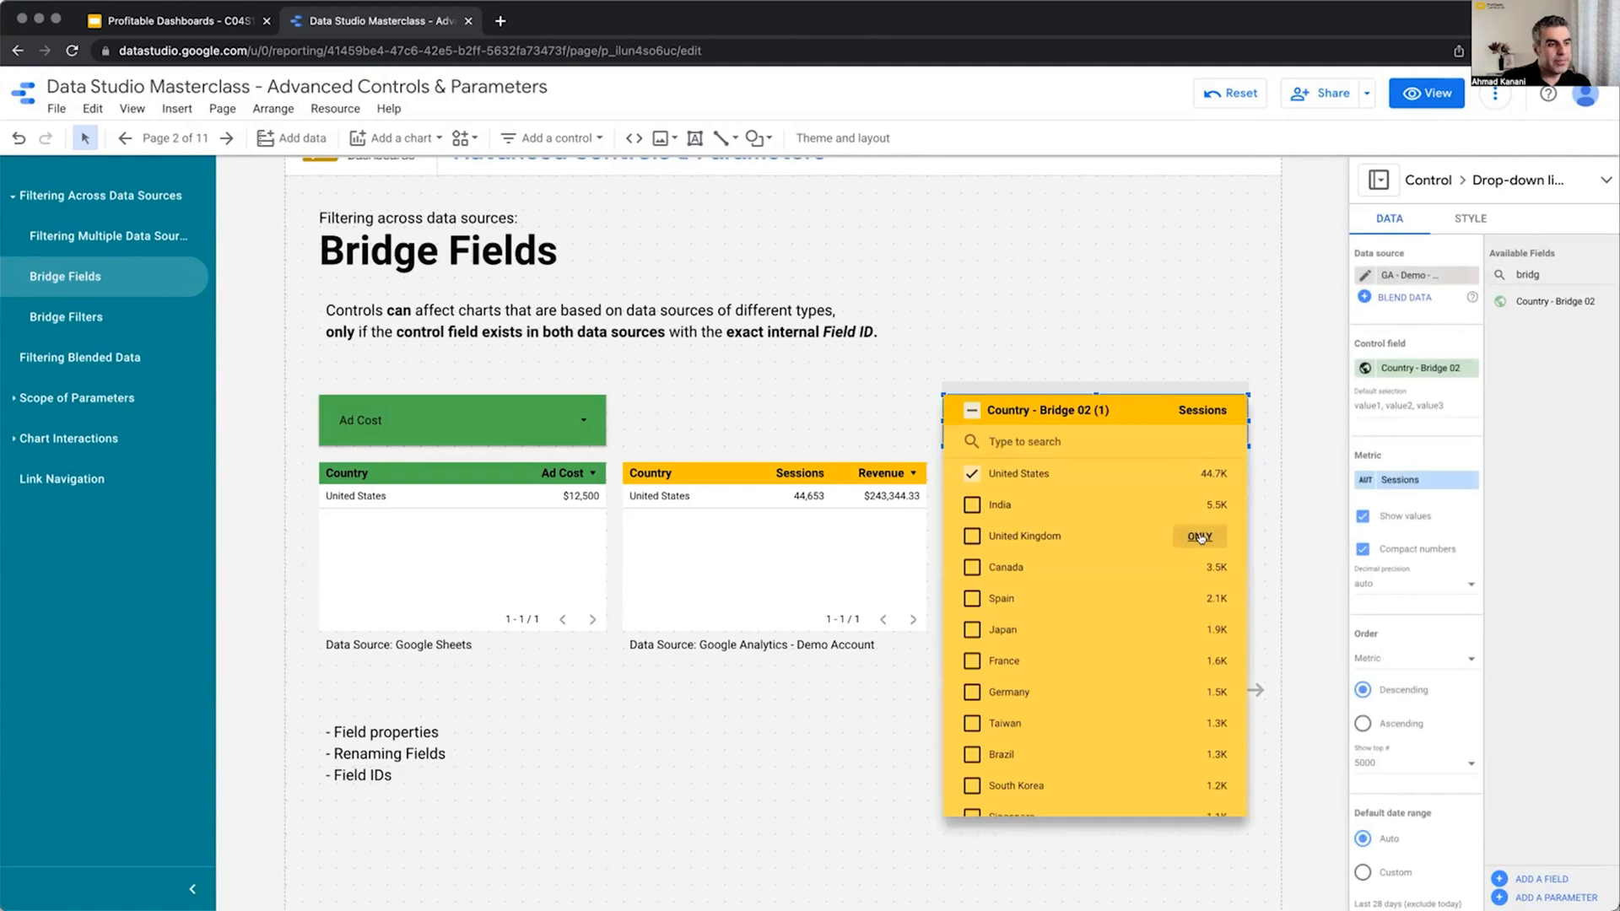
pyautogui.click(1199, 535)
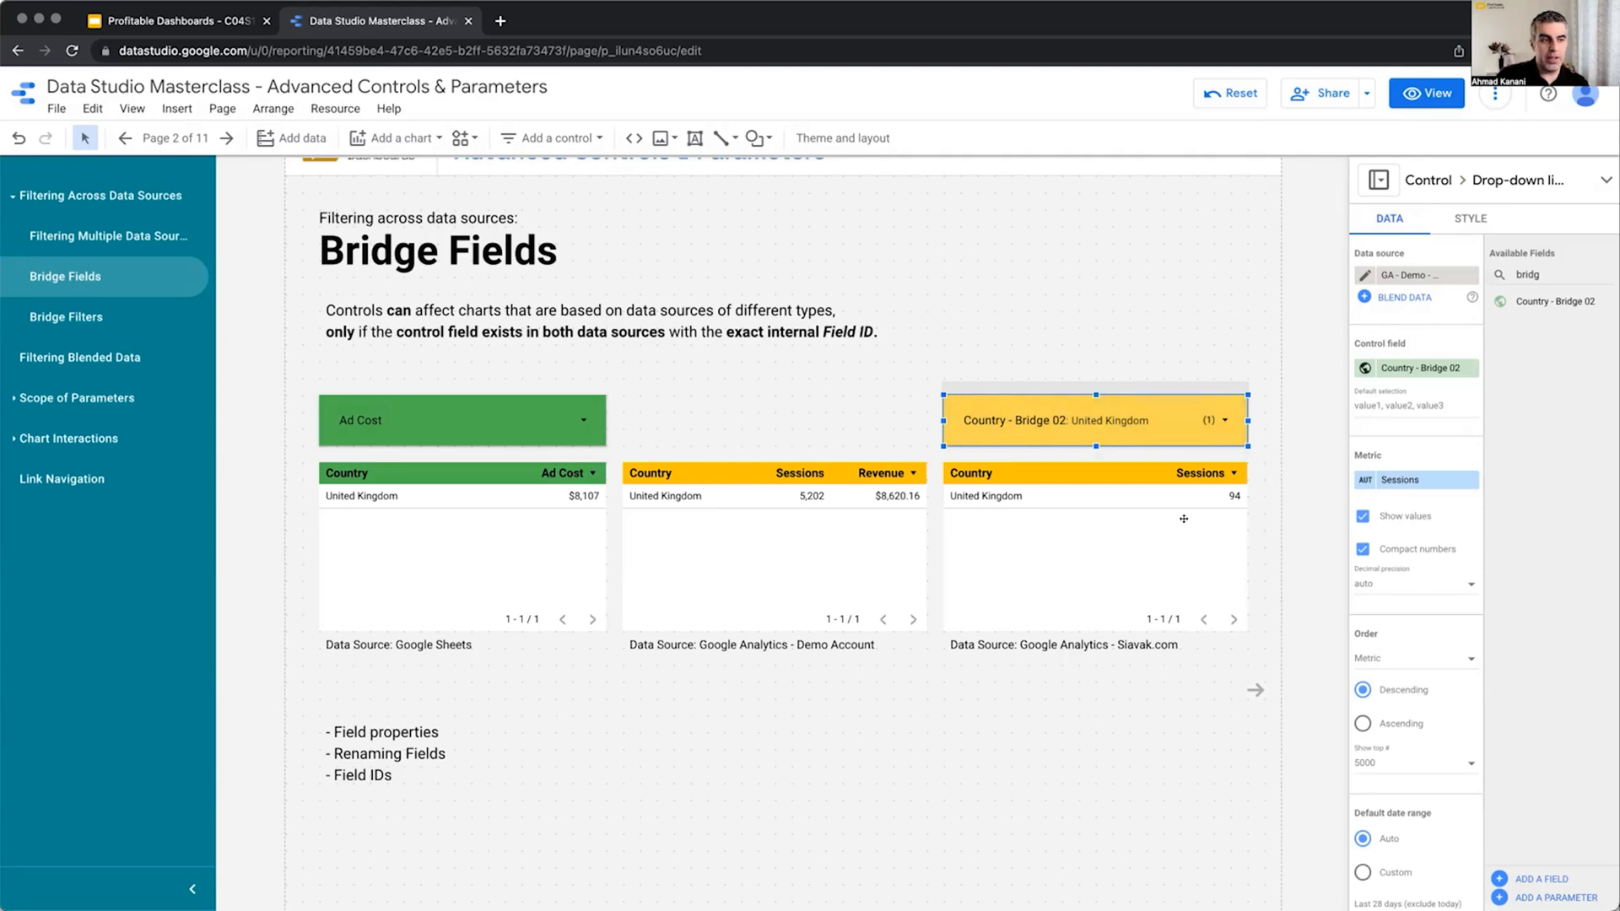
pyautogui.moveTo(1238, 577)
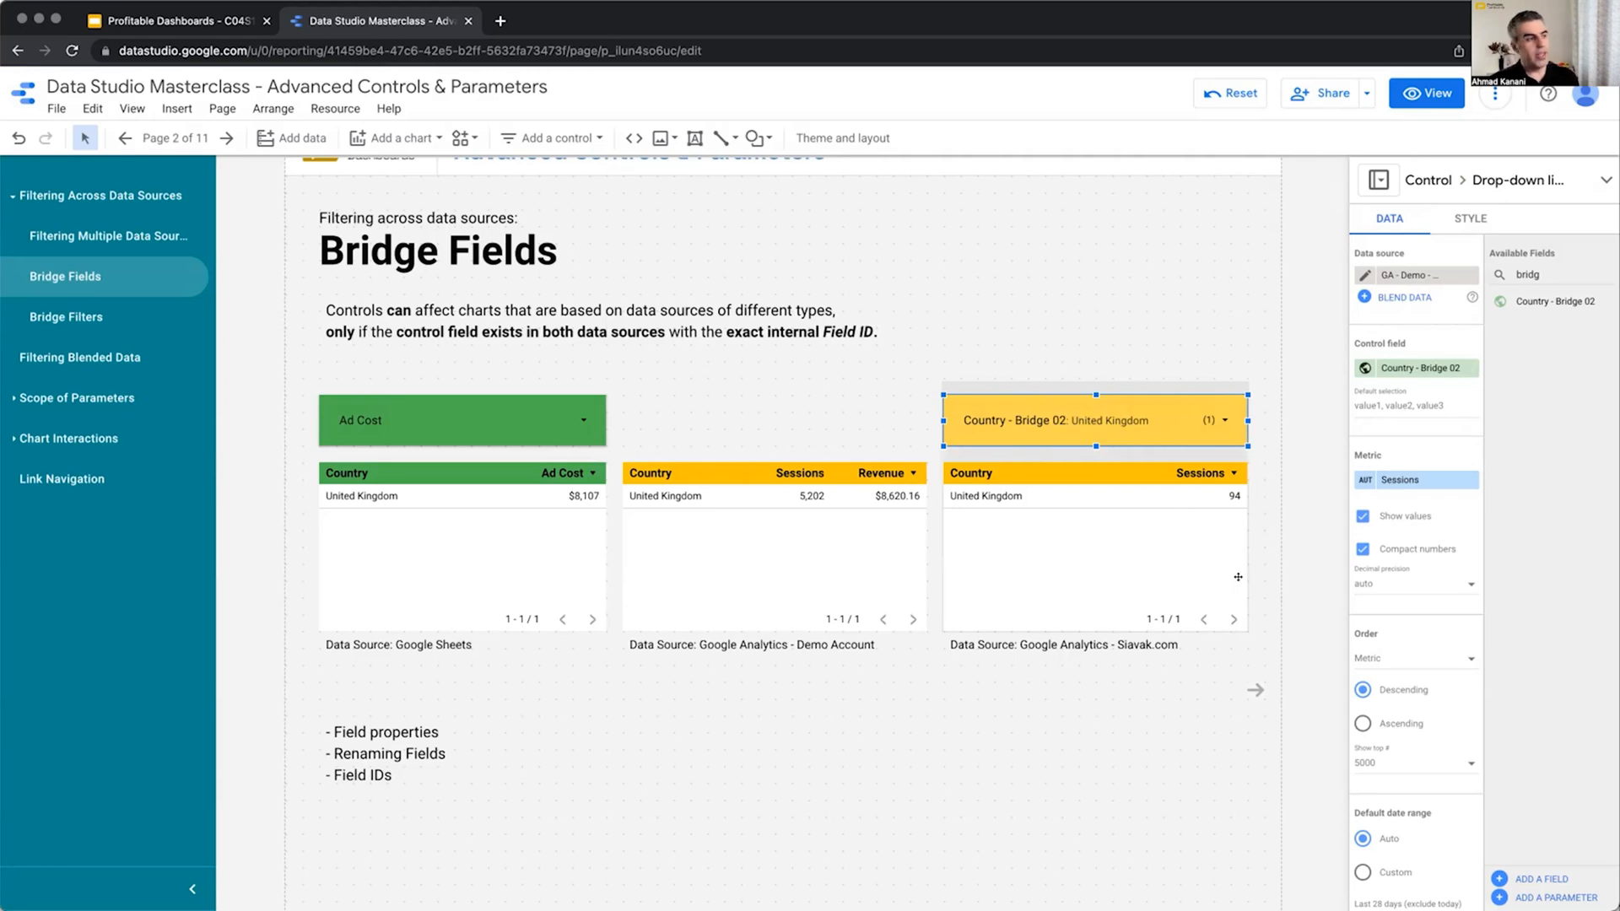
pyautogui.moveTo(1276, 592)
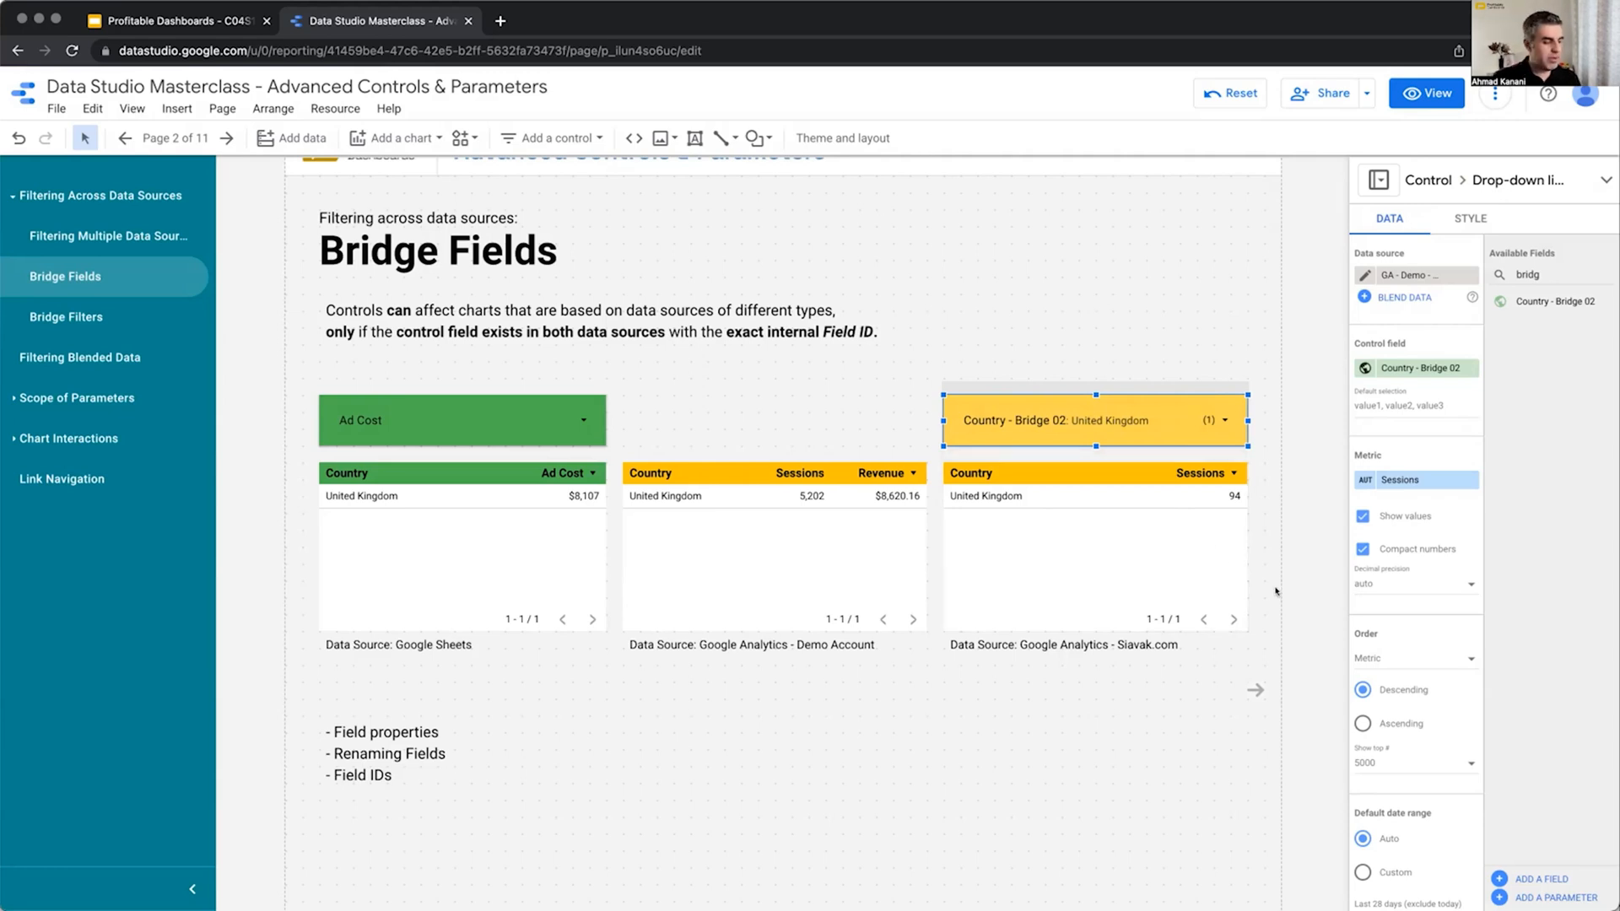